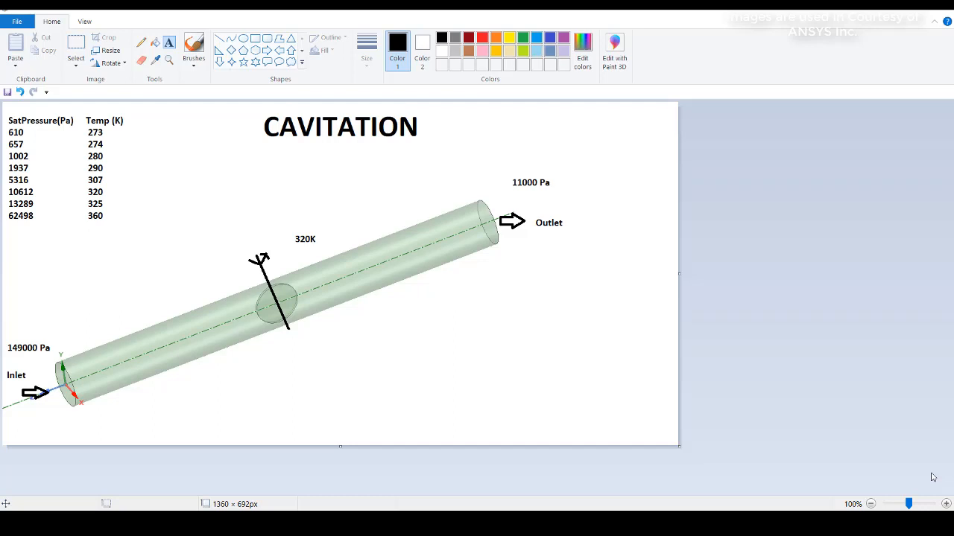
pyautogui.moveTo(673, 468)
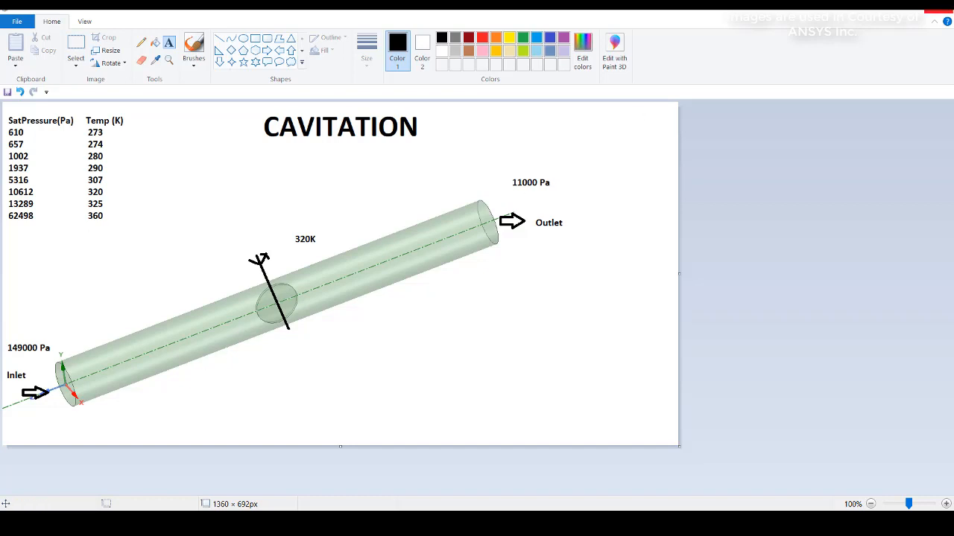
pyautogui.moveTo(945, 15)
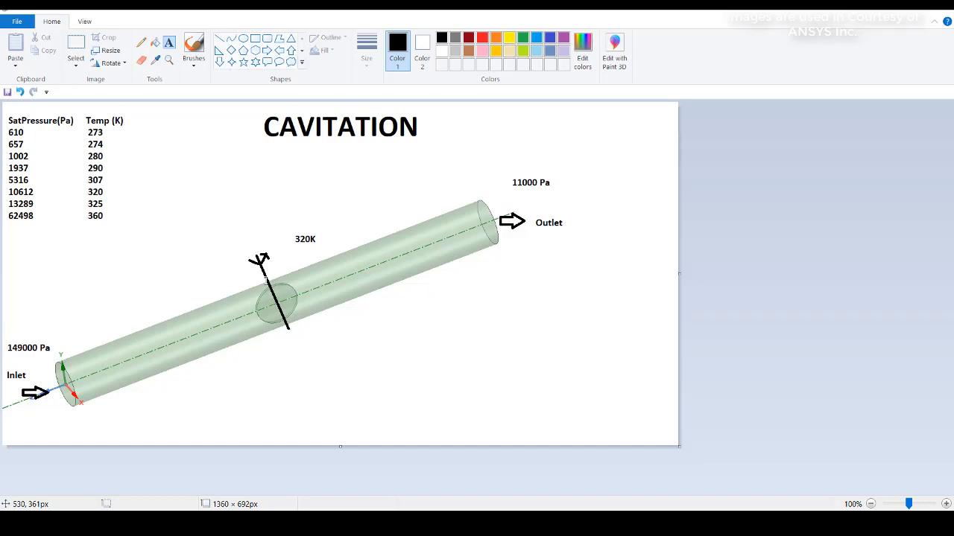
pyautogui.moveTo(280, 324)
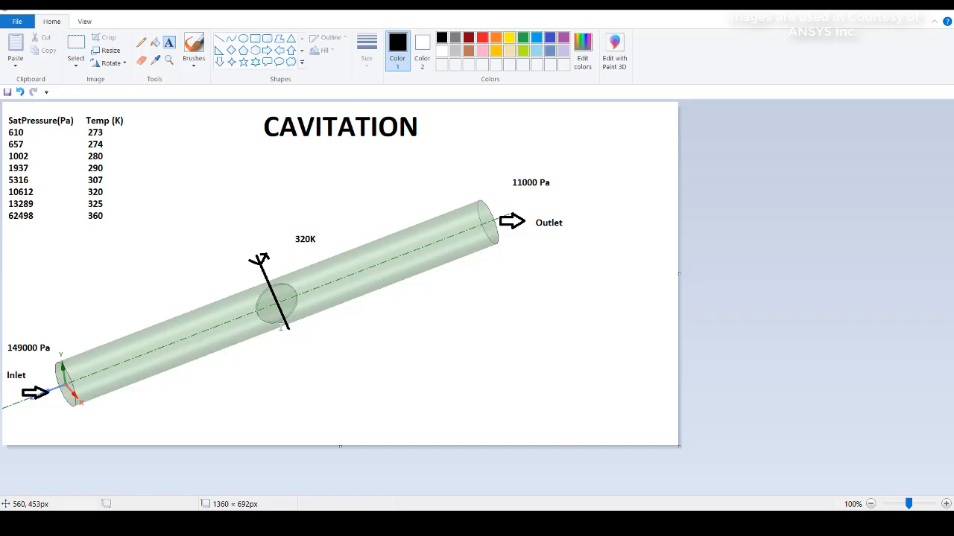
pyautogui.moveTo(50, 193)
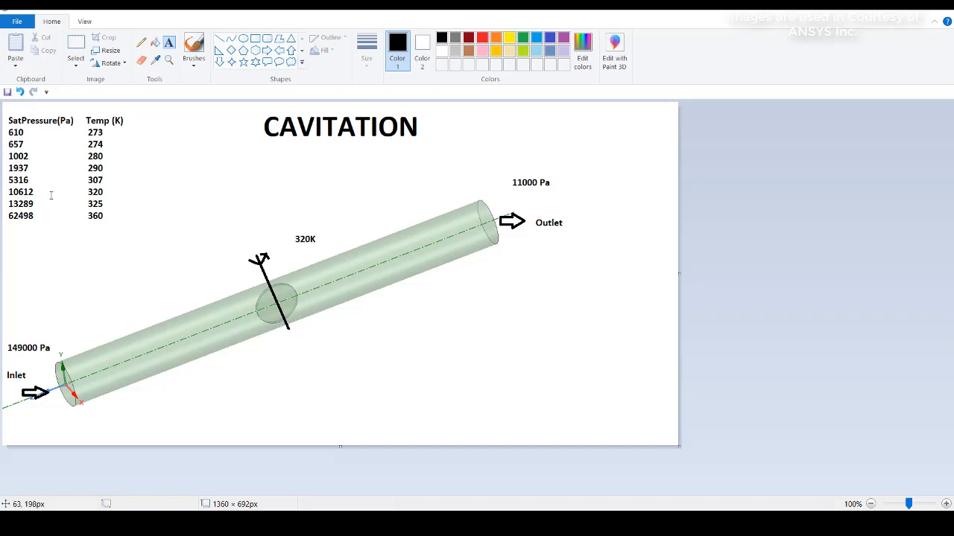
pyautogui.moveTo(67, 185)
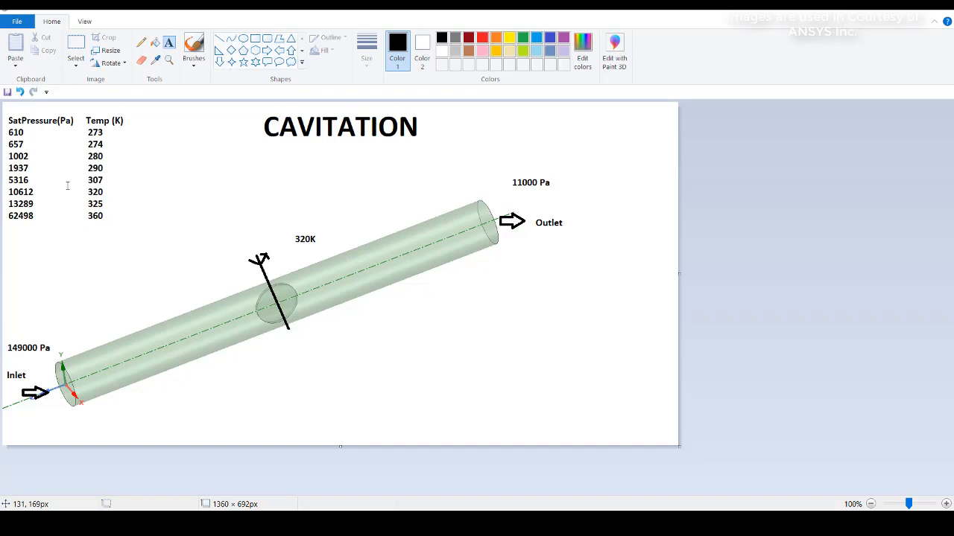
pyautogui.moveTo(423, 242)
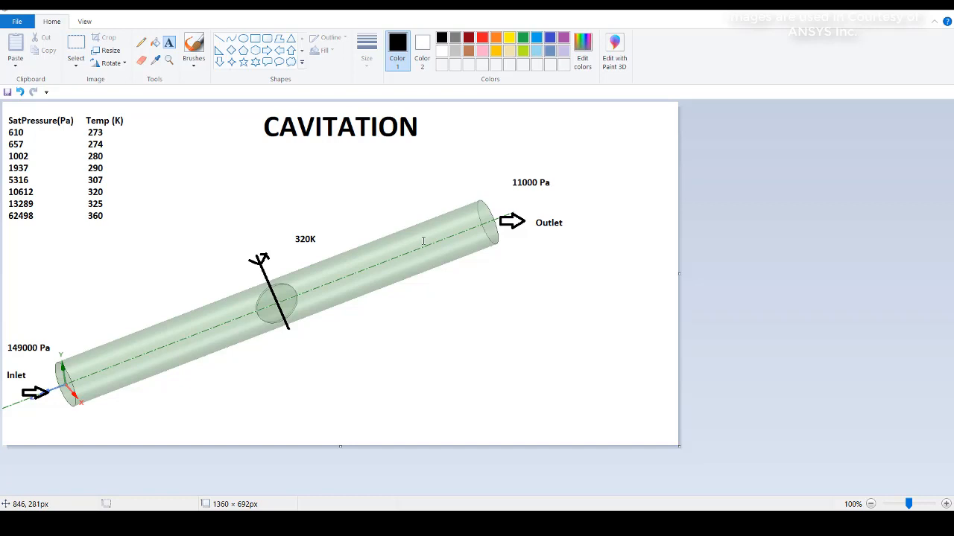
pyautogui.moveTo(310, 303)
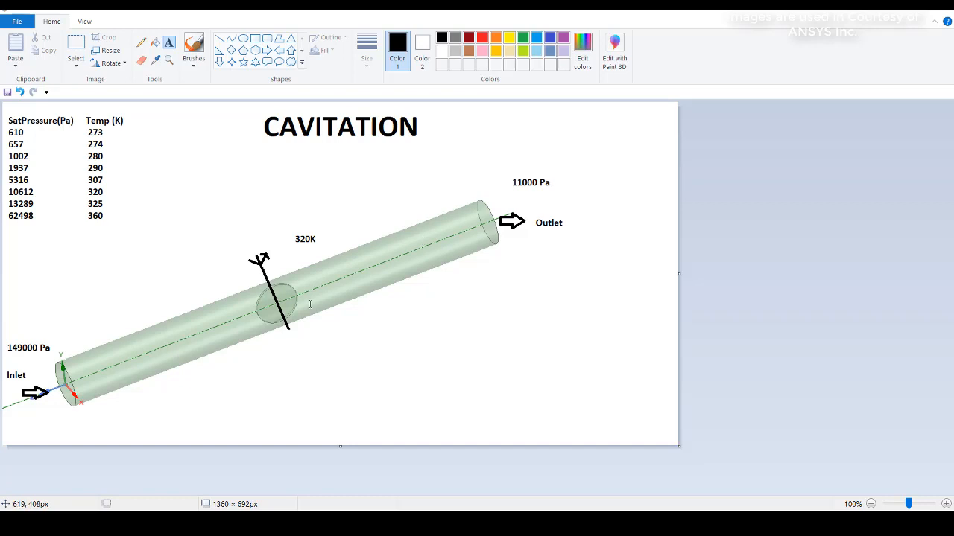
pyautogui.moveTo(276, 262)
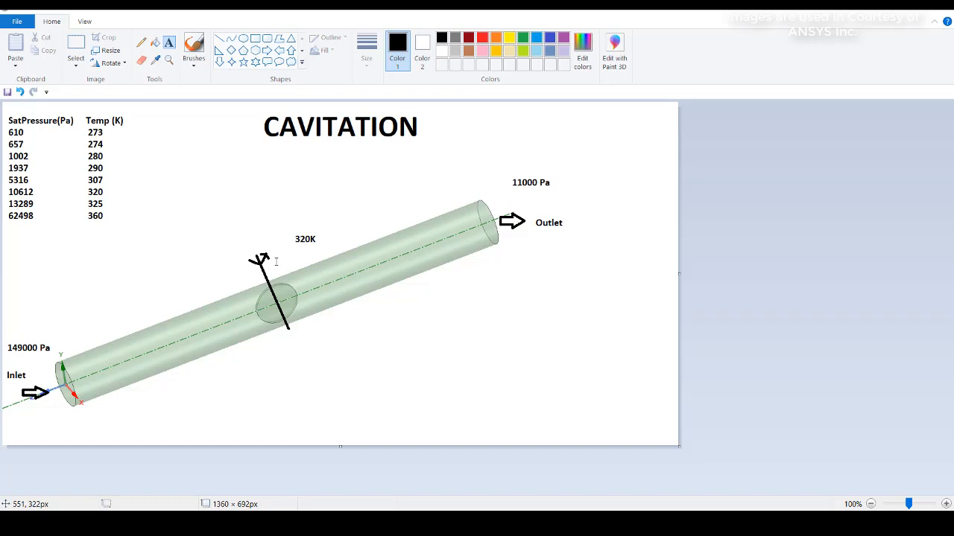
pyautogui.moveTo(584, 372)
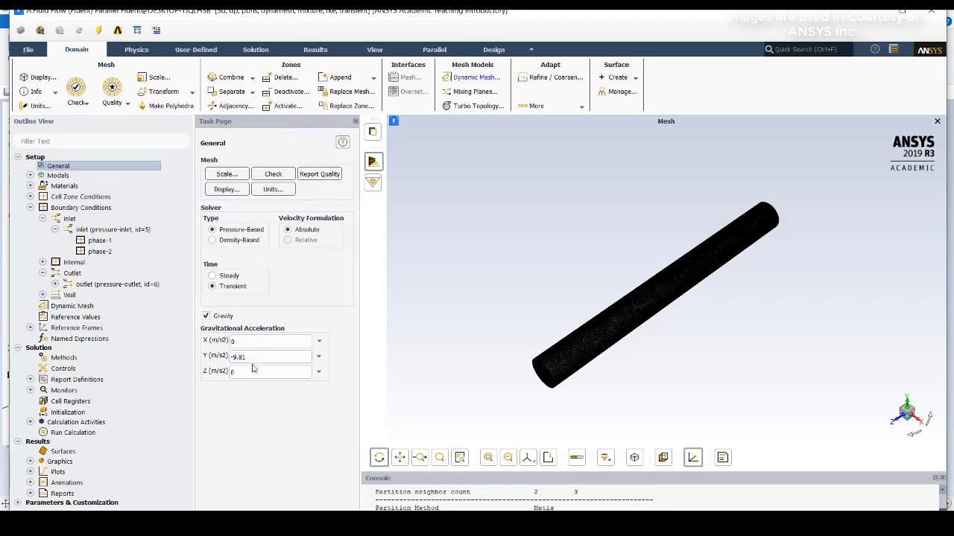
pyautogui.moveTo(525, 377)
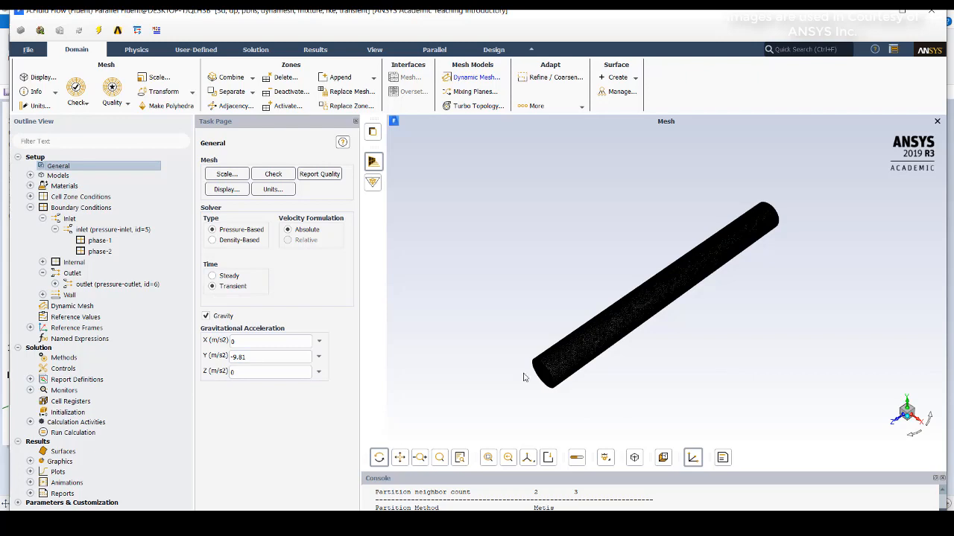
# Step: Review the Mixture multiphase model settings and leave them unchanged
pyautogui.click(31, 176)
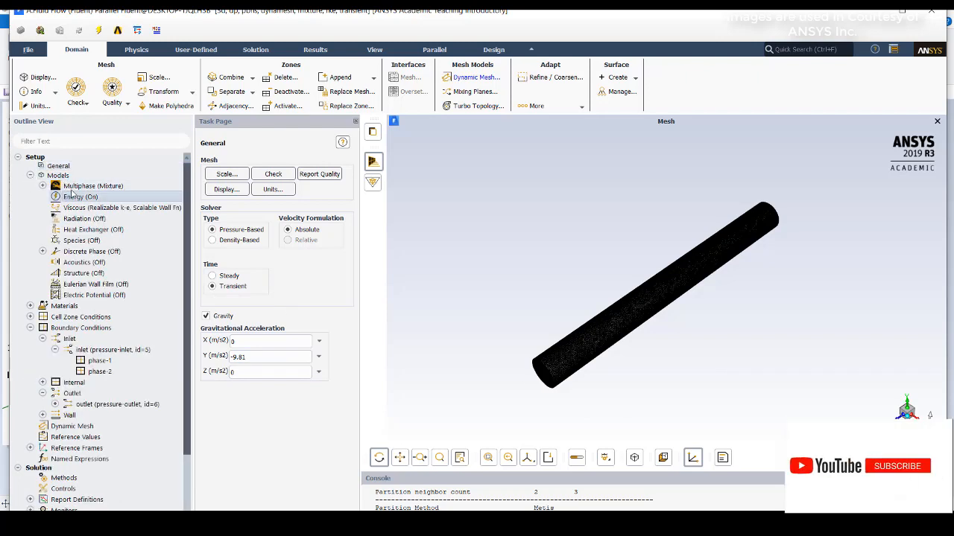
pyautogui.doubleClick(92, 185)
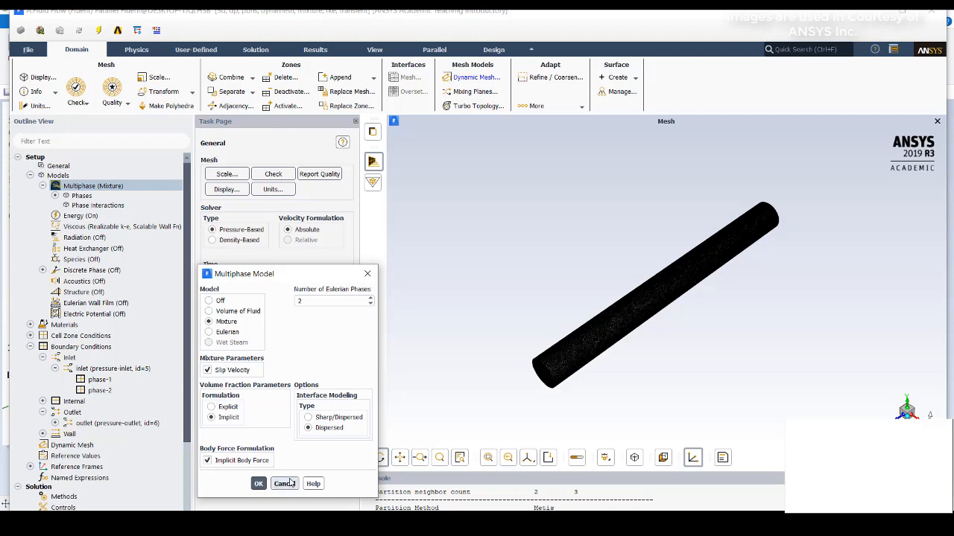
pyautogui.click(258, 483)
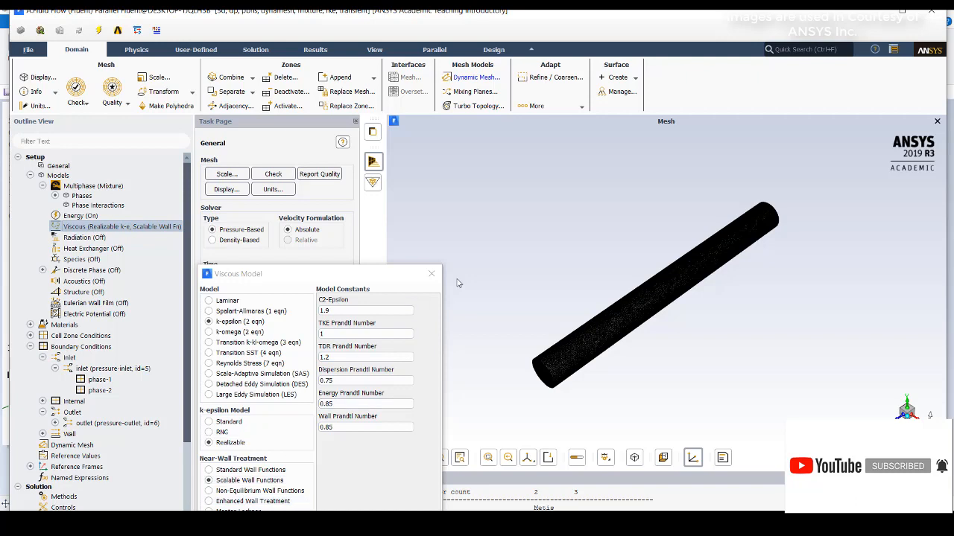
# Step: Review the realizable k-epsilon viscous model, then expand the Materials branch
pyautogui.click(431, 274)
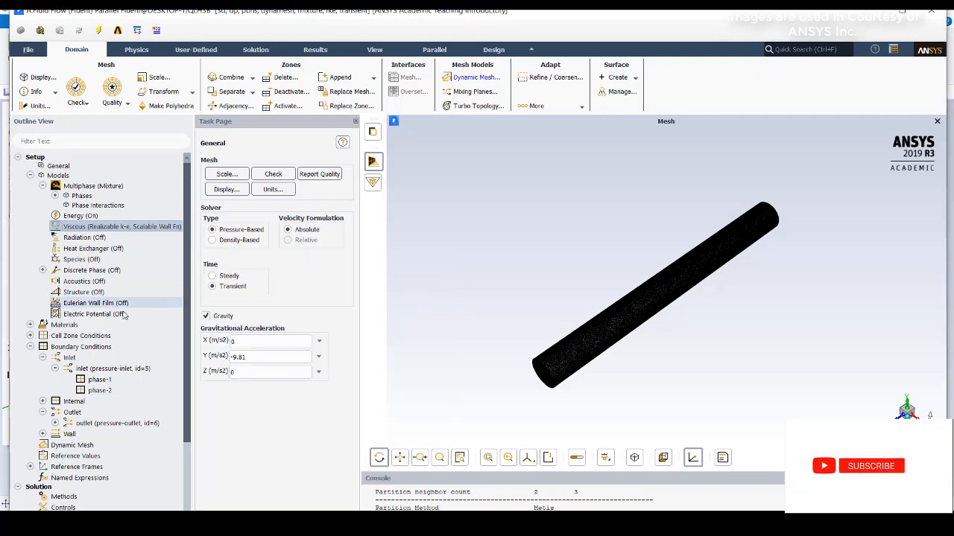
pyautogui.click(43, 325)
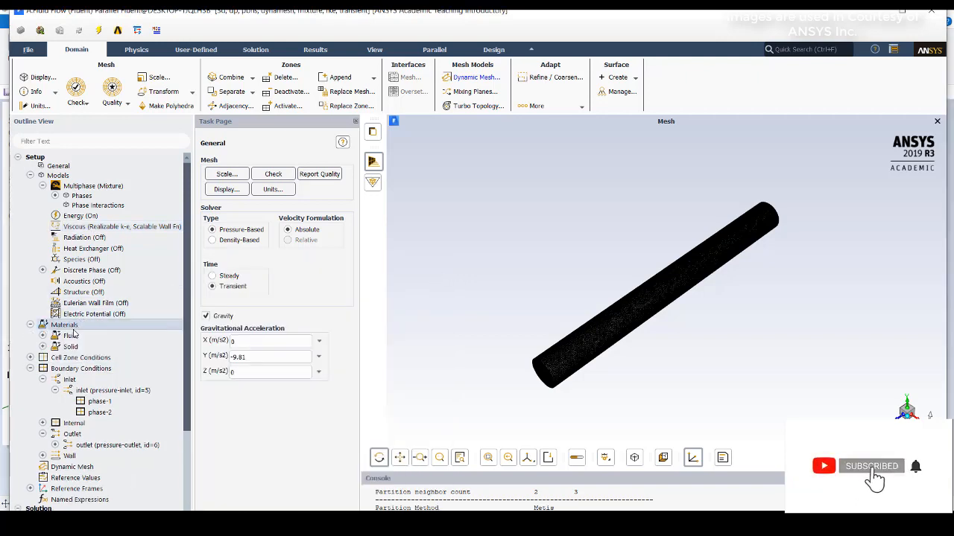
# Step: Bring up the material editor for the project's fluid materials group
pyautogui.click(65, 324)
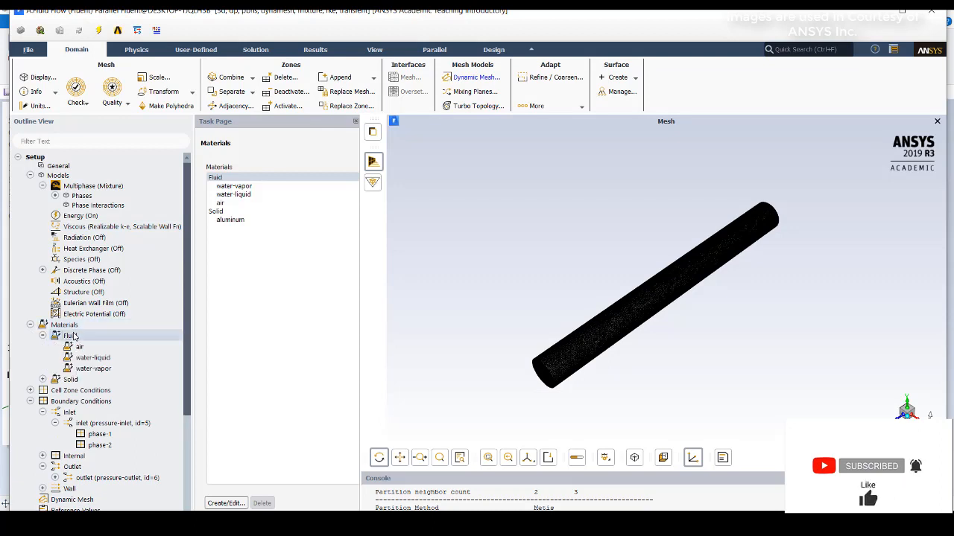
pyautogui.click(43, 335)
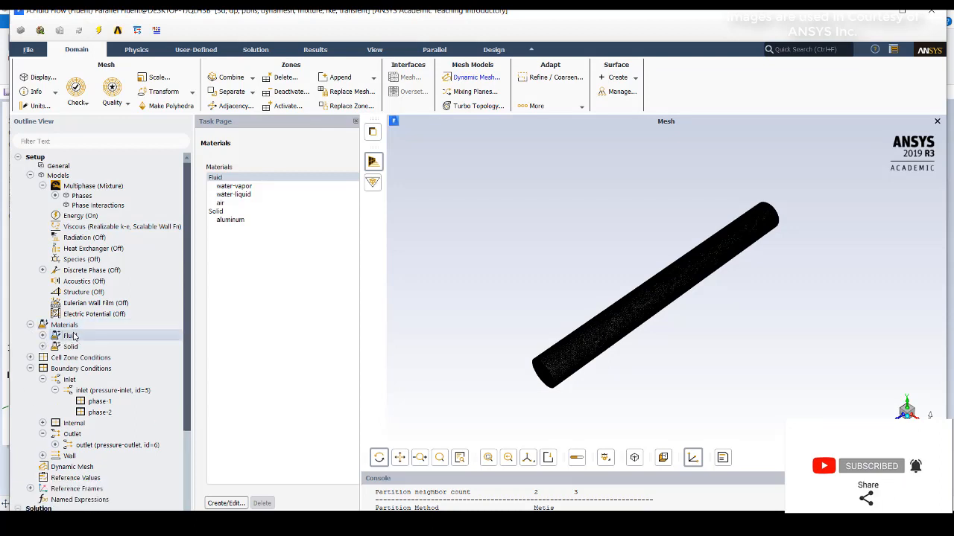
pyautogui.click(70, 335)
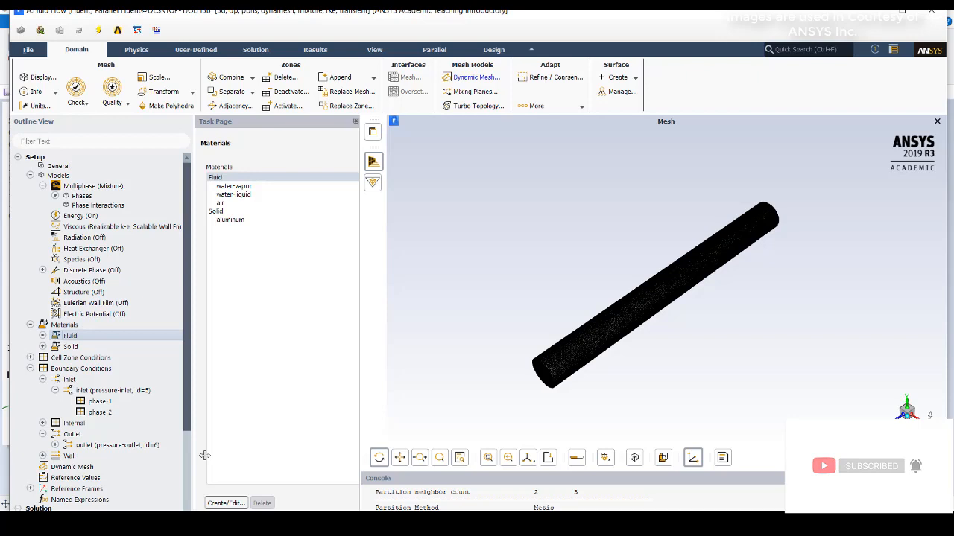
pyautogui.click(227, 504)
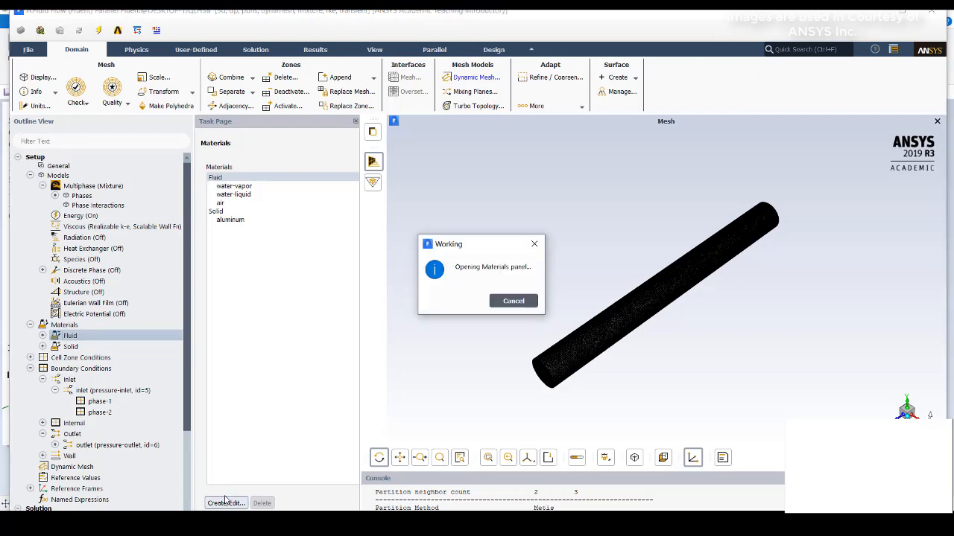
pyautogui.click(225, 503)
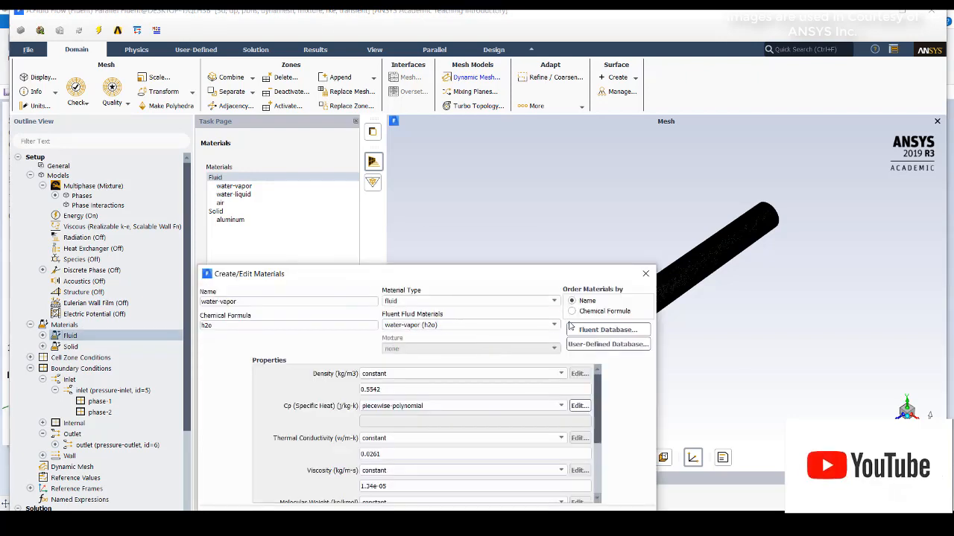
# Step: Check water-vapor properties in the Fluent materials database and return to the materials list
pyautogui.click(606, 329)
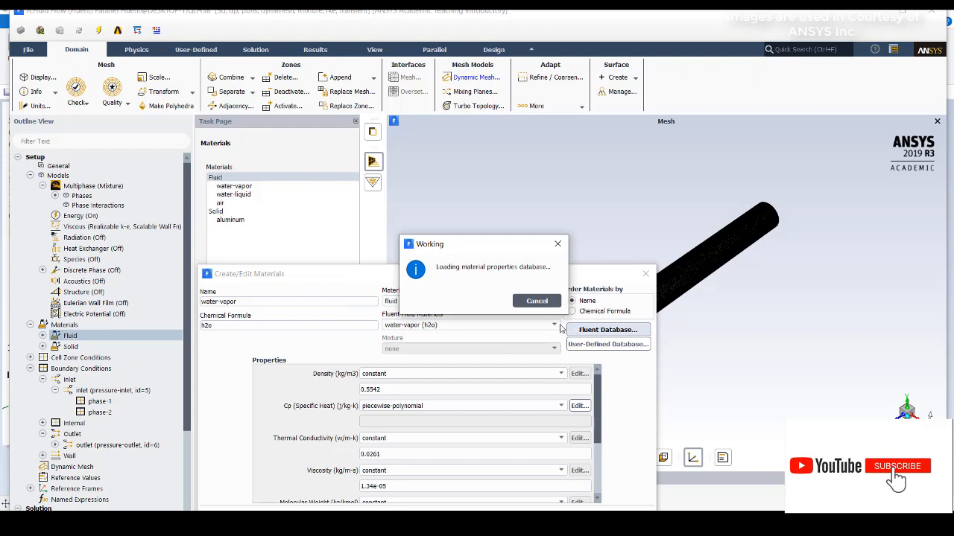
pyautogui.click(608, 329)
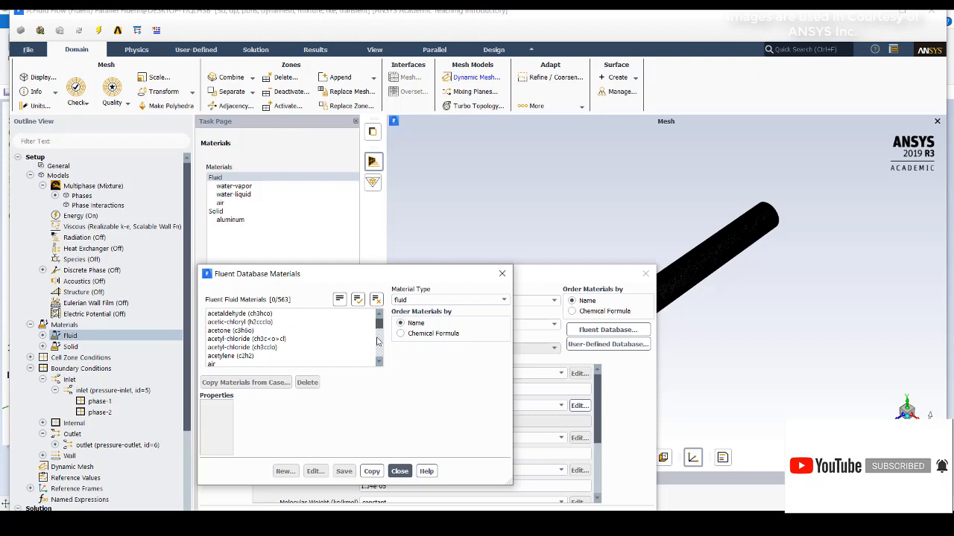
pyautogui.scroll(-3)
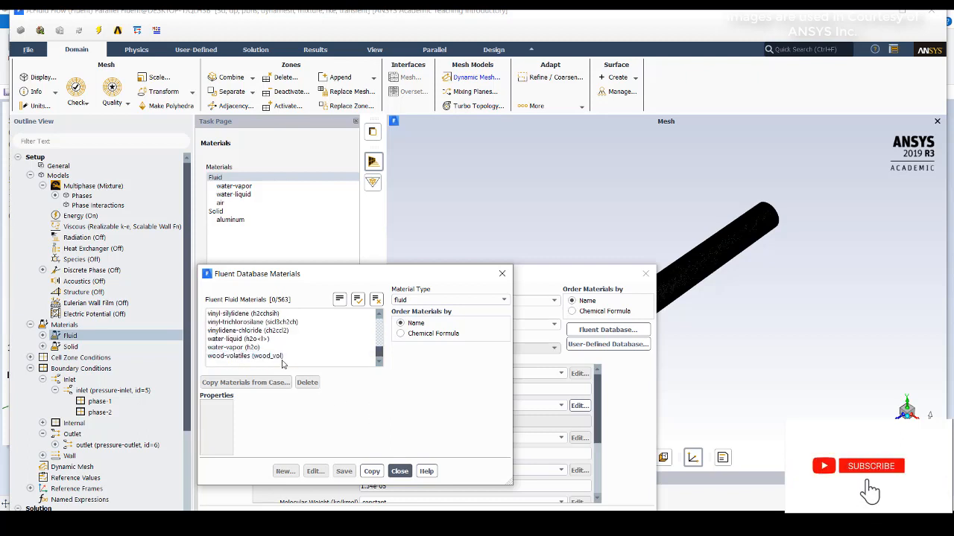
pyautogui.click(237, 340)
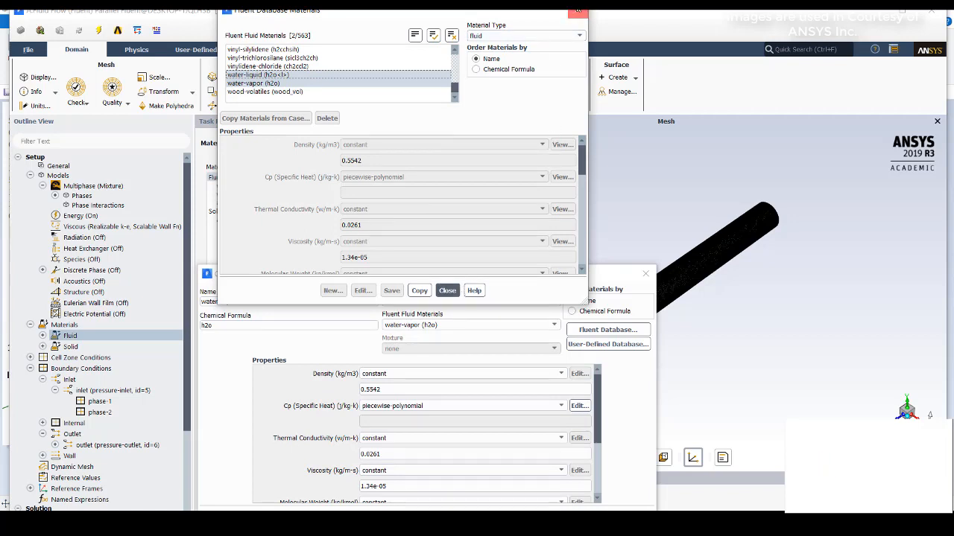
pyautogui.click(447, 289)
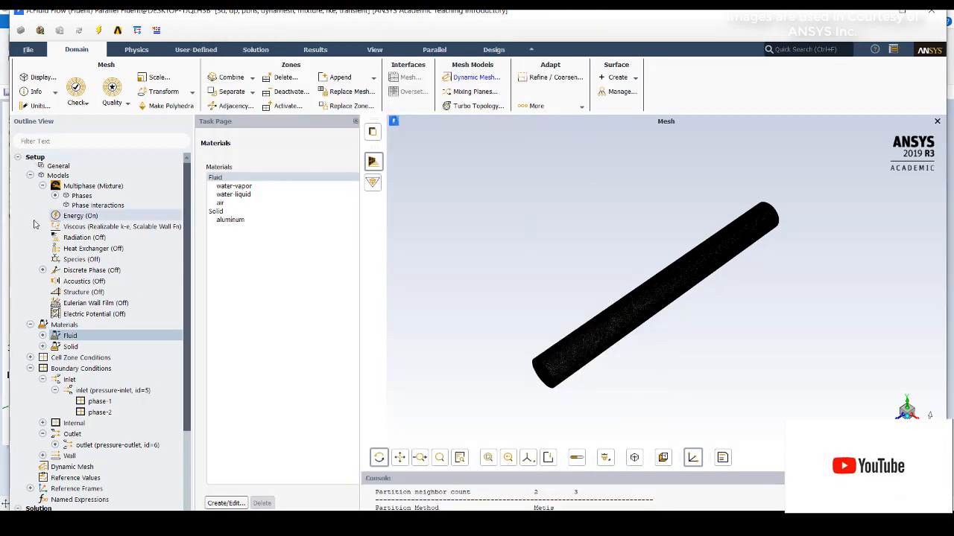
# Step: Review the primary (phase-1) and secondary (phase-2) phase material settings
pyautogui.click(66, 195)
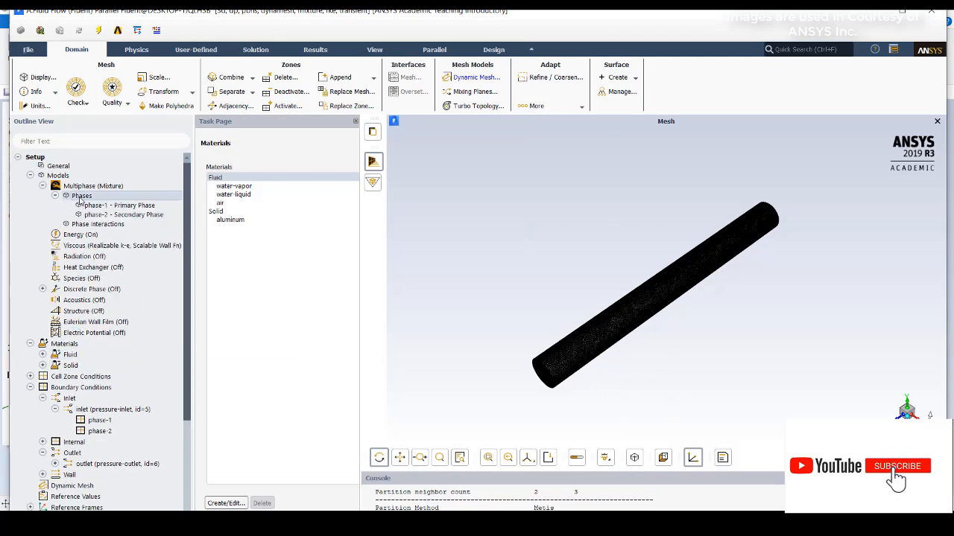
pyautogui.doubleClick(80, 195)
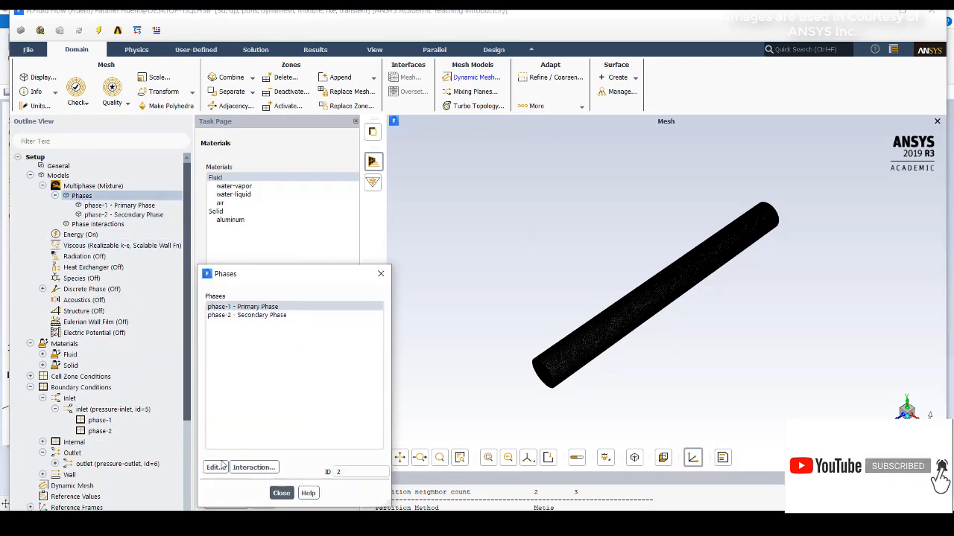
pyautogui.click(215, 467)
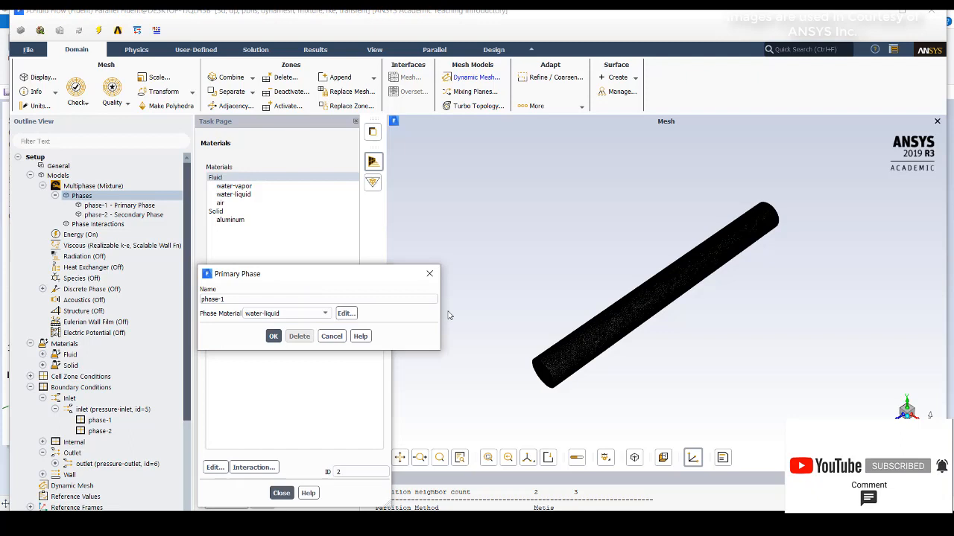
pyautogui.click(331, 336)
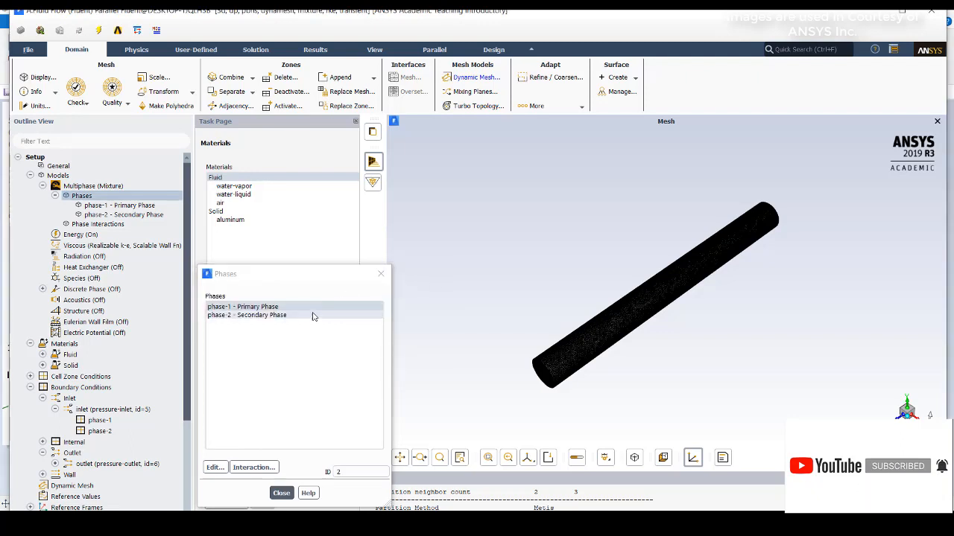
pyautogui.doubleClick(261, 314)
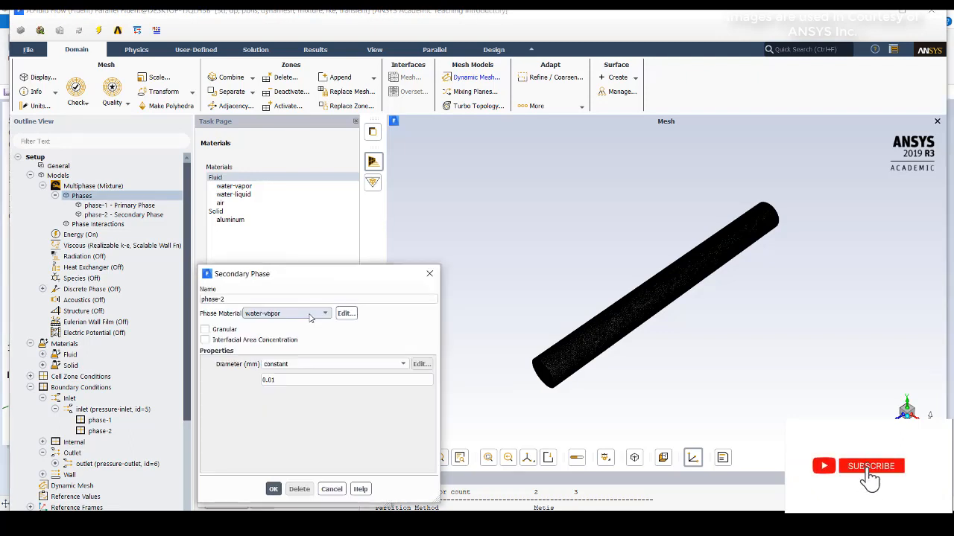
pyautogui.click(273, 489)
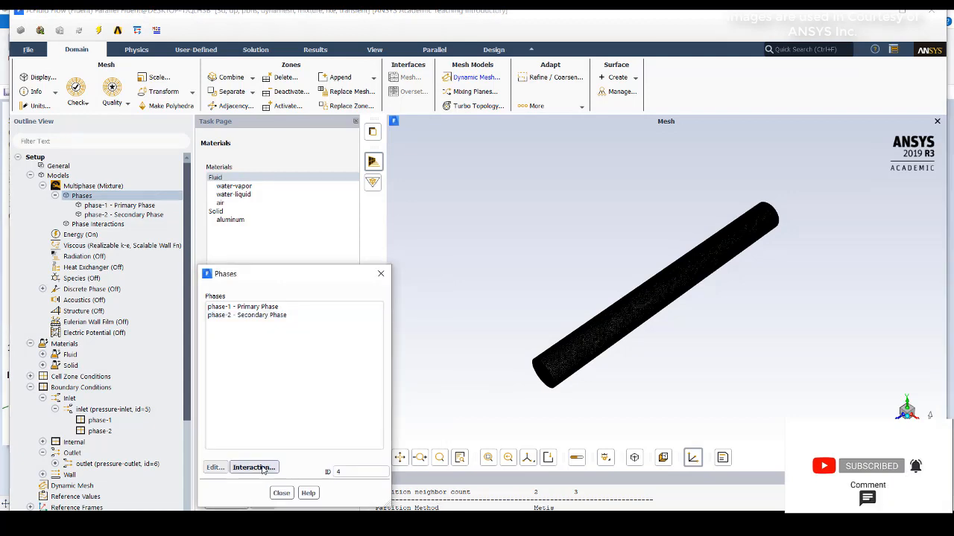
# Step: Set phase-1 to phase-2 cavitation mass transfer to Schnerr-Sauer with piecewise-linear vaporization pressure
pyautogui.click(254, 468)
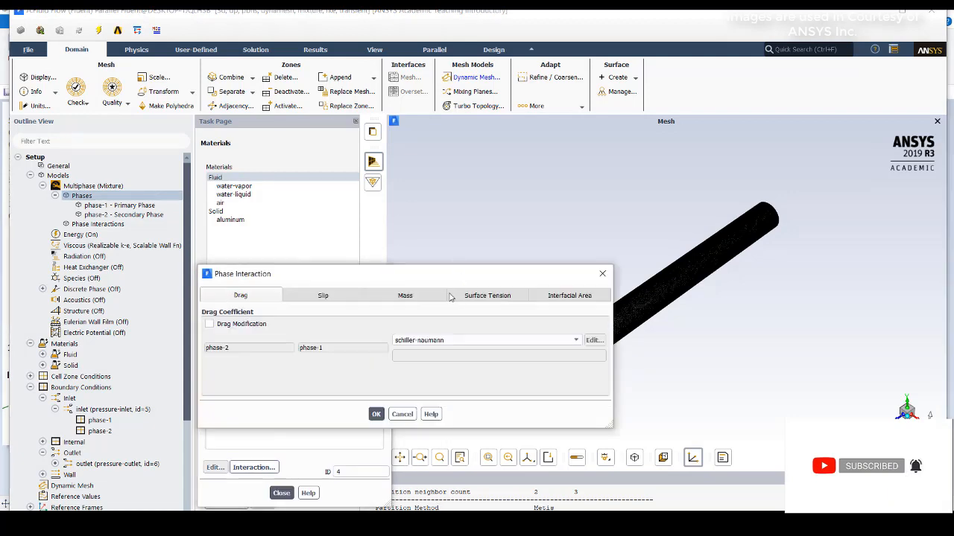
pyautogui.click(406, 296)
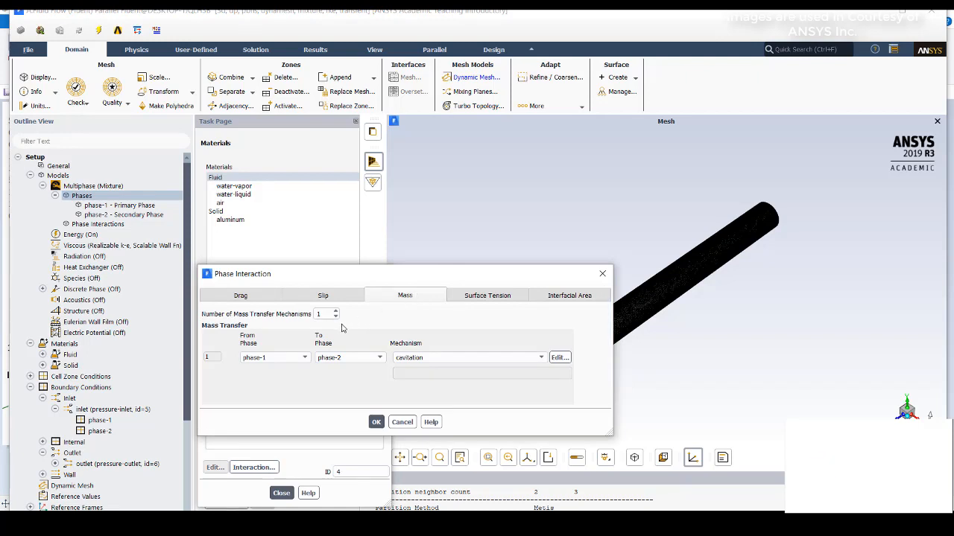
pyautogui.moveTo(276, 394)
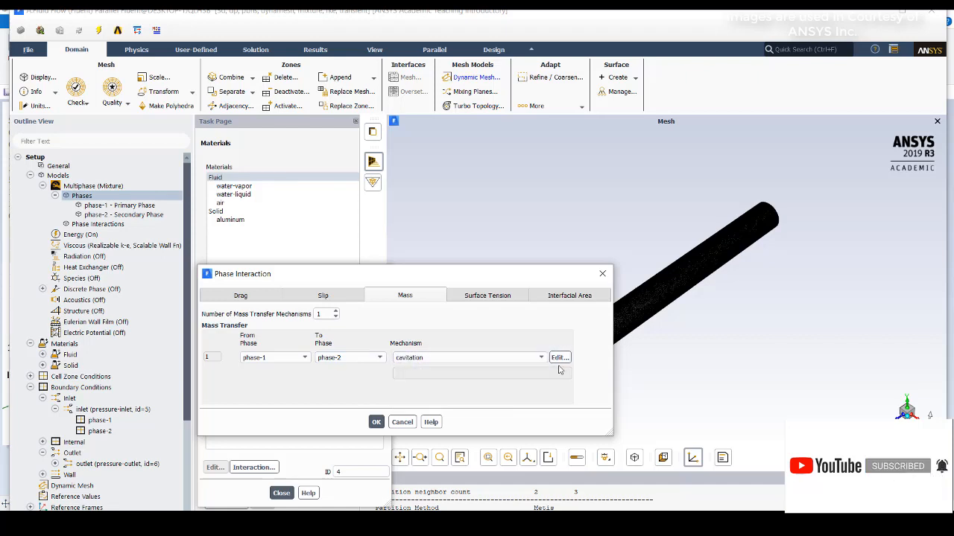
pyautogui.click(558, 358)
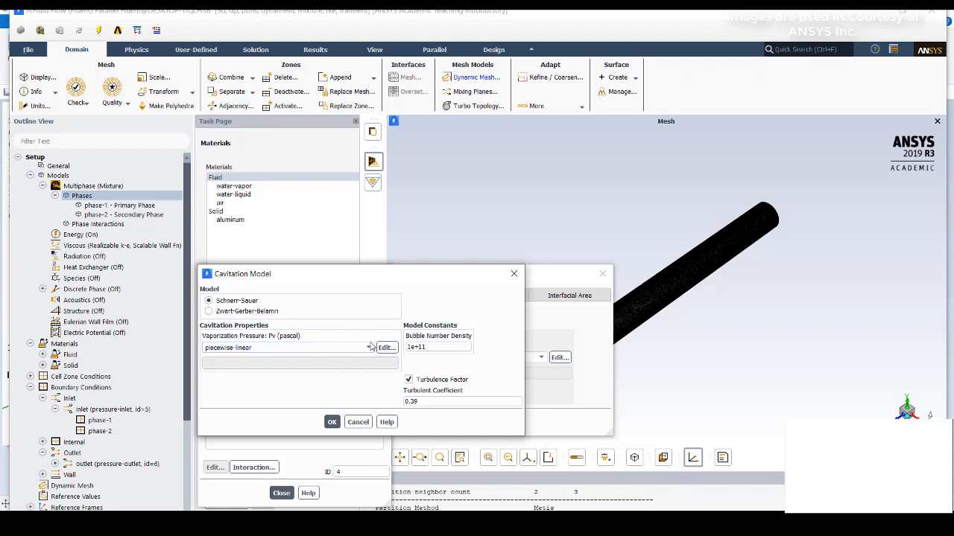
pyautogui.click(386, 349)
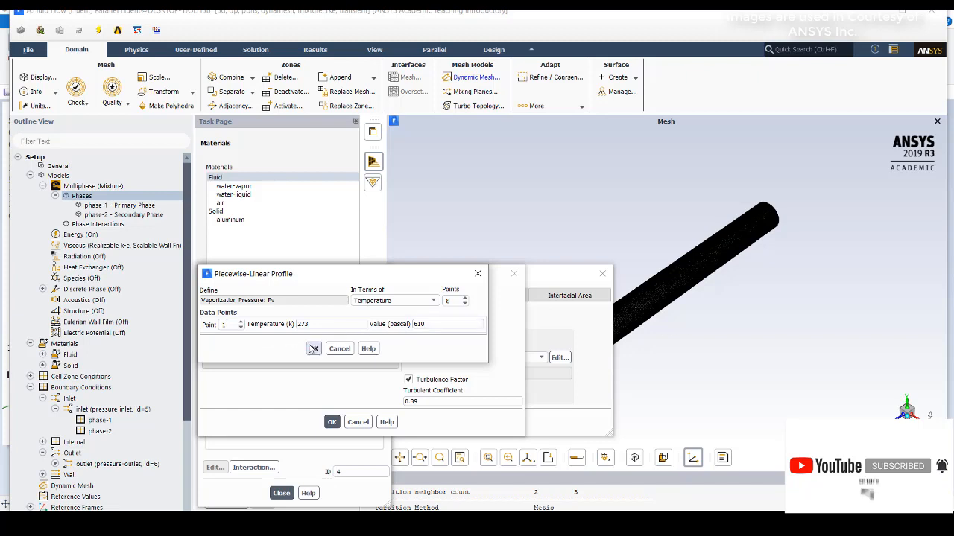
pyautogui.click(313, 349)
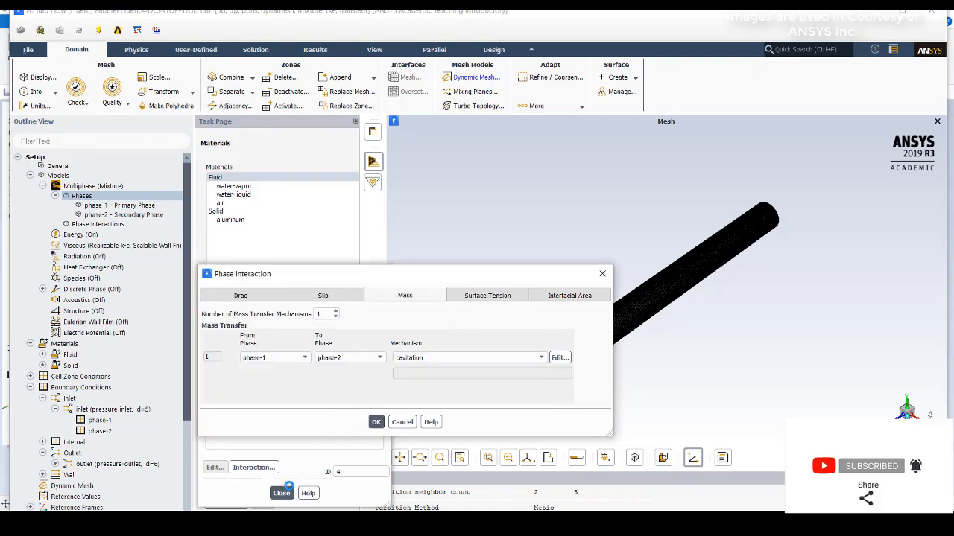
pyautogui.click(402, 421)
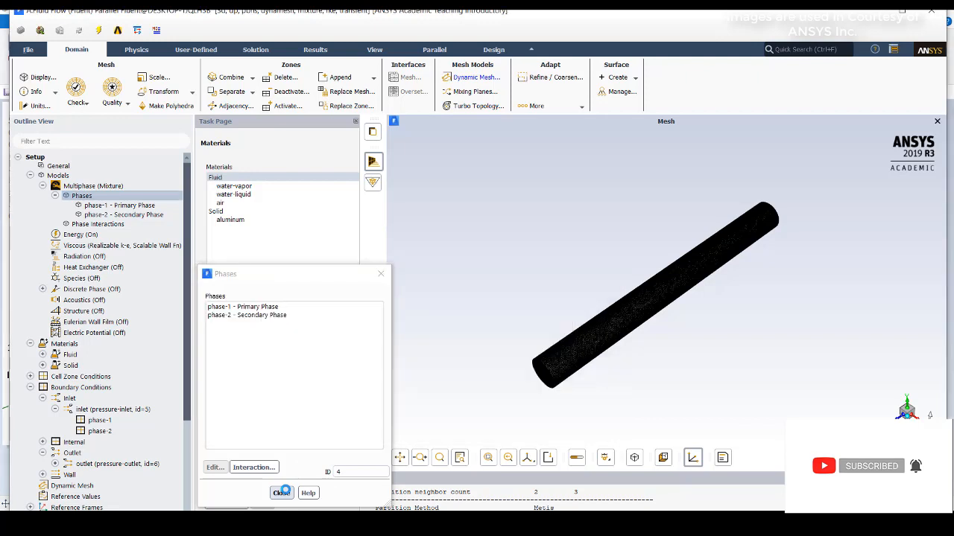
# Step: Review the pressure inlet's mixture boundary settings among the boundary condition zones
pyautogui.click(282, 491)
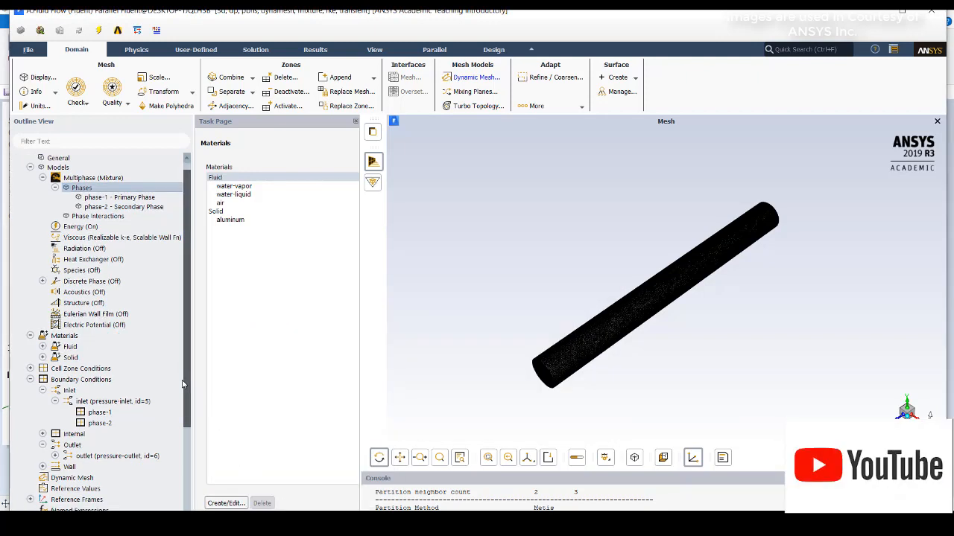
pyautogui.scroll(-3)
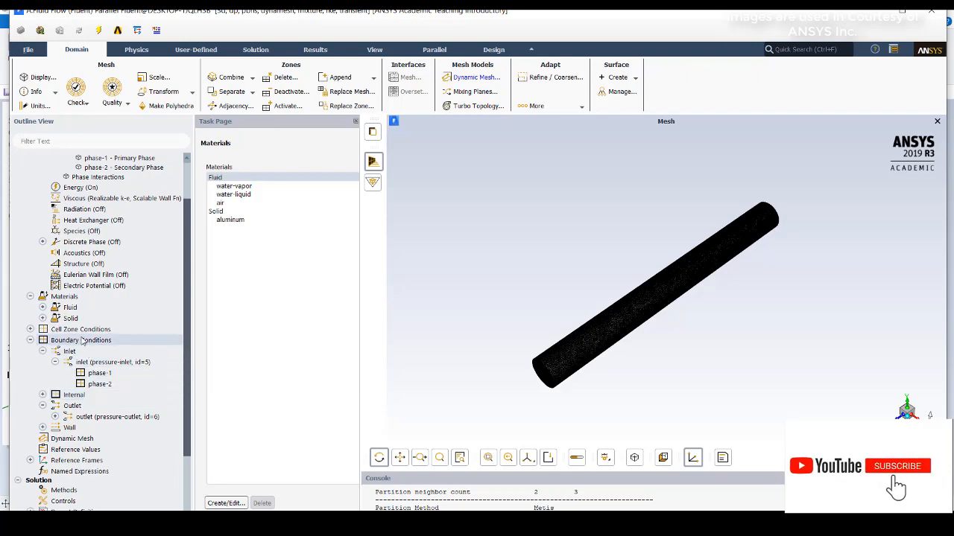
pyautogui.click(80, 339)
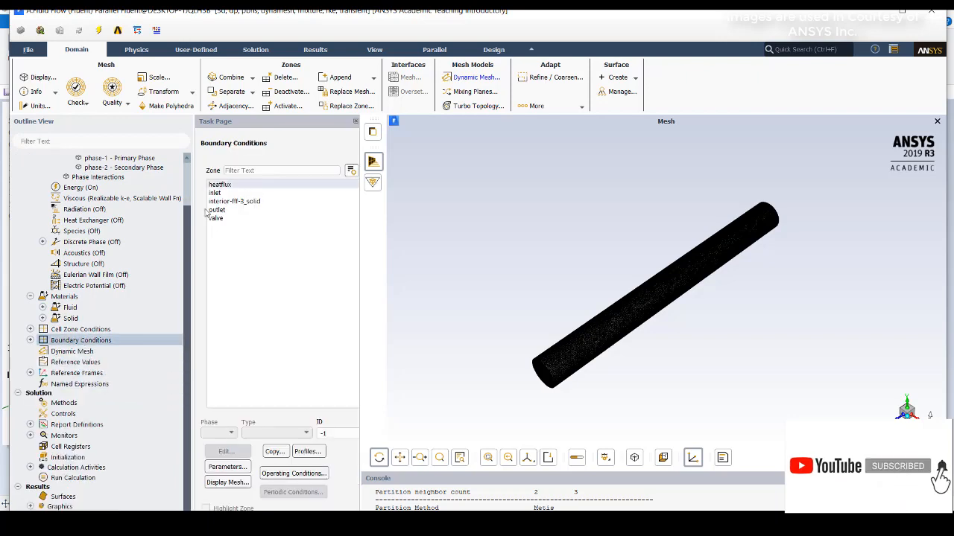
pyautogui.click(41, 352)
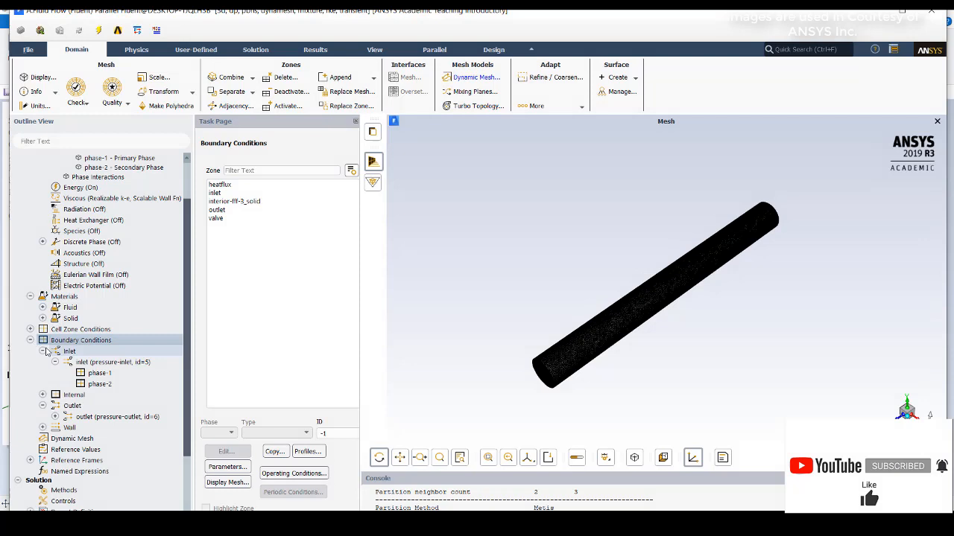
pyautogui.click(57, 362)
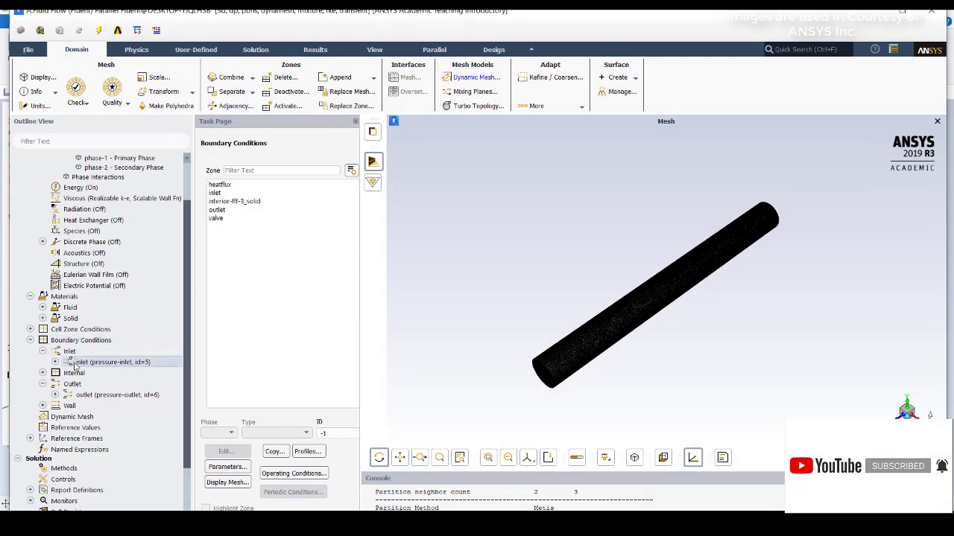
pyautogui.doubleClick(112, 362)
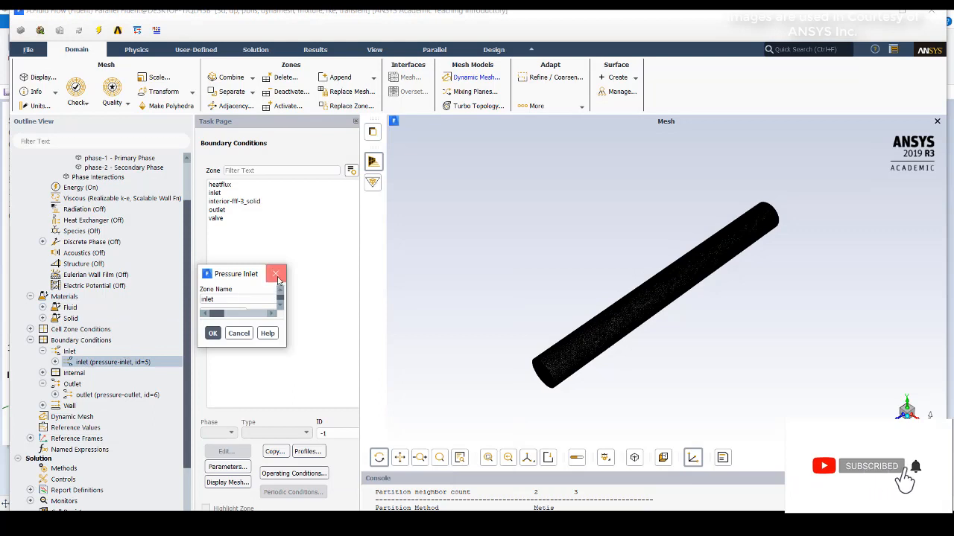
pyautogui.click(277, 274)
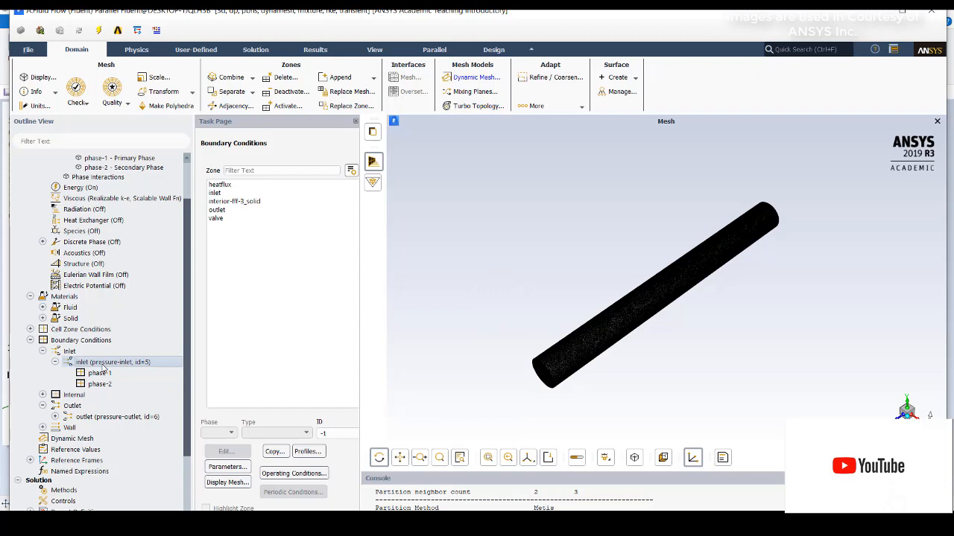
pyautogui.click(226, 450)
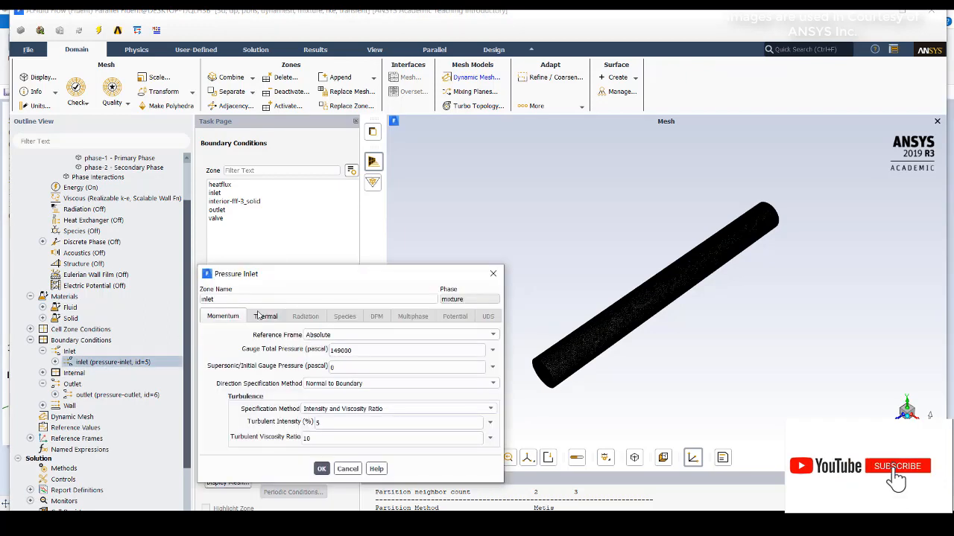
pyautogui.click(266, 316)
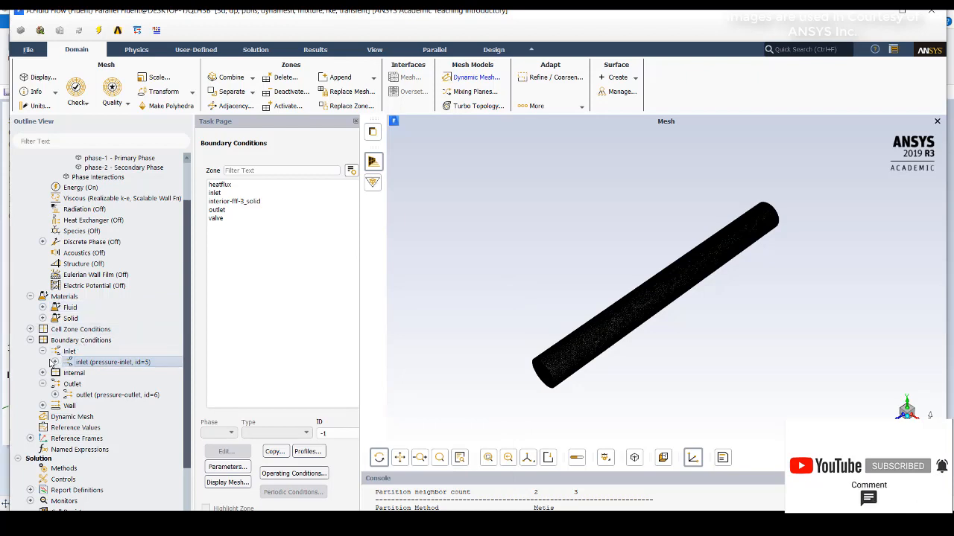
# Step: Check the inlet's phase-2 entry and the pressure outlet settings for mixture and phase-2
pyautogui.click(54, 362)
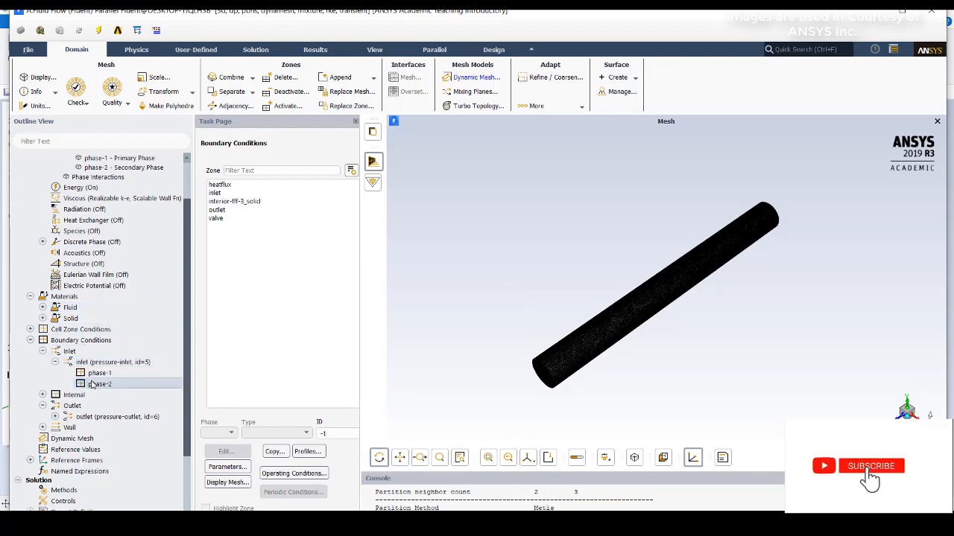
pyautogui.click(870, 465)
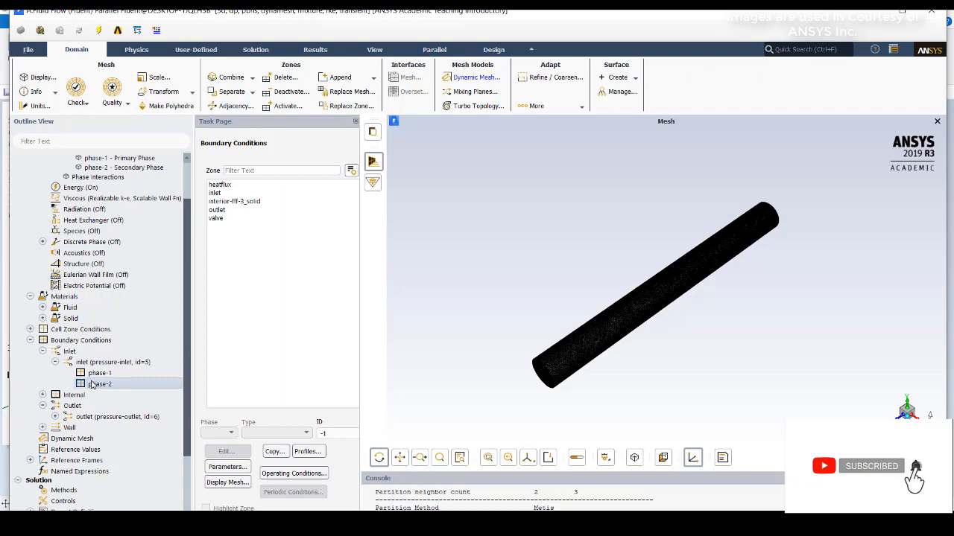
pyautogui.doubleClick(100, 383)
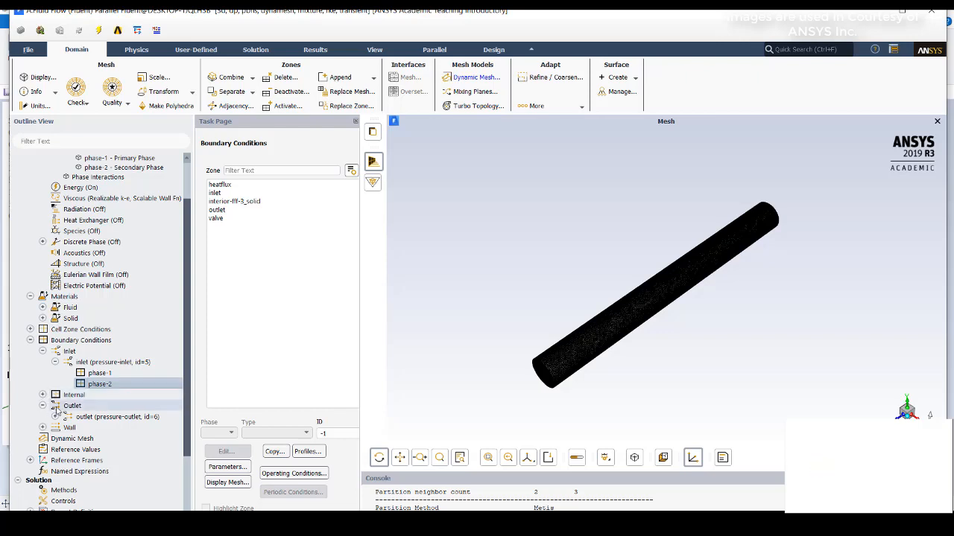
pyautogui.doubleClick(116, 417)
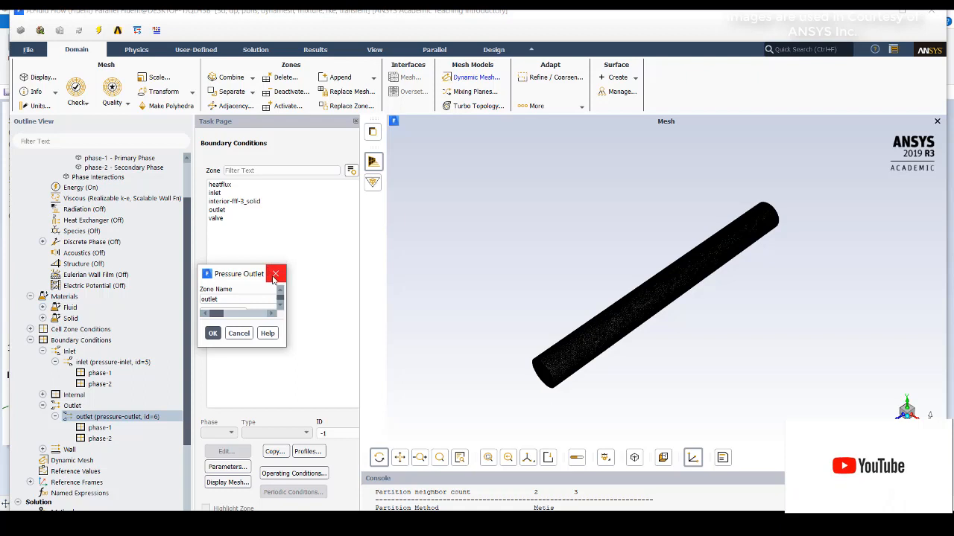
pyautogui.click(274, 274)
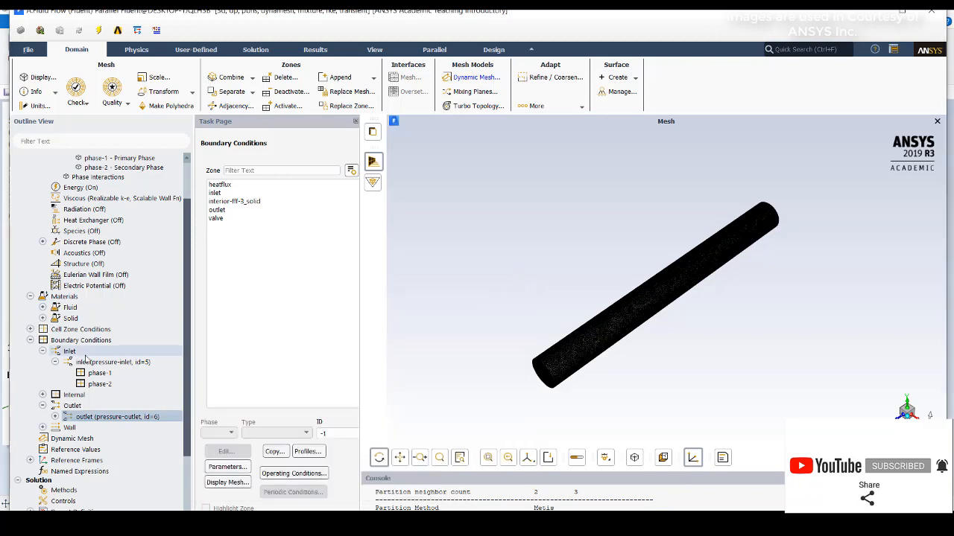
pyautogui.click(42, 418)
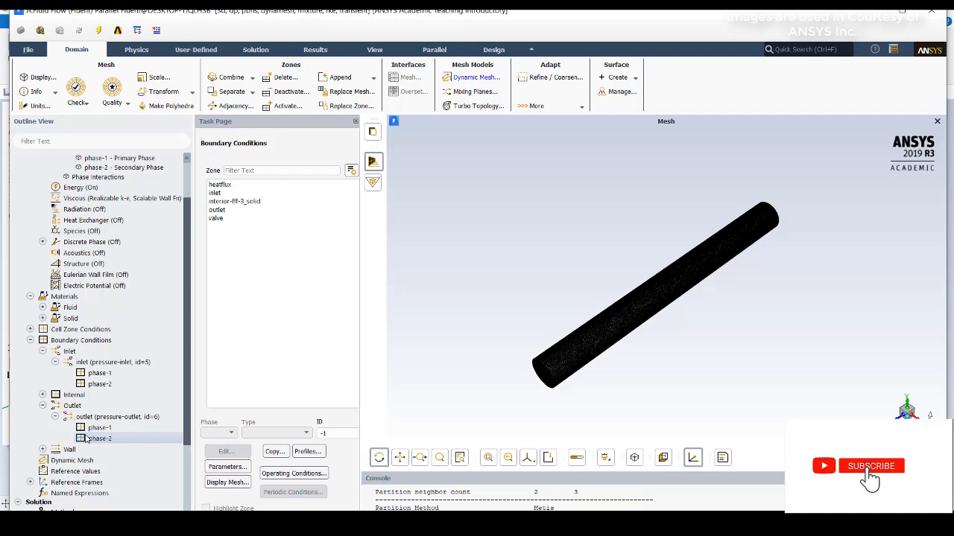
pyautogui.click(871, 465)
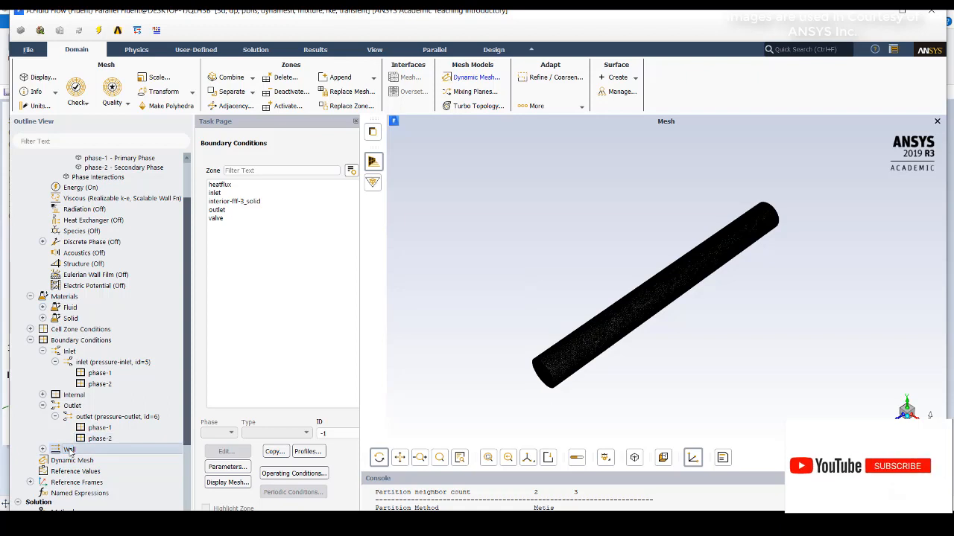
# Step: Review the heatflux wall's stationary, no-slip momentum settings; heatflux and valve walls are listed
pyautogui.click(42, 450)
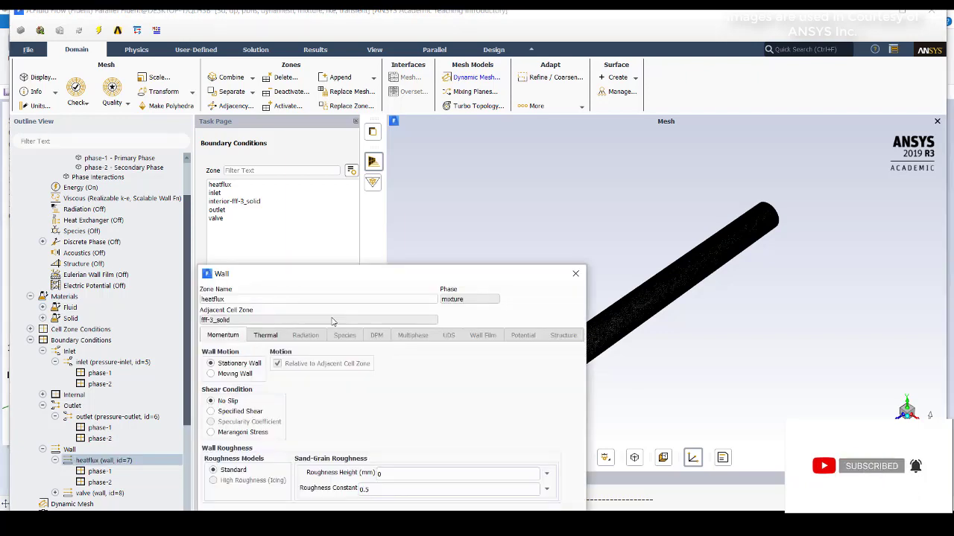
pyautogui.click(265, 335)
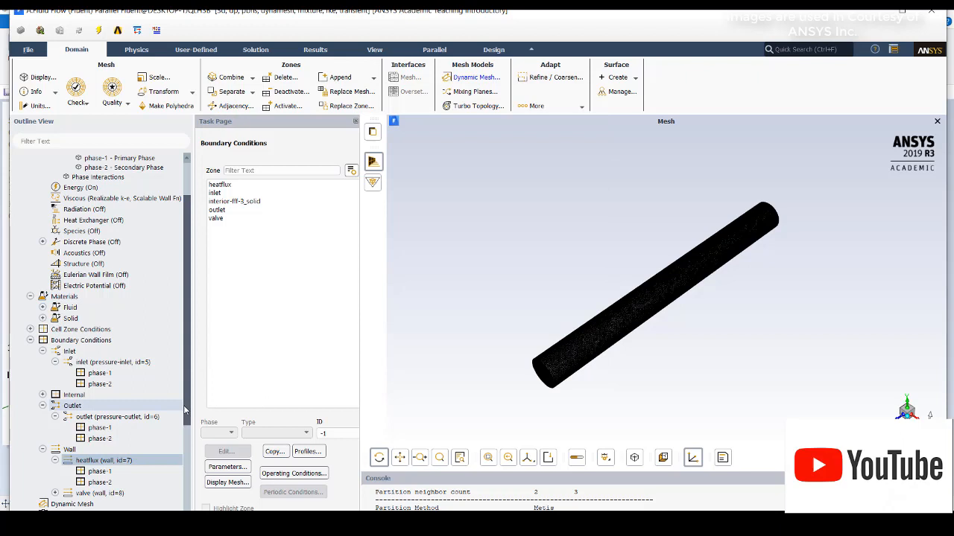
pyautogui.scroll(-3)
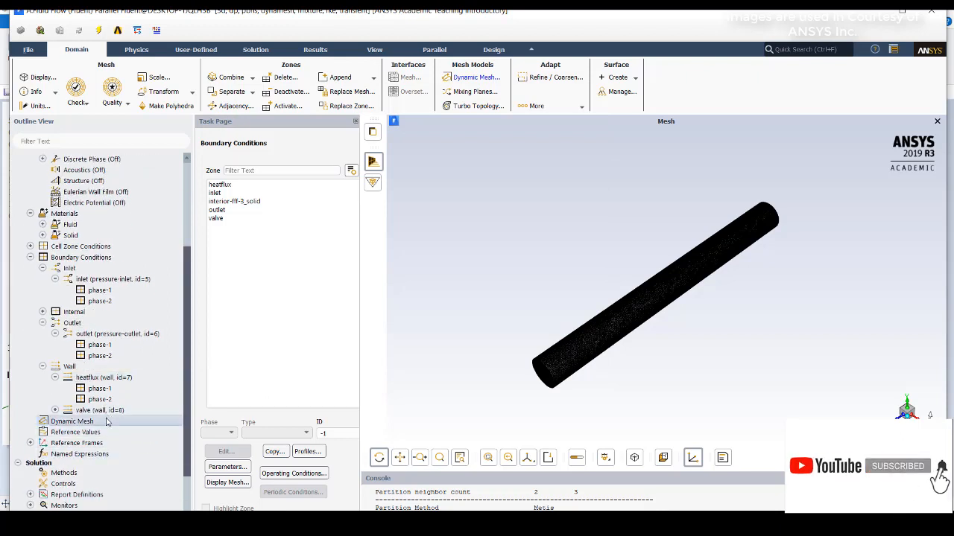
# Step: Review the dynamic mesh settings with the rigid-body valve and begin opening the angular_motion profile
pyautogui.click(72, 421)
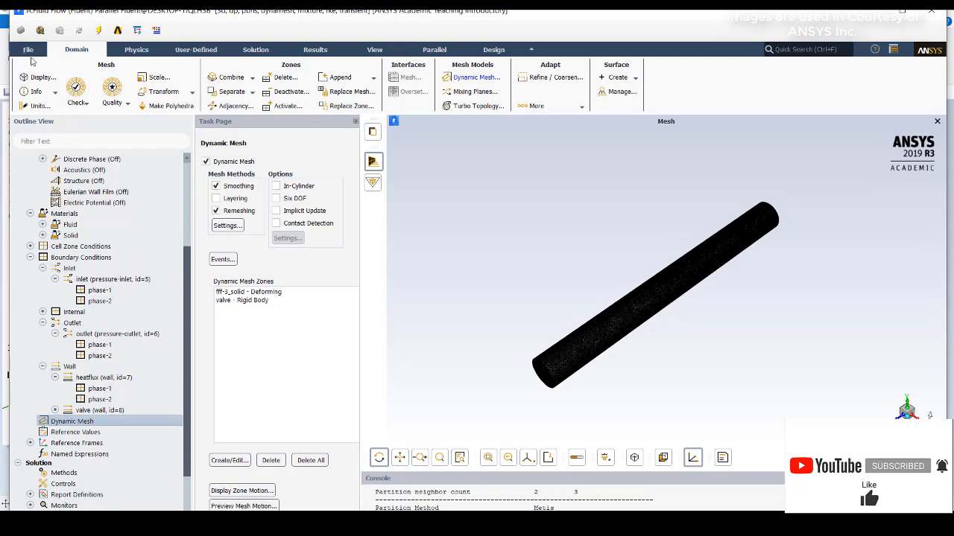
pyautogui.click(27, 50)
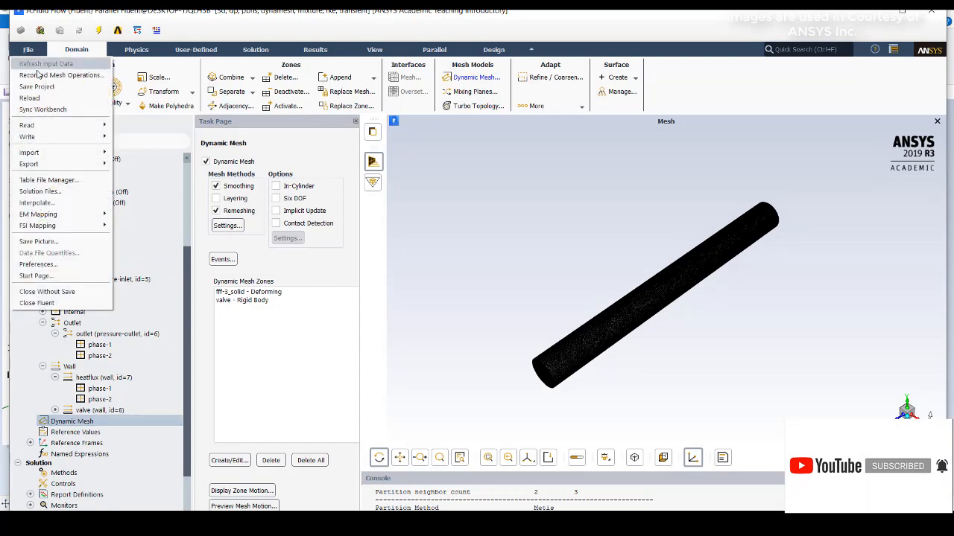
pyautogui.click(27, 125)
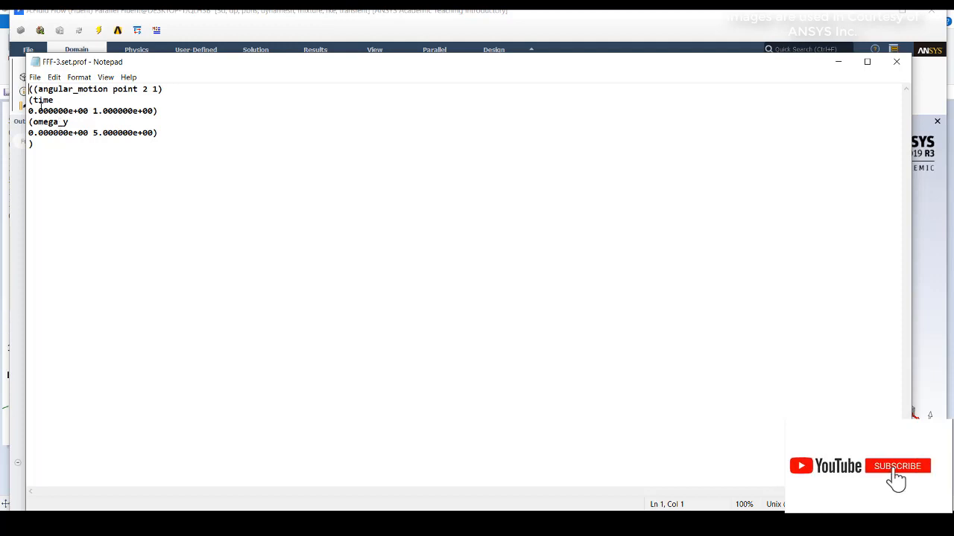
# Step: Save the angular_motion text as a profile file in the dp0 FFF-3 Fluent folder and return to Fluent
pyautogui.click(897, 465)
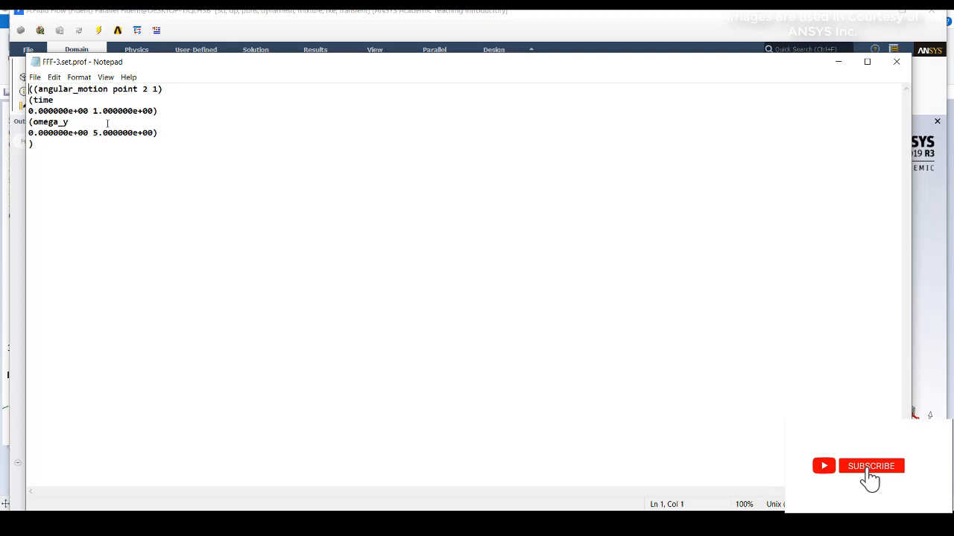
pyautogui.click(871, 465)
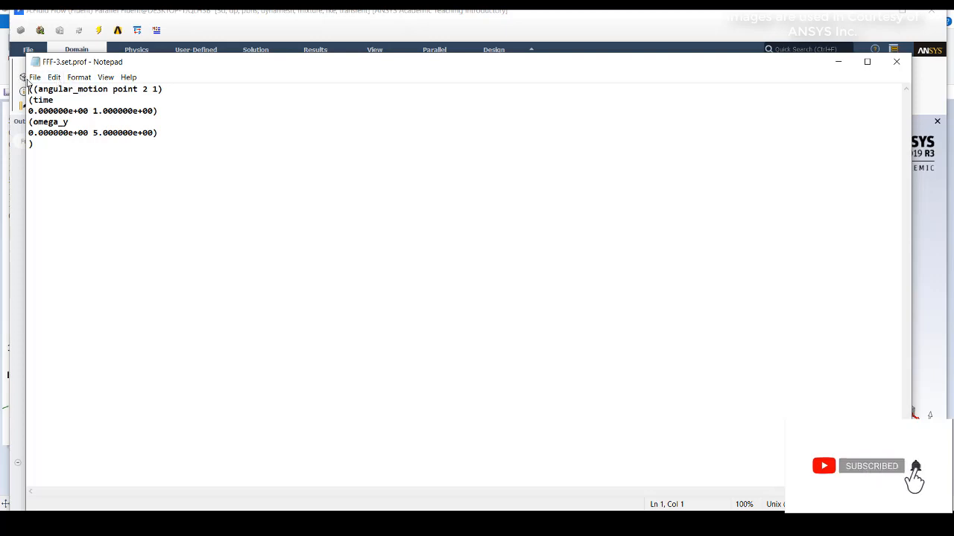
pyautogui.click(34, 78)
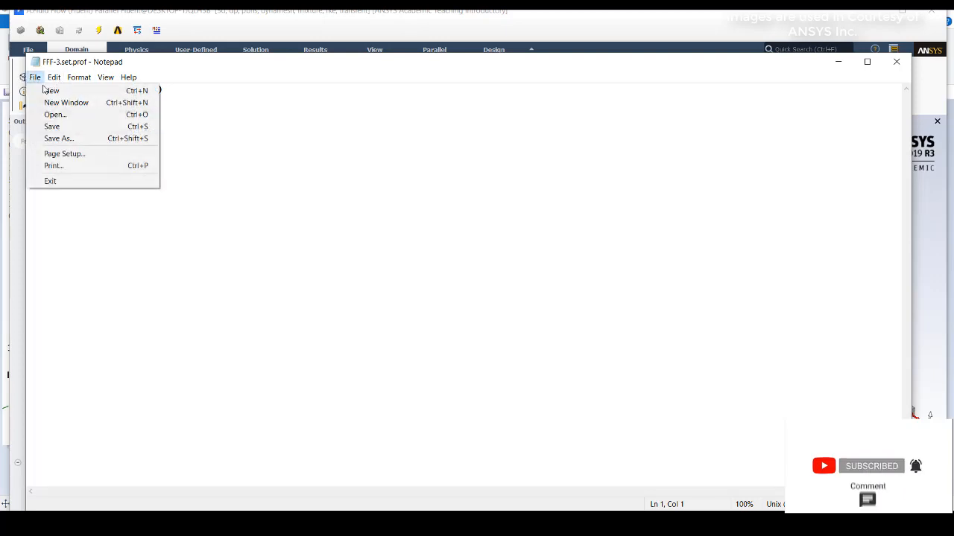
pyautogui.moveTo(52, 126)
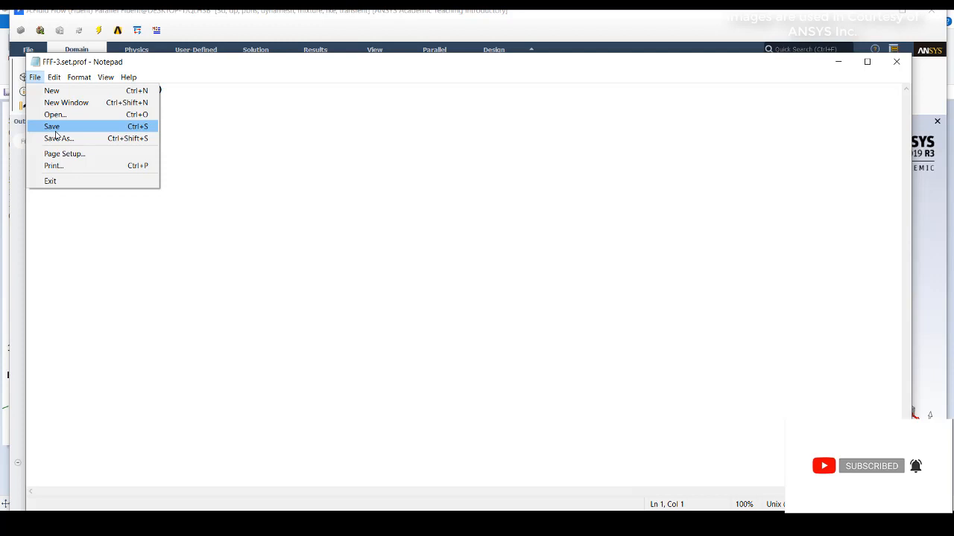
pyautogui.click(50, 125)
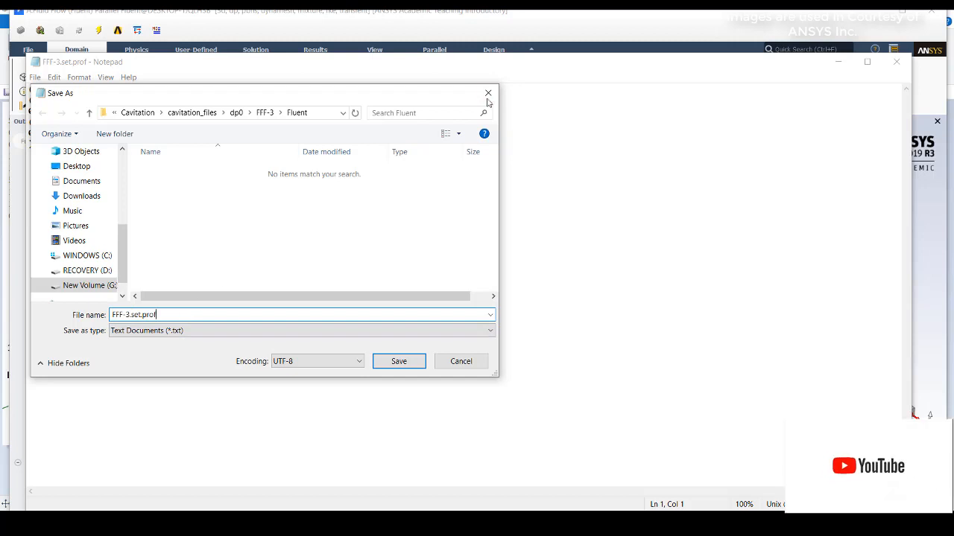
pyautogui.click(399, 362)
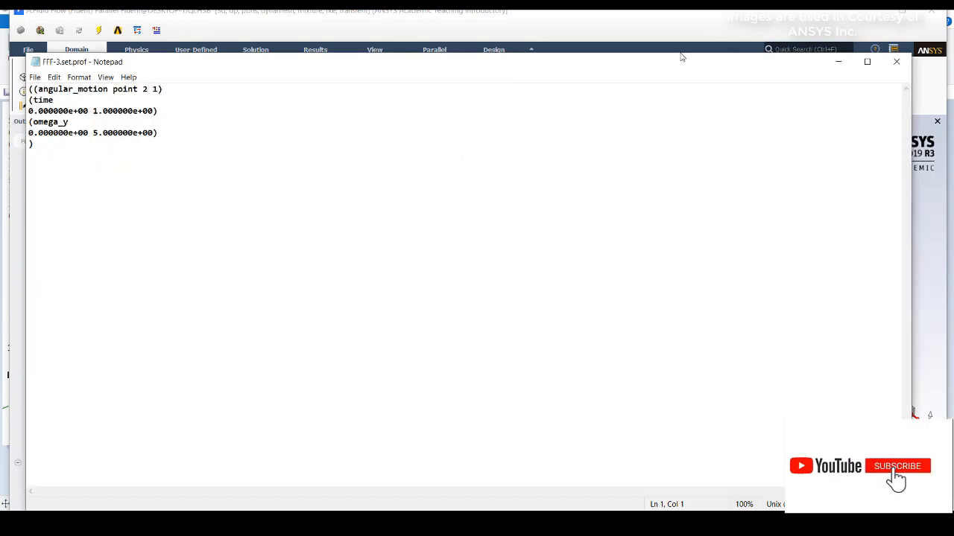
pyautogui.click(897, 61)
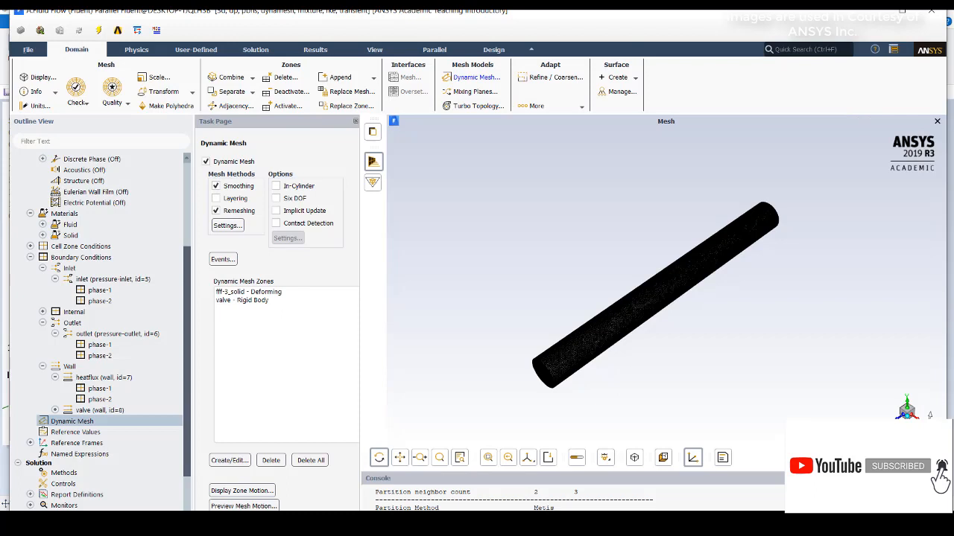
# Step: Read the saved angular_motion profile into Fluent and confirm it in the dynamic mesh zone settings
pyautogui.click(27, 50)
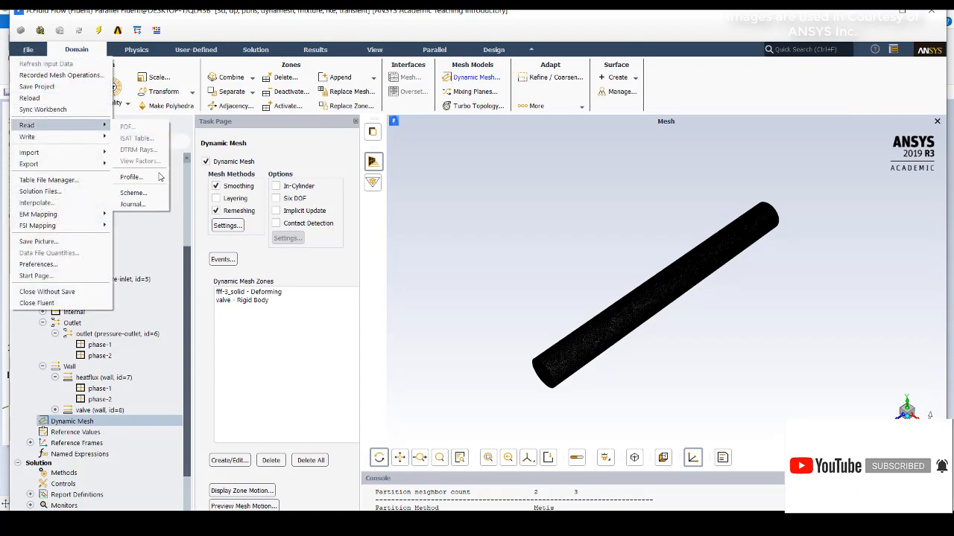
pyautogui.click(132, 177)
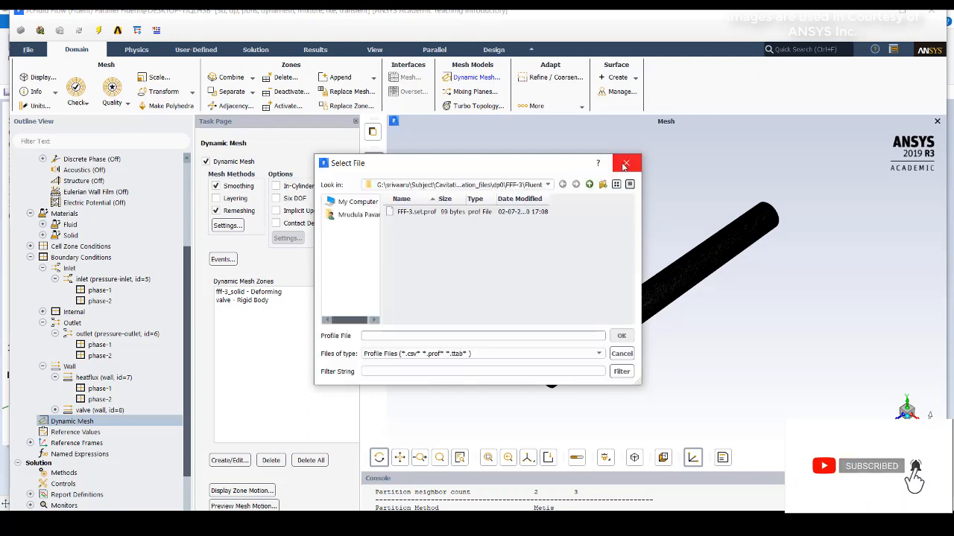
pyautogui.click(626, 163)
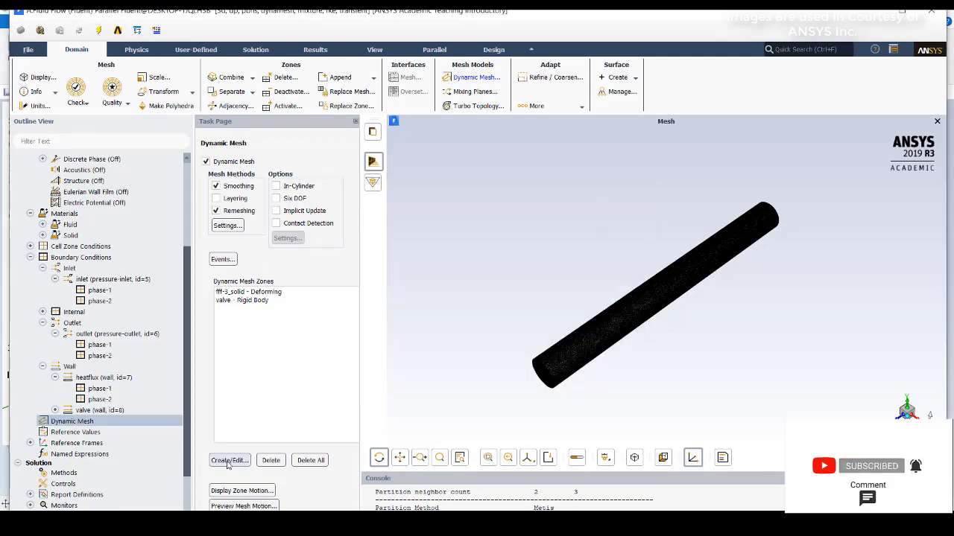
pyautogui.click(229, 459)
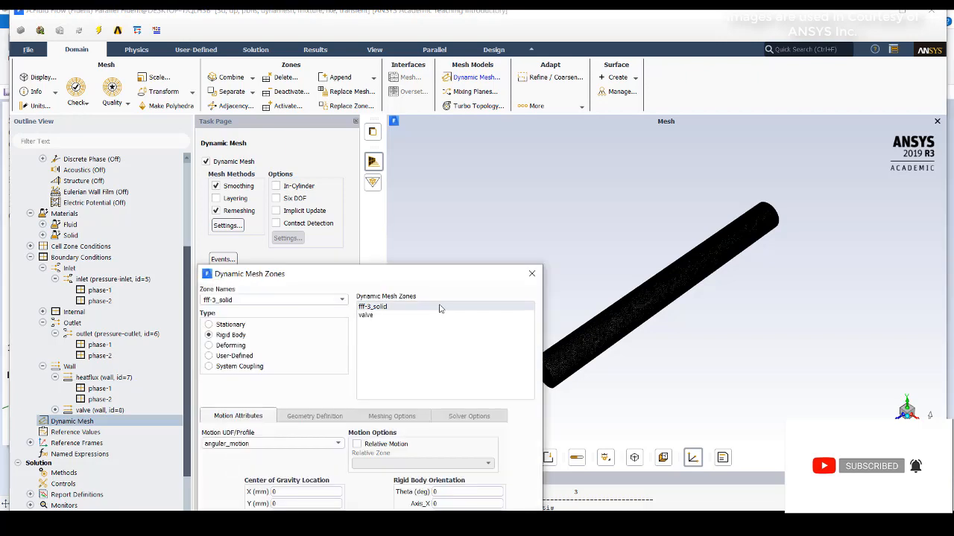
pyautogui.click(531, 275)
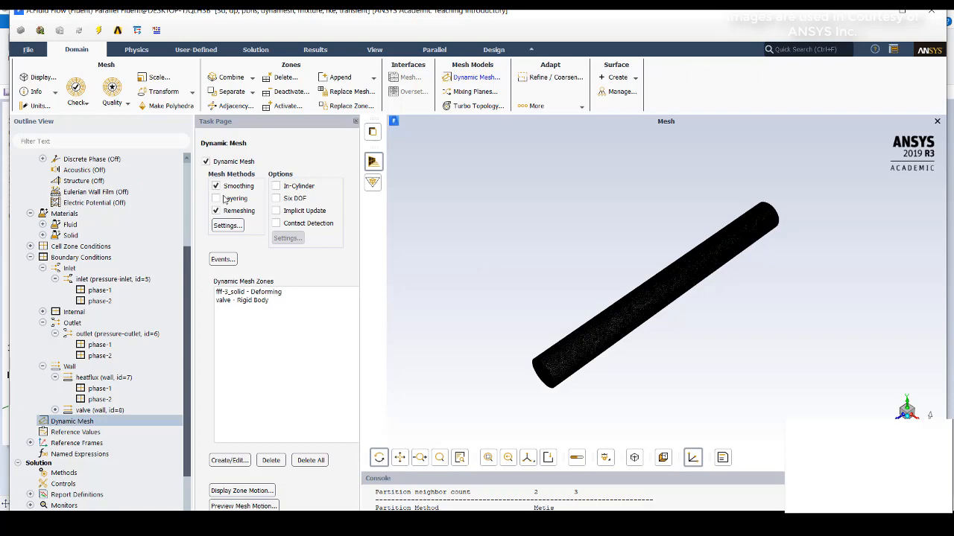
pyautogui.click(227, 225)
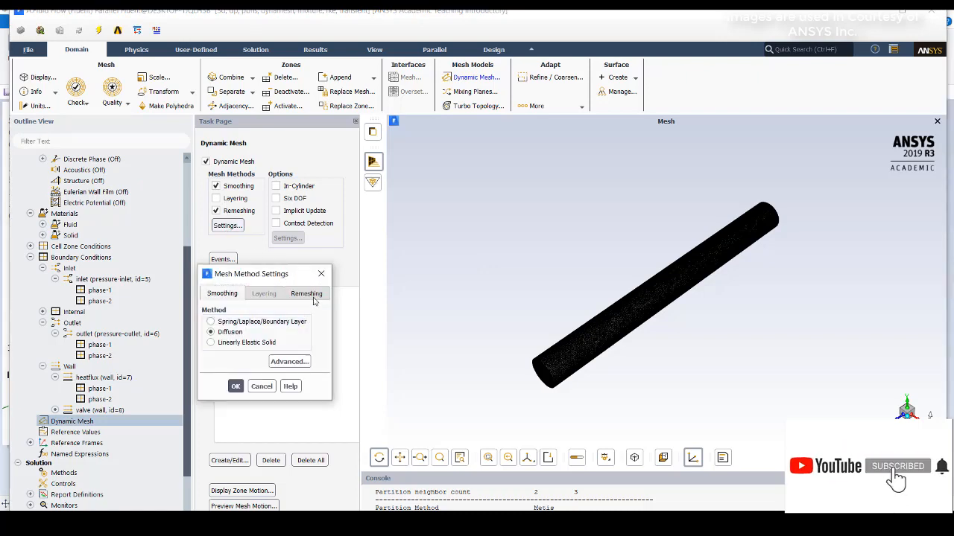
pyautogui.click(307, 292)
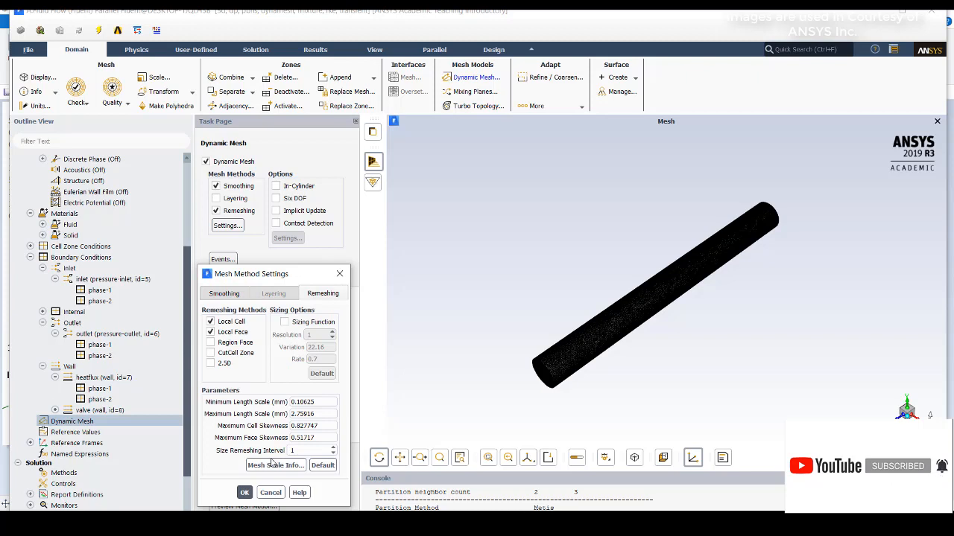
pyautogui.click(275, 464)
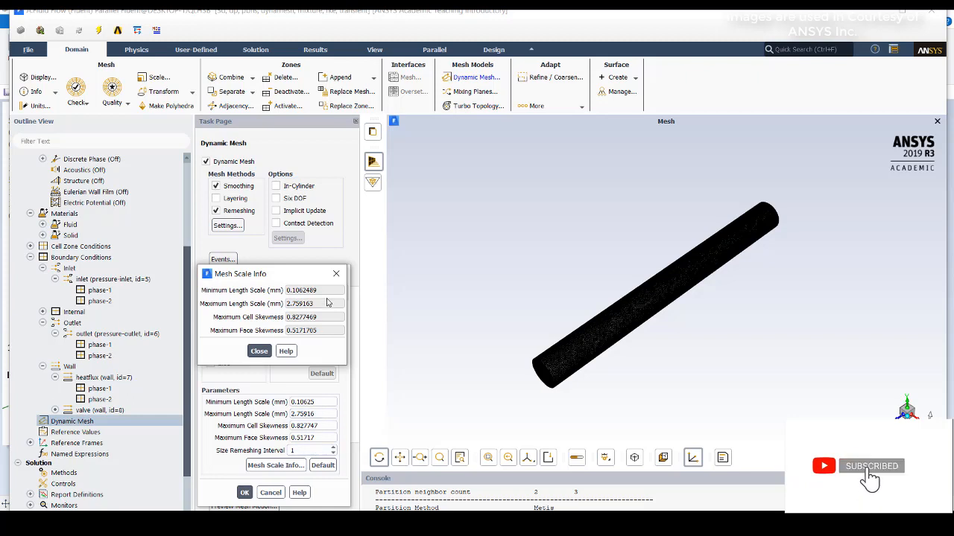
pyautogui.click(259, 352)
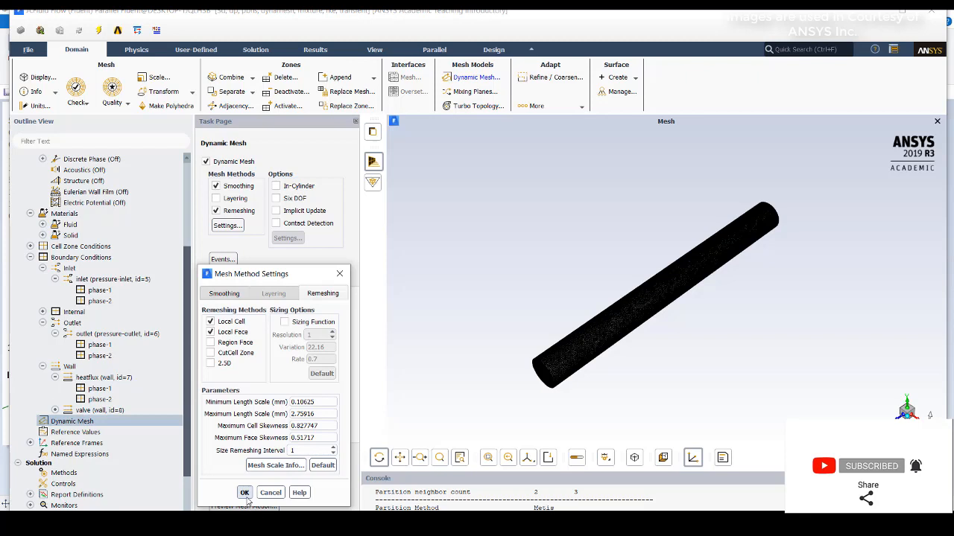
pyautogui.click(244, 492)
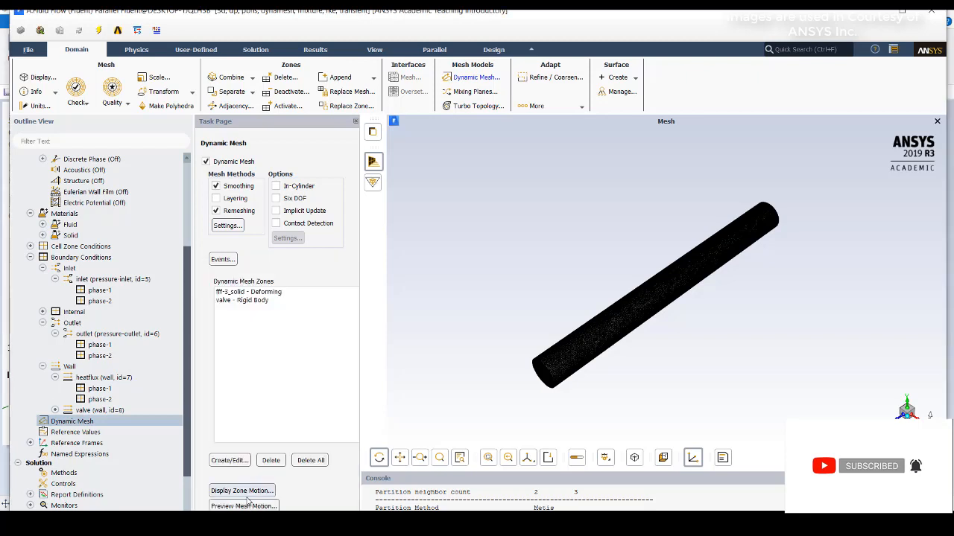
pyautogui.click(230, 459)
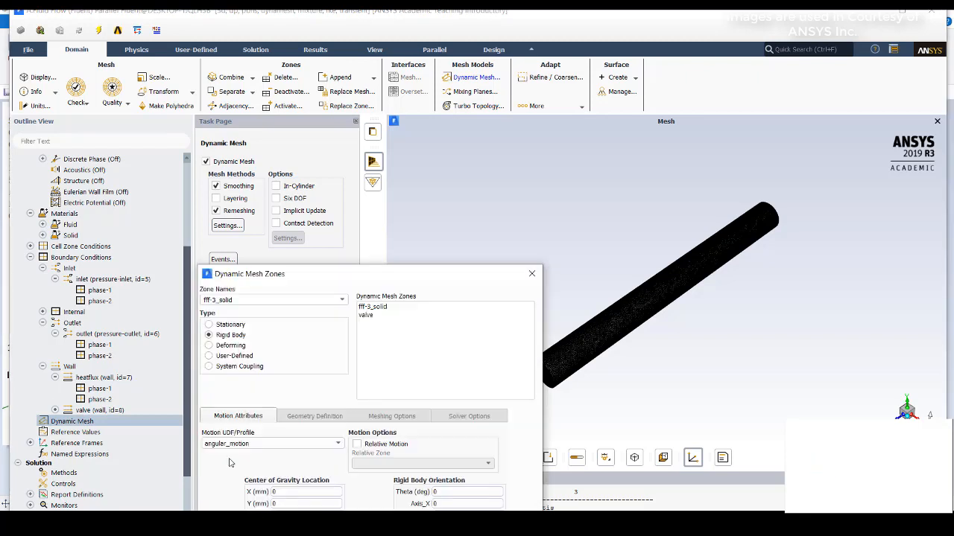
pyautogui.moveTo(319, 276)
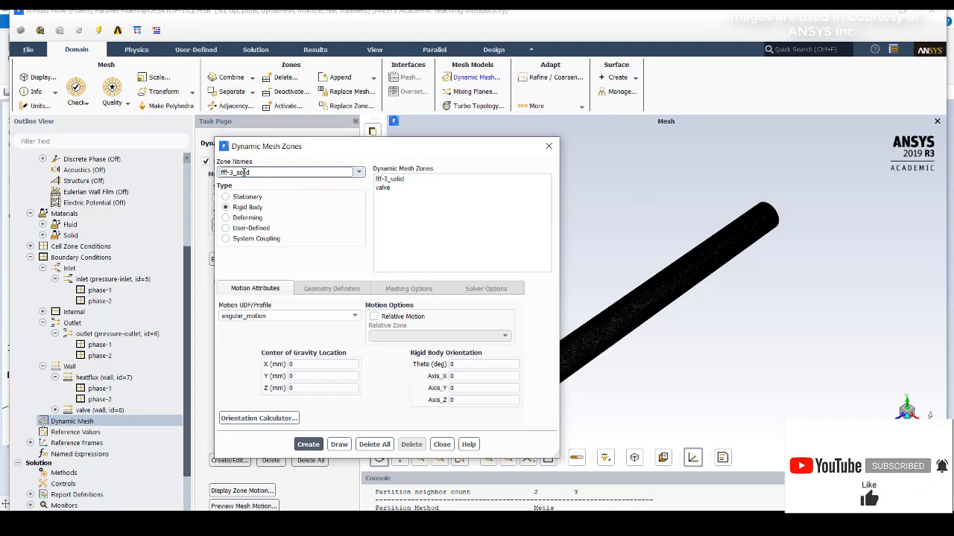
pyautogui.click(389, 179)
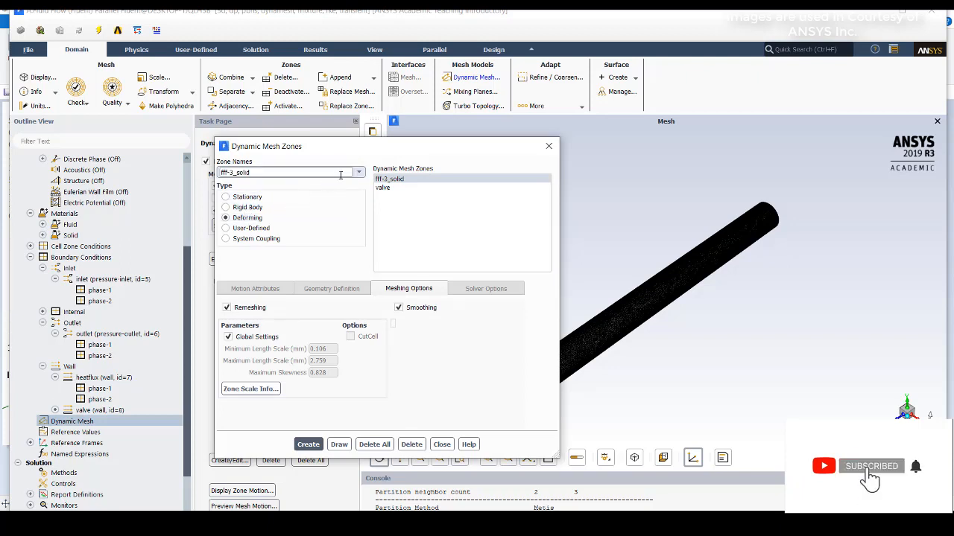
pyautogui.click(358, 173)
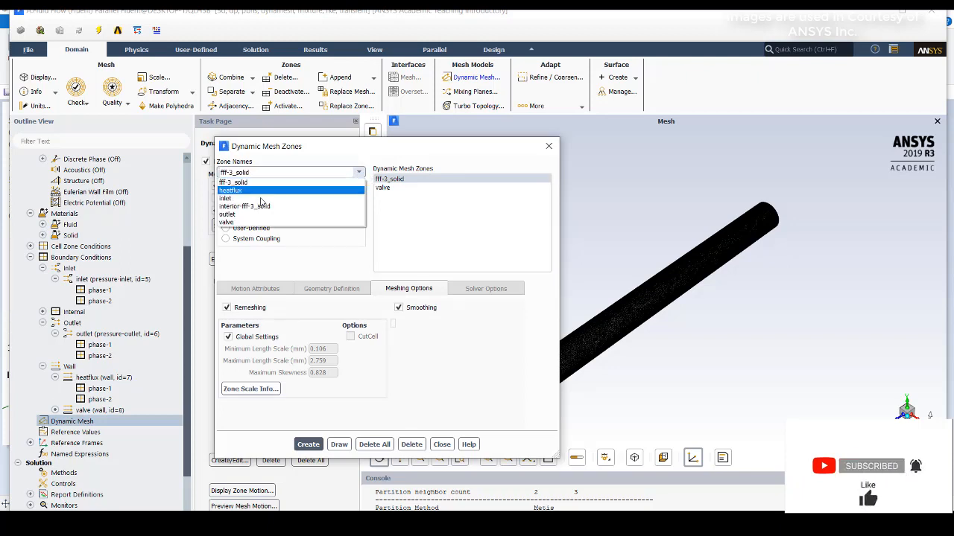
pyautogui.click(226, 222)
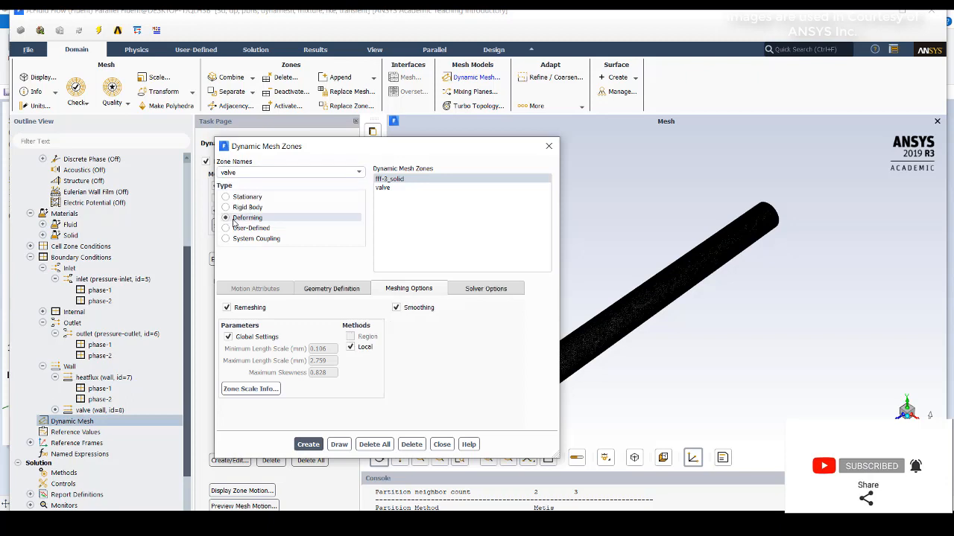
pyautogui.click(385, 188)
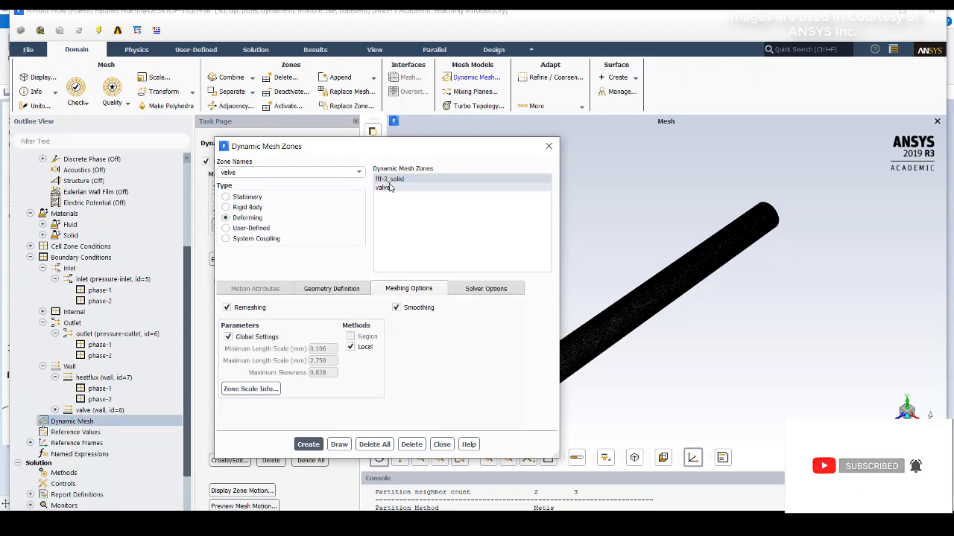
pyautogui.click(226, 207)
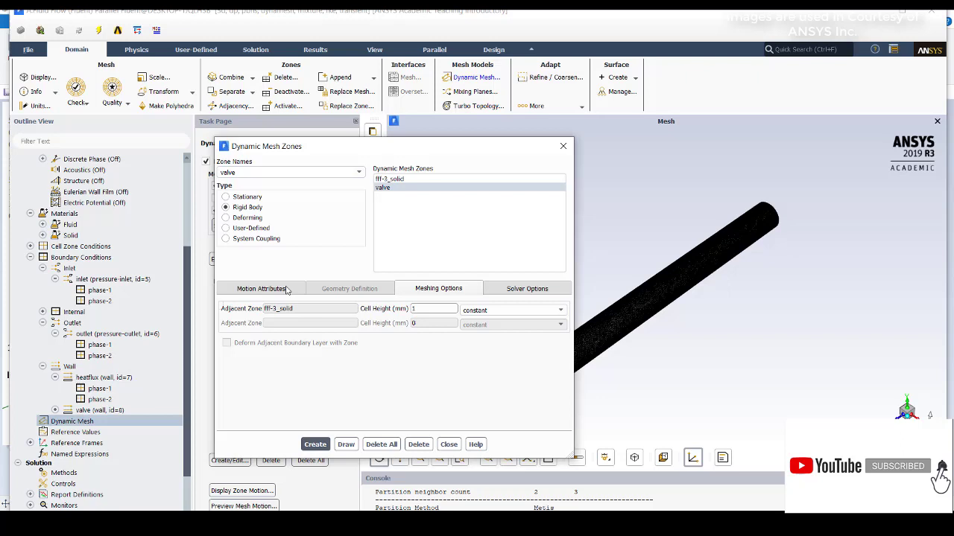
pyautogui.click(261, 289)
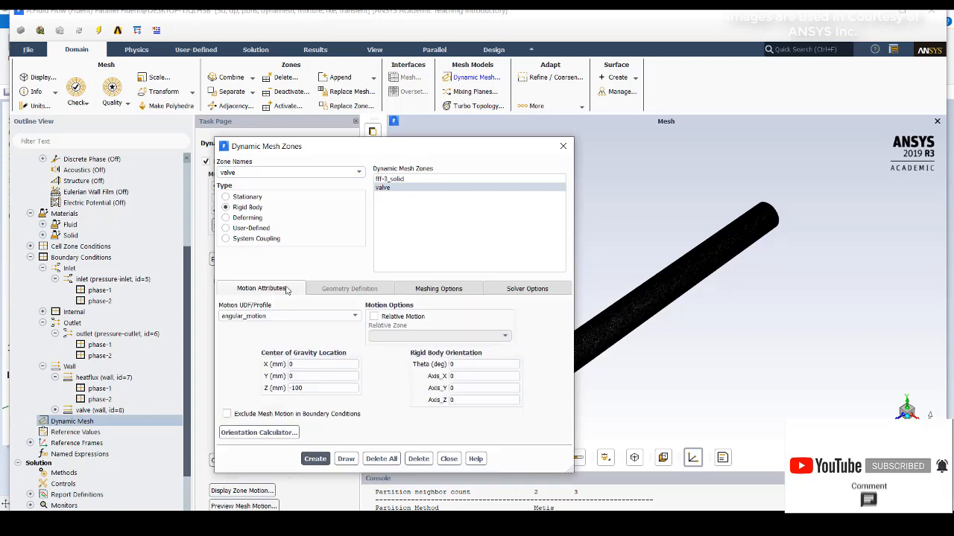
pyautogui.moveTo(593, 243)
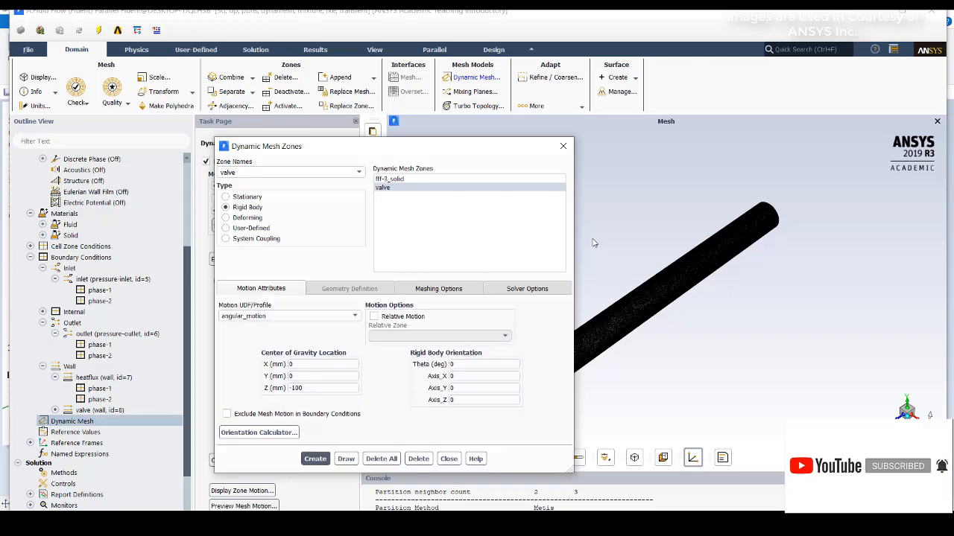
pyautogui.click(438, 289)
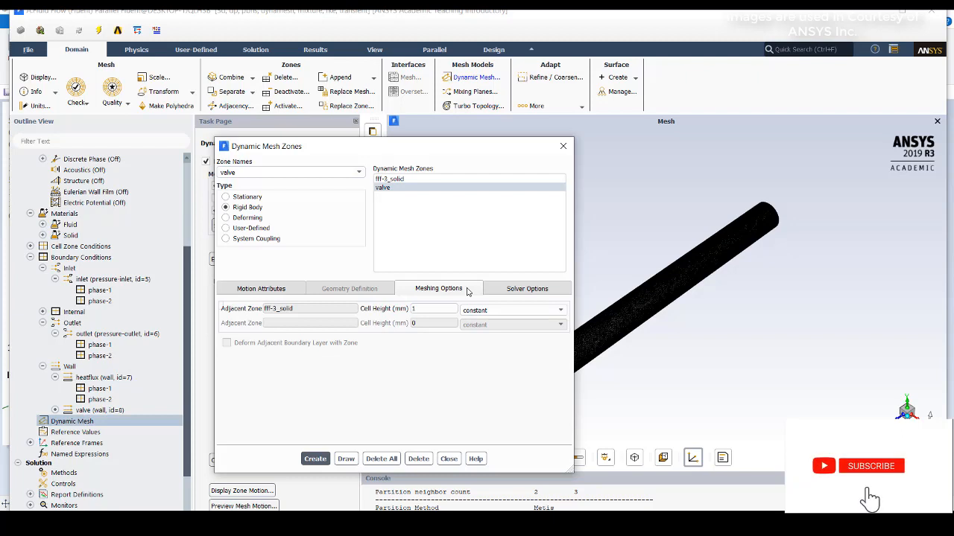
pyautogui.click(870, 465)
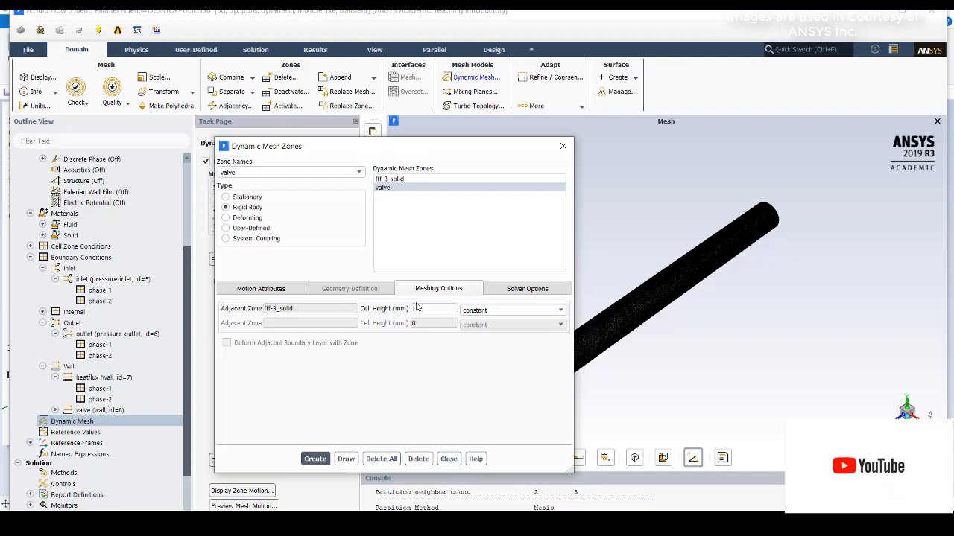
pyautogui.click(260, 289)
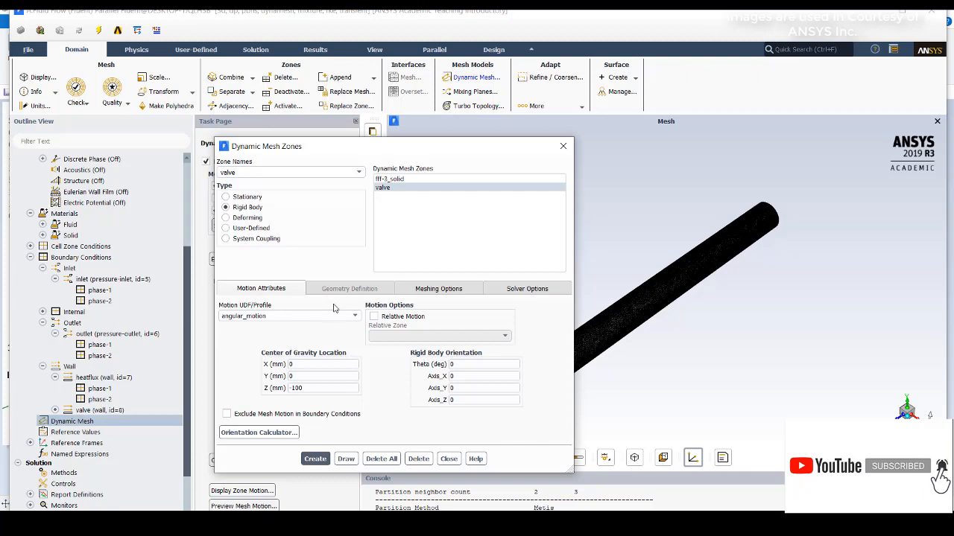
pyautogui.click(354, 316)
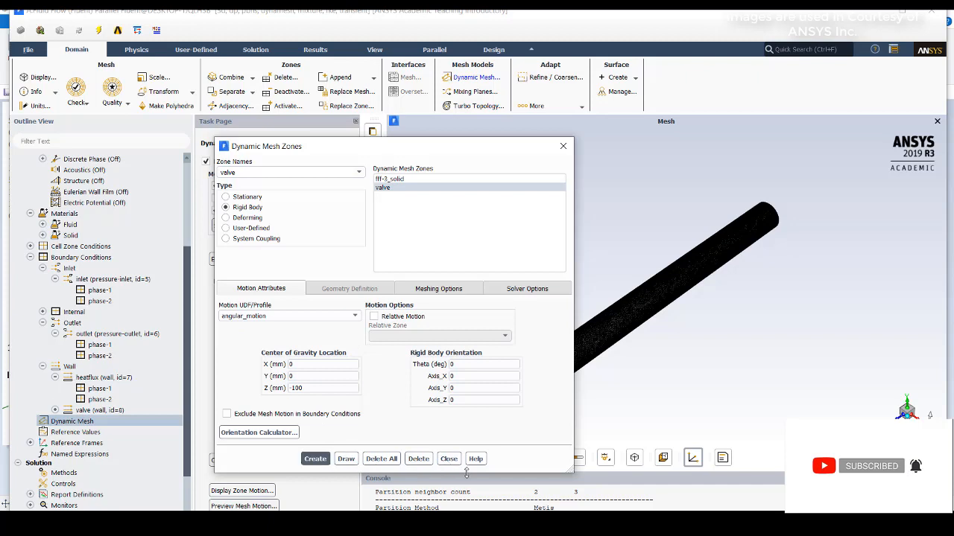
pyautogui.click(449, 459)
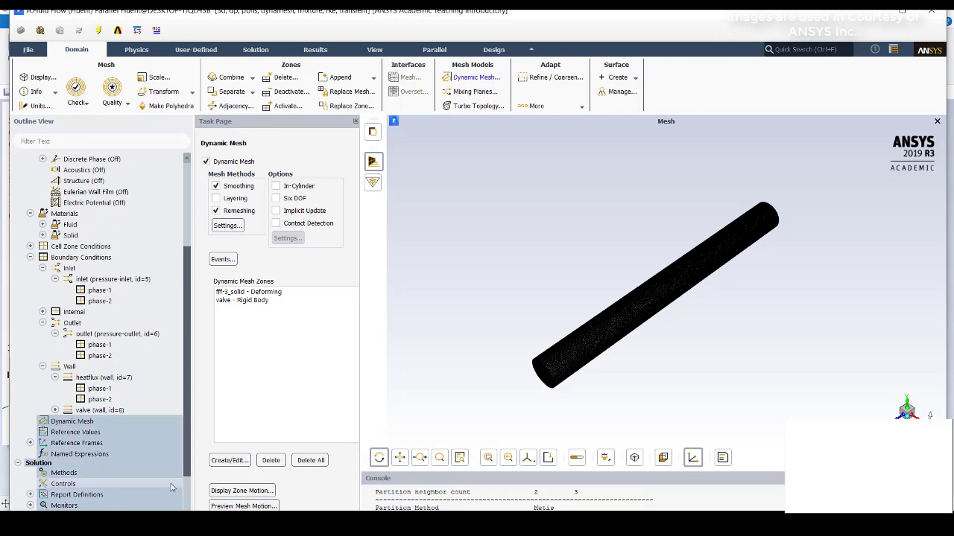
# Step: Run hybrid initialization of the flow field and bring up the Patch dialog
pyautogui.scroll(-3)
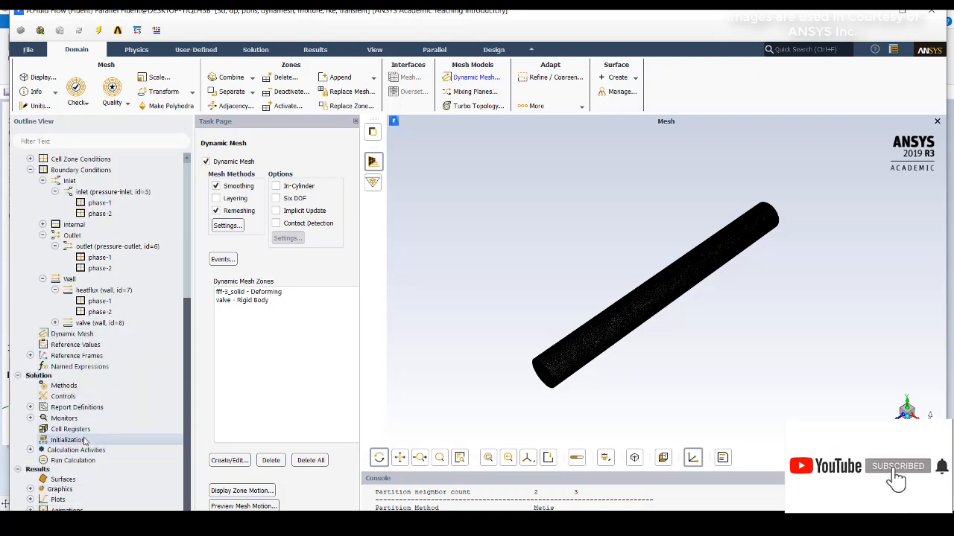
pyautogui.click(69, 439)
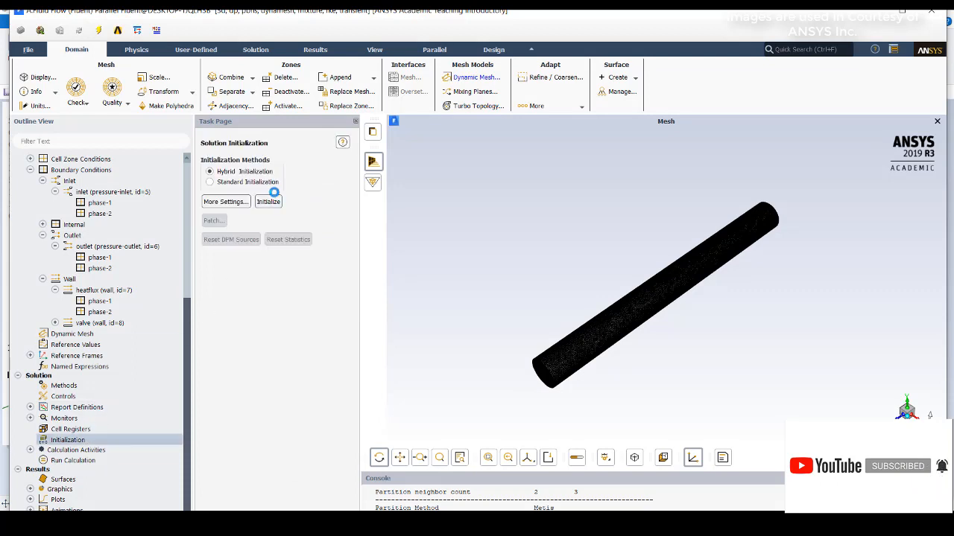
pyautogui.click(269, 201)
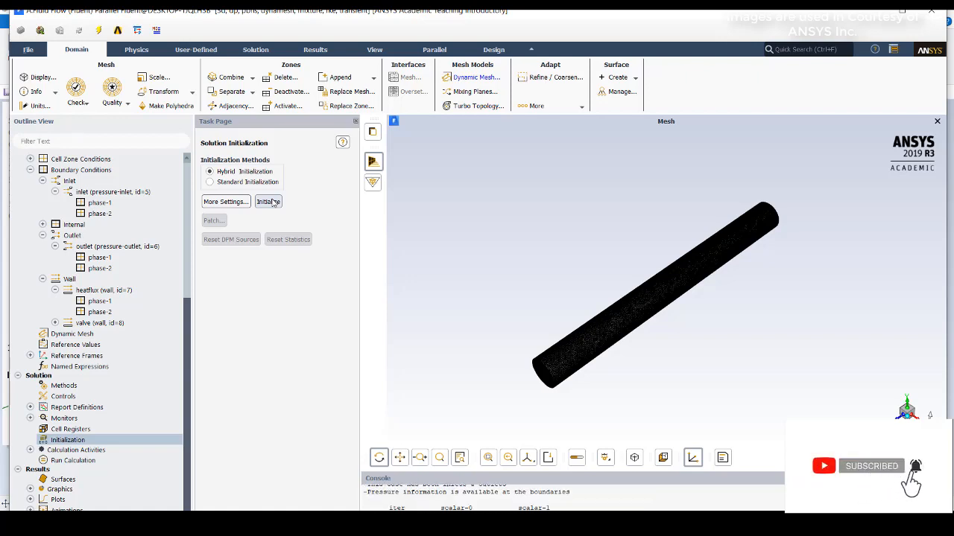
pyautogui.click(268, 201)
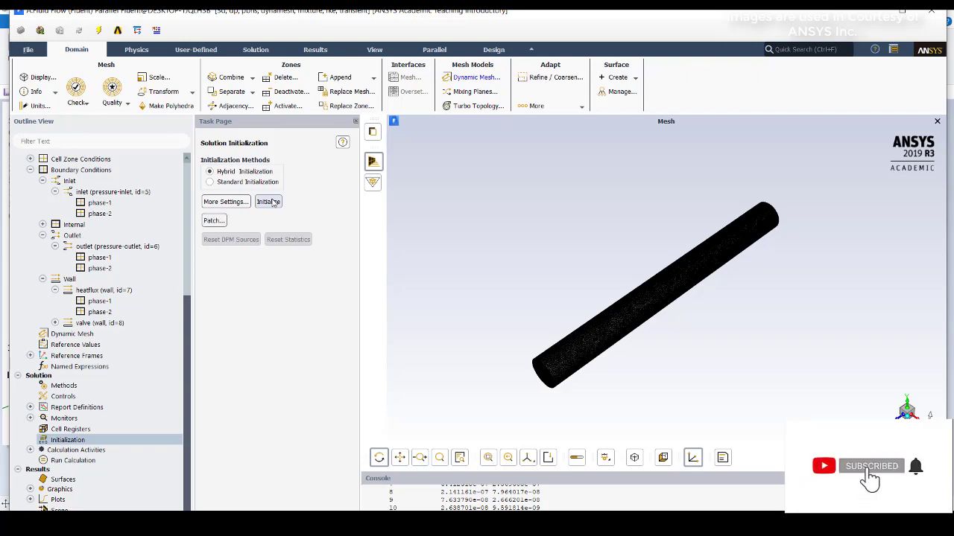
pyautogui.moveTo(870, 475)
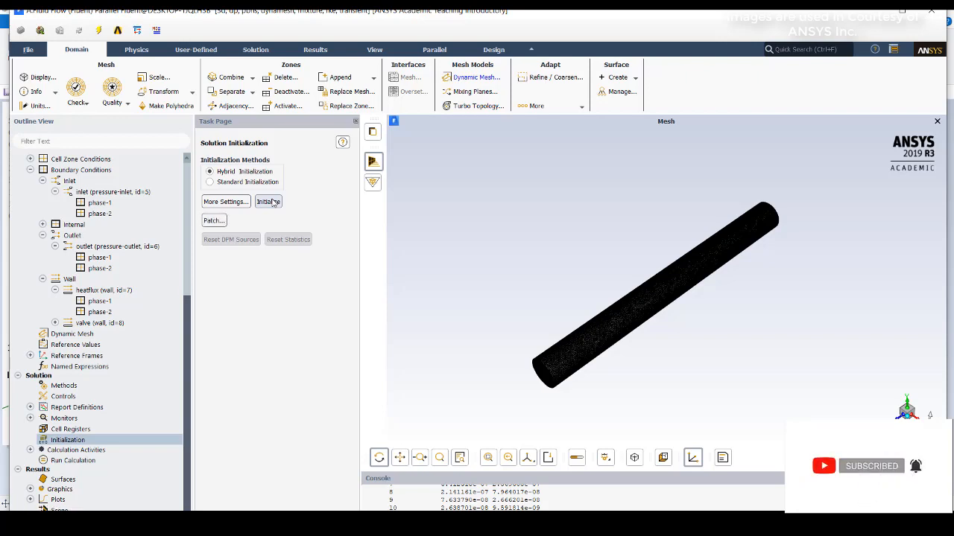
pyautogui.moveTo(245, 211)
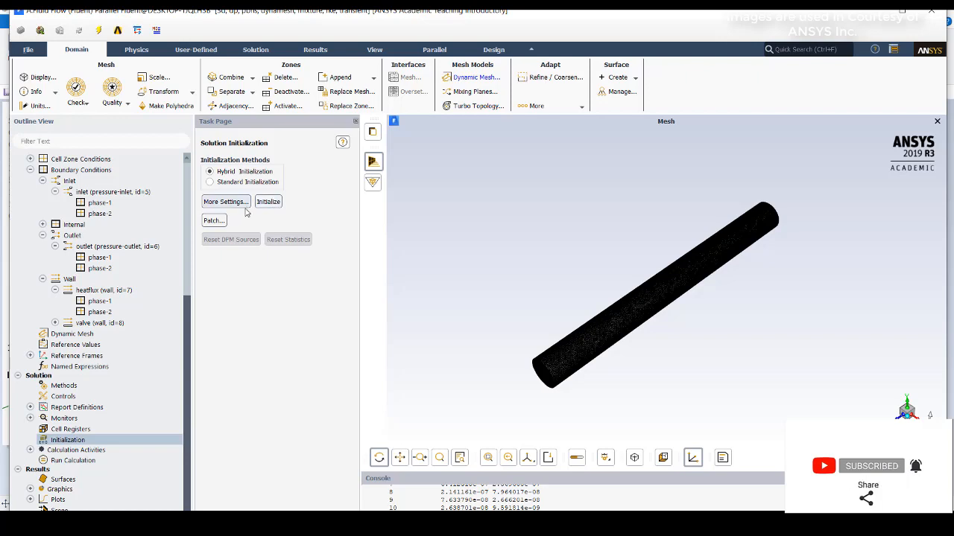
pyautogui.click(214, 221)
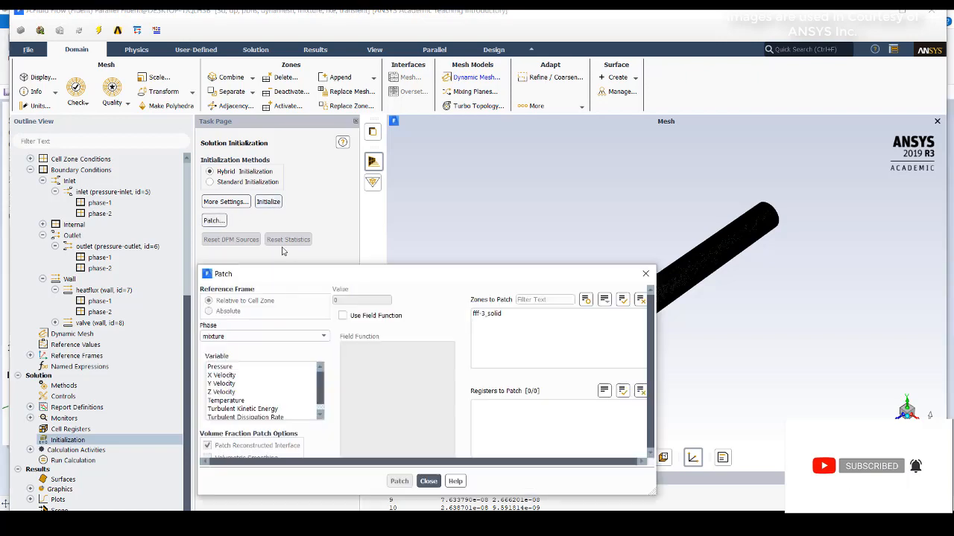
# Step: Check the ff-2_solid zone's patch values: pressure 11000 Pa and temperature 300 K
pyautogui.click(220, 392)
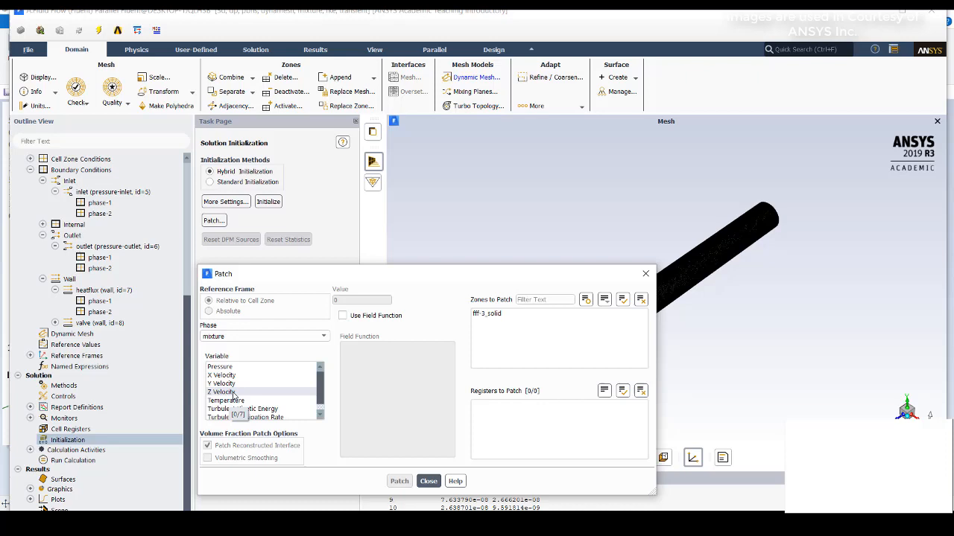
pyautogui.click(219, 367)
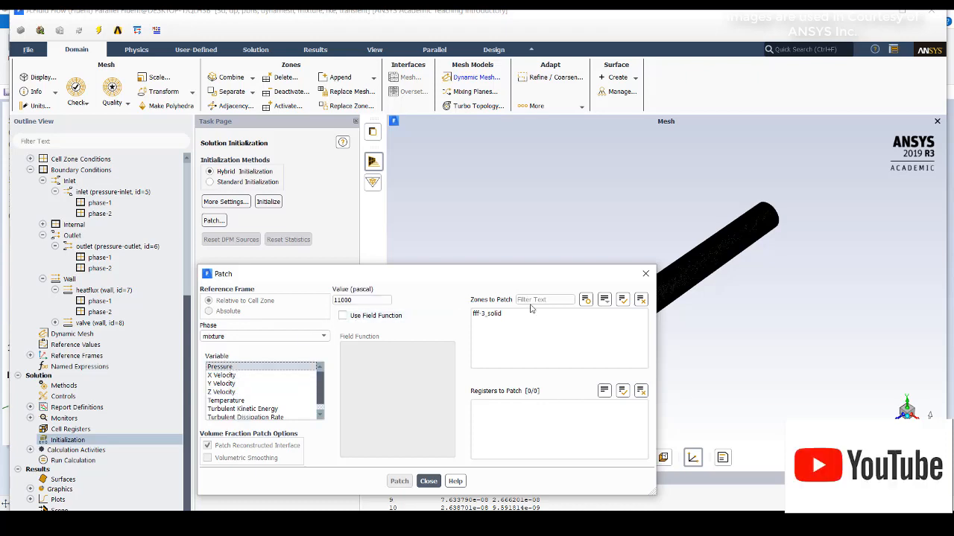
pyautogui.click(487, 313)
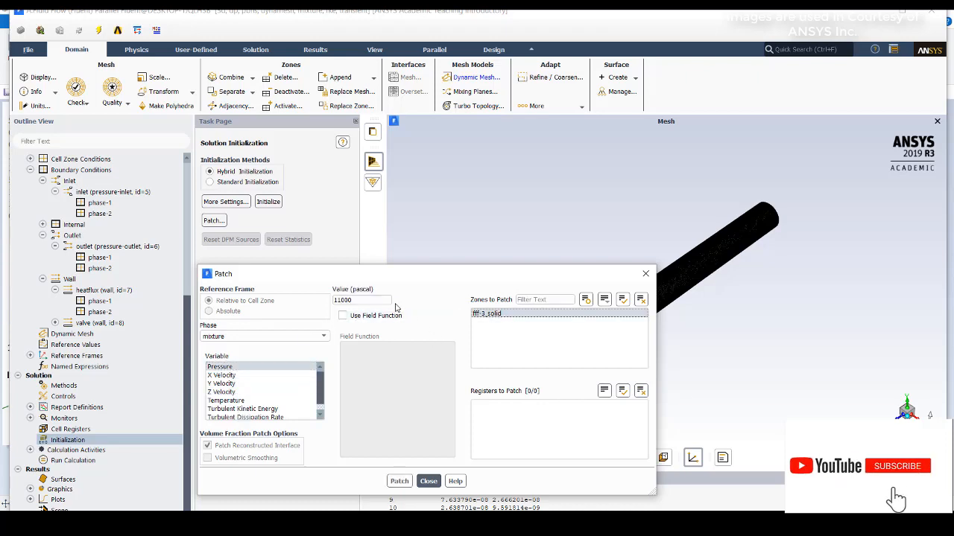
pyautogui.click(226, 400)
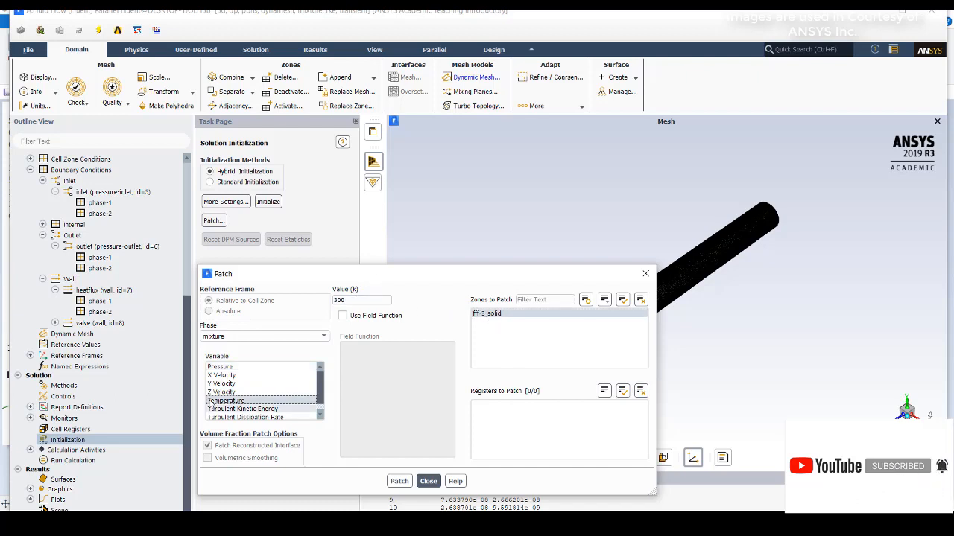
pyautogui.click(221, 367)
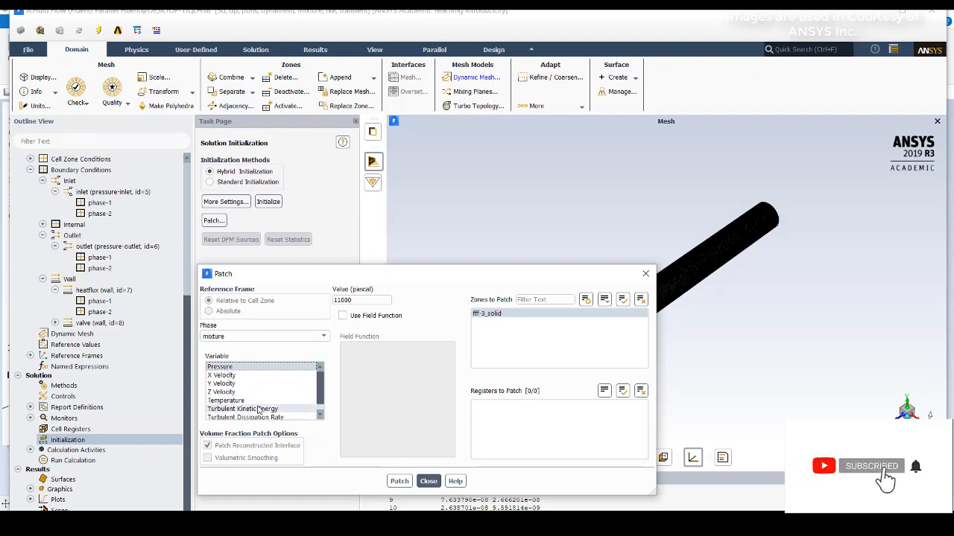
# Step: Check phase-2 volume fraction patch value 0 in the solid zone and close the patch settings
pyautogui.click(226, 401)
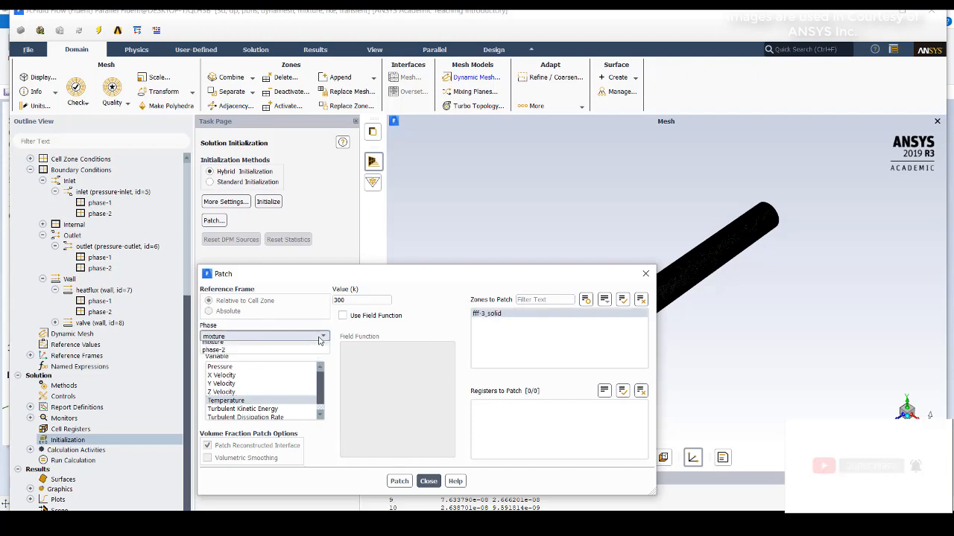
pyautogui.click(215, 349)
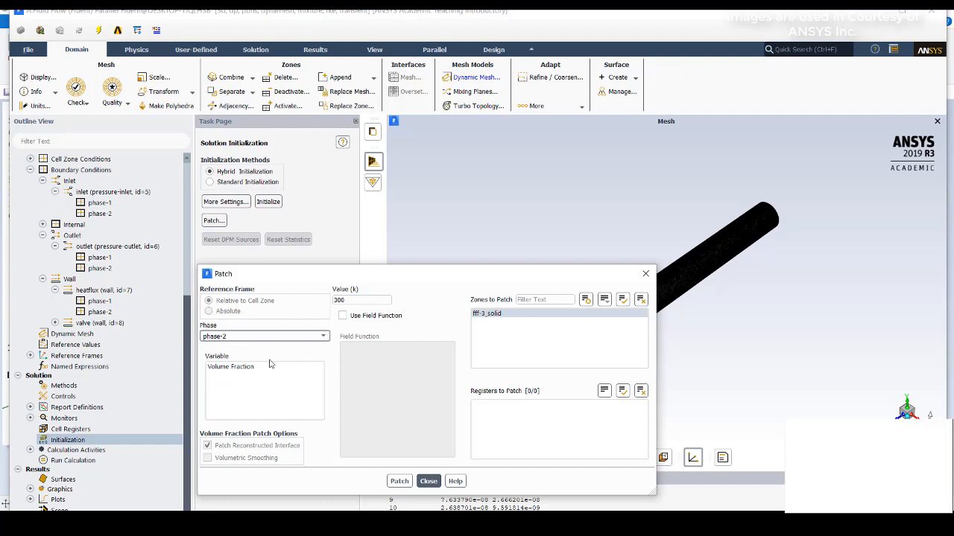
pyautogui.click(230, 366)
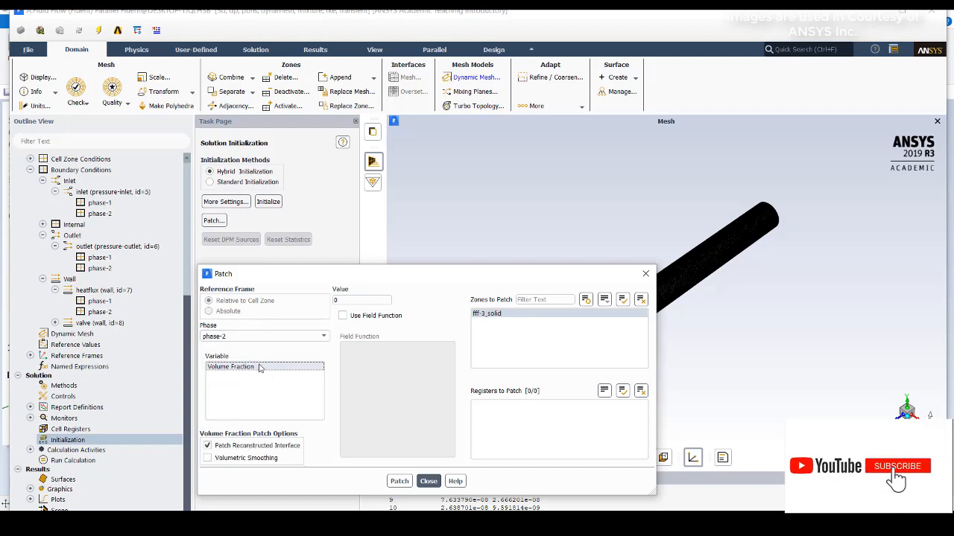
pyautogui.click(361, 301)
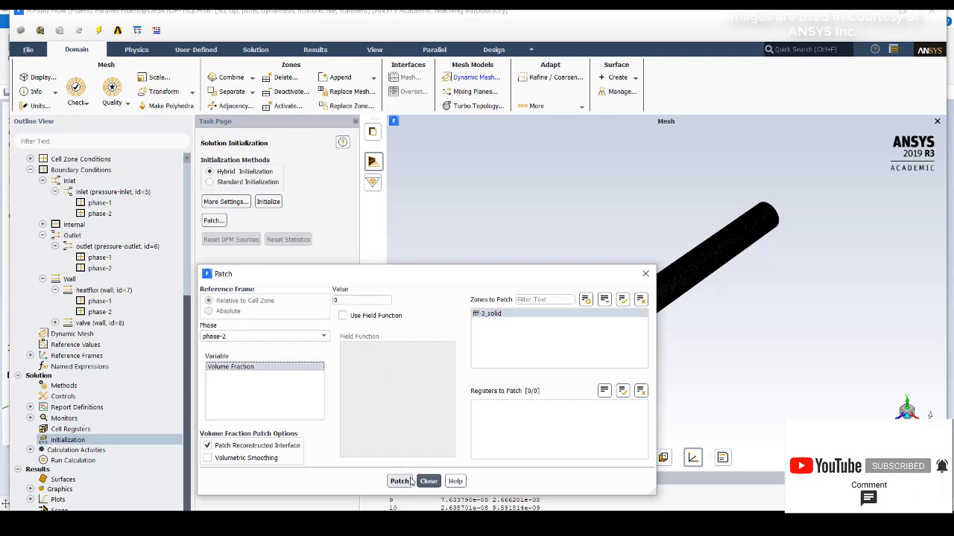
pyautogui.click(429, 480)
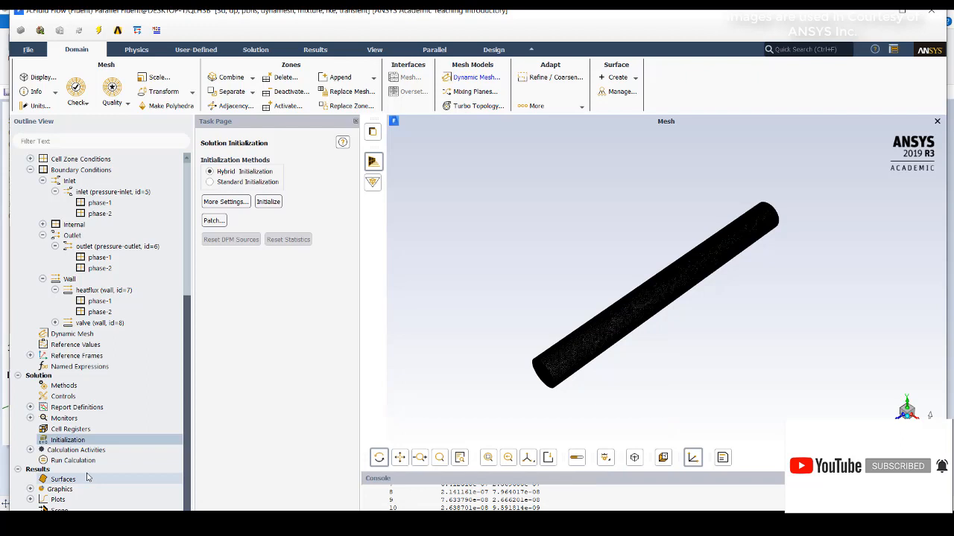
# Step: Show the Run Calculation settings: 1000 time steps of 0.001 s, 20 iterations per step
pyautogui.click(73, 461)
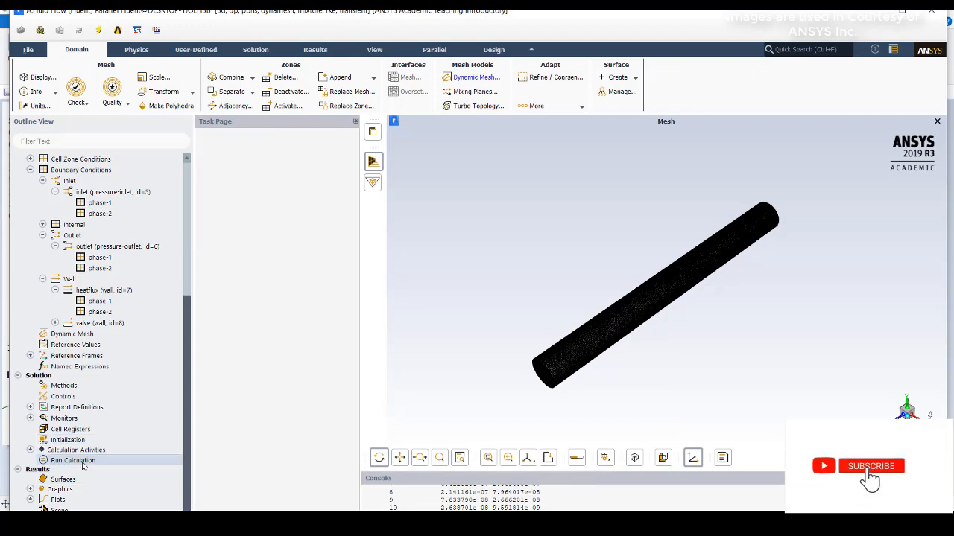
pyautogui.click(73, 459)
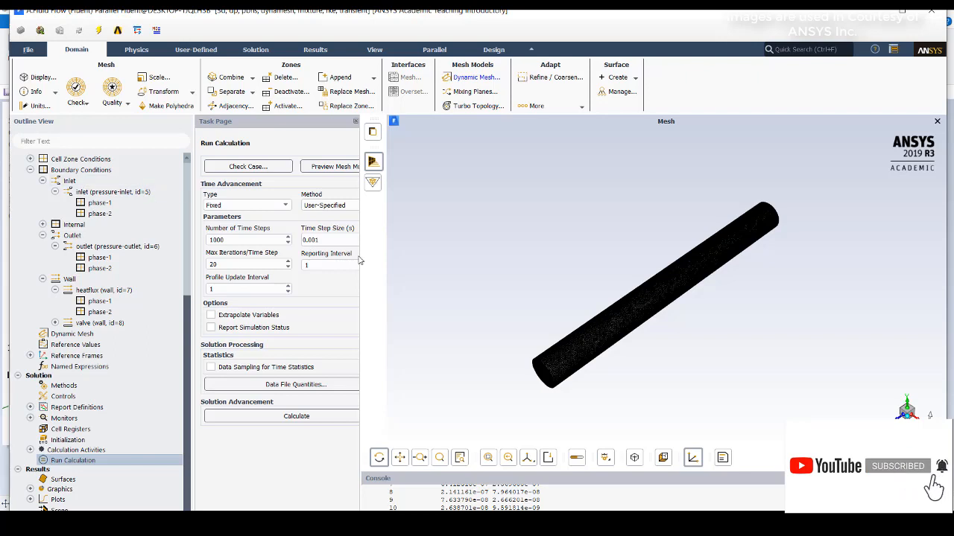
pyautogui.moveTo(325, 384)
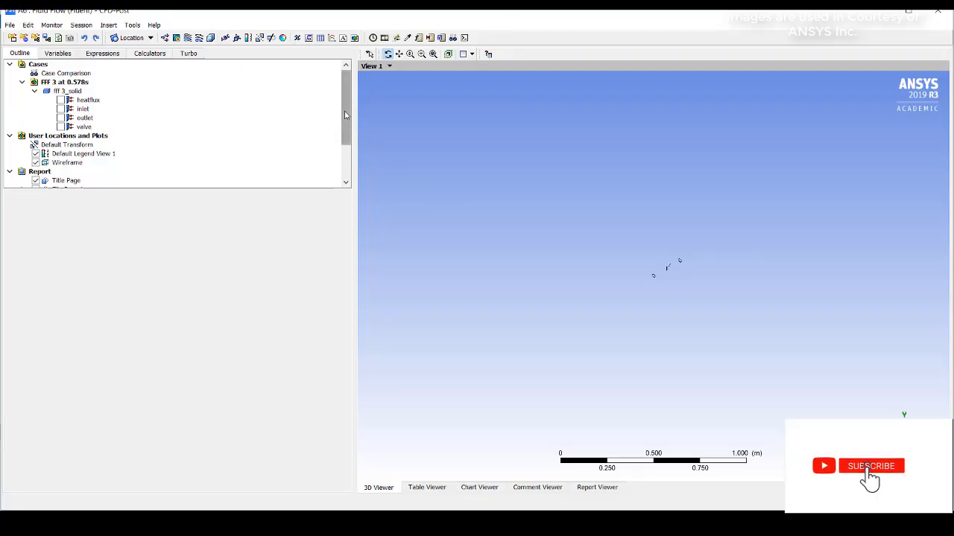
# Step: List the insertable location types from the Location toolbar in CFD-Post
pyautogui.scroll(-3)
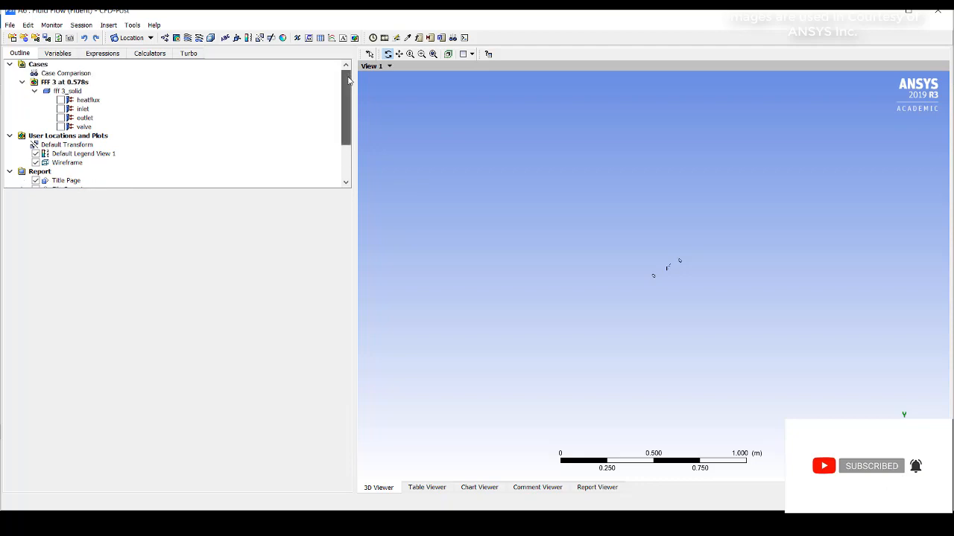
pyautogui.scroll(-3)
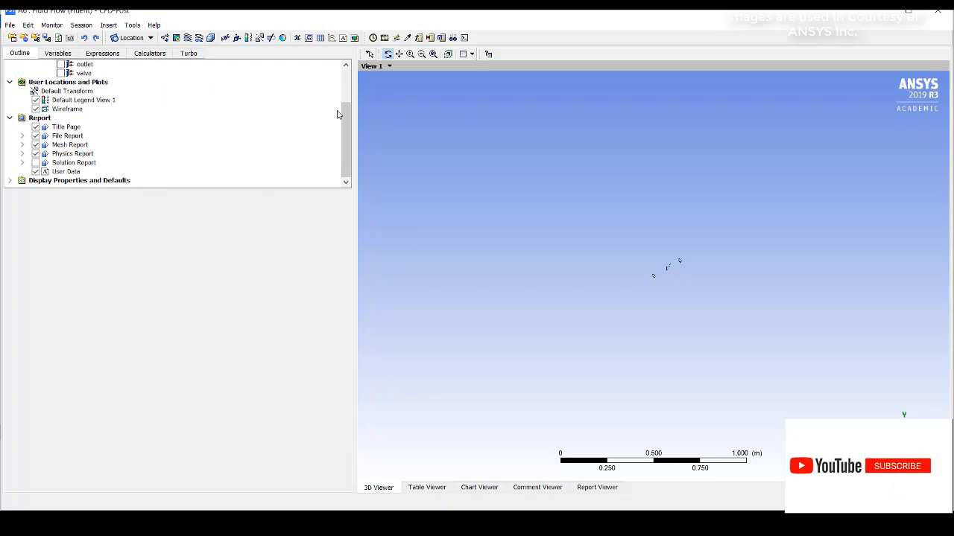
pyautogui.click(131, 37)
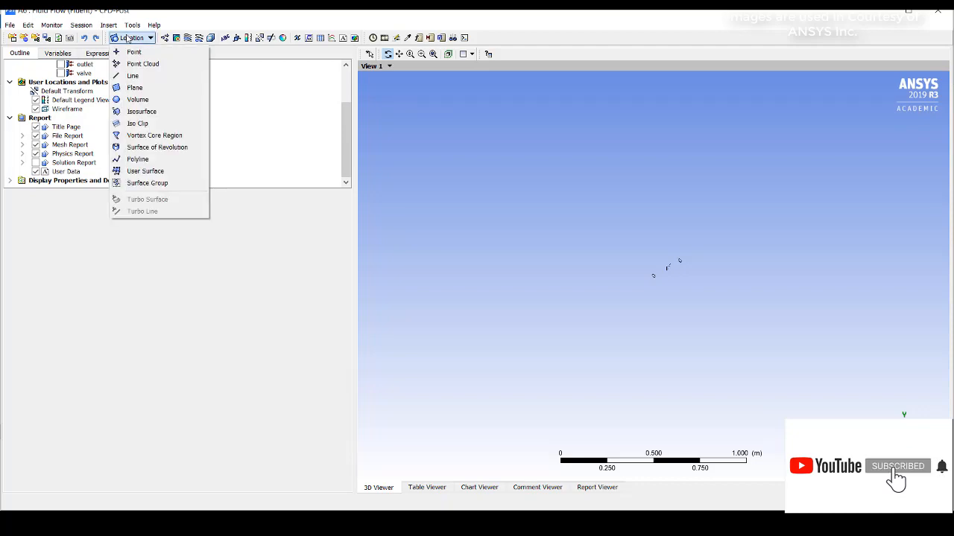
# Step: Insert Volume 1 as an isovolume of Phase 2.Volume Fraction, mode Below Value, value 1
pyautogui.click(137, 98)
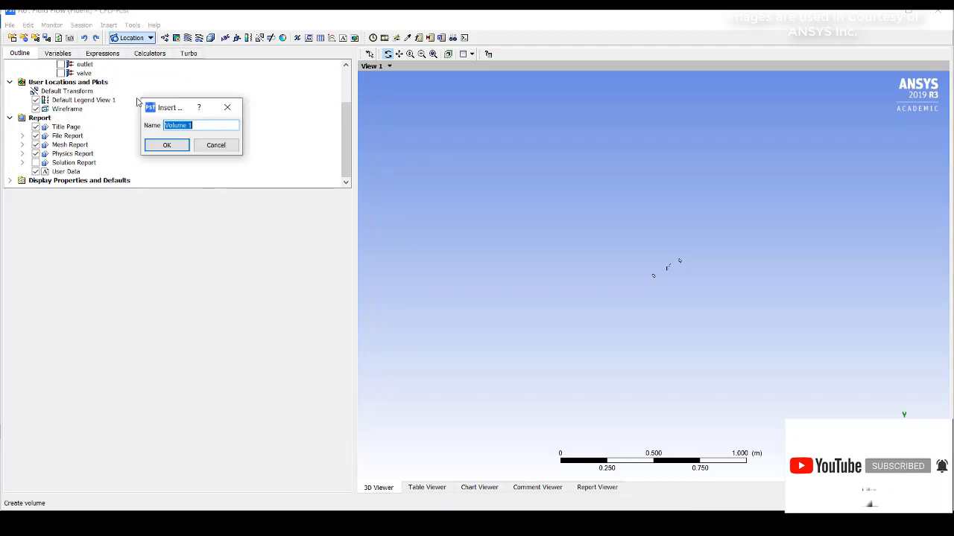
pyautogui.click(167, 145)
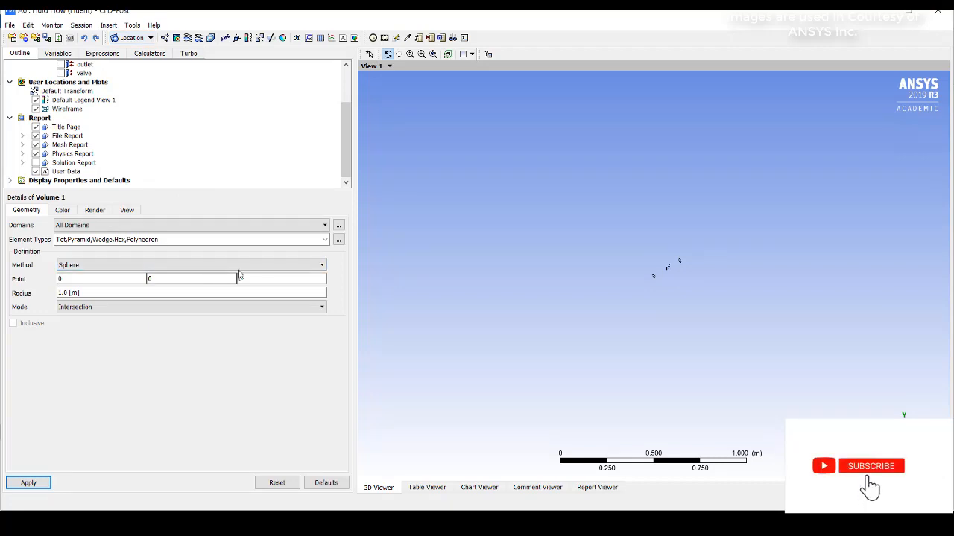
pyautogui.click(321, 265)
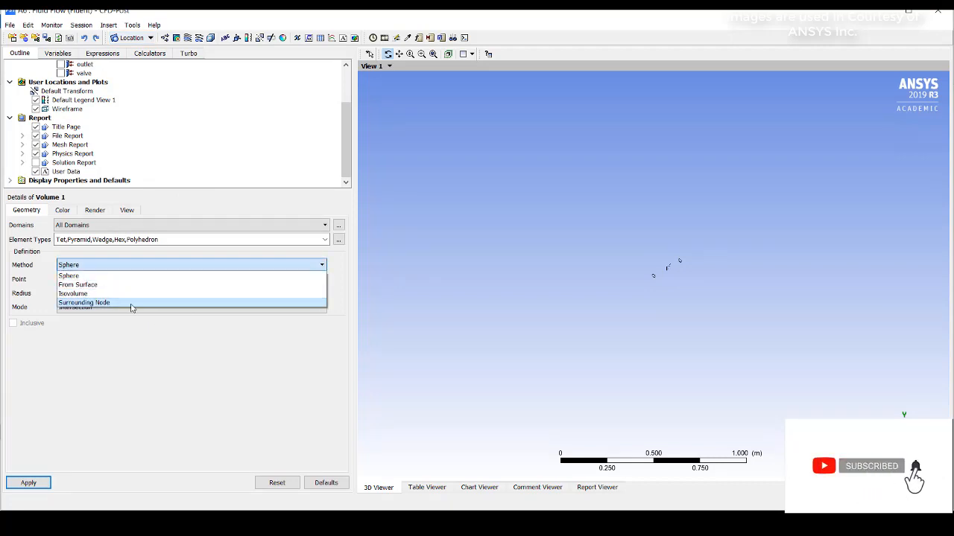
pyautogui.click(73, 292)
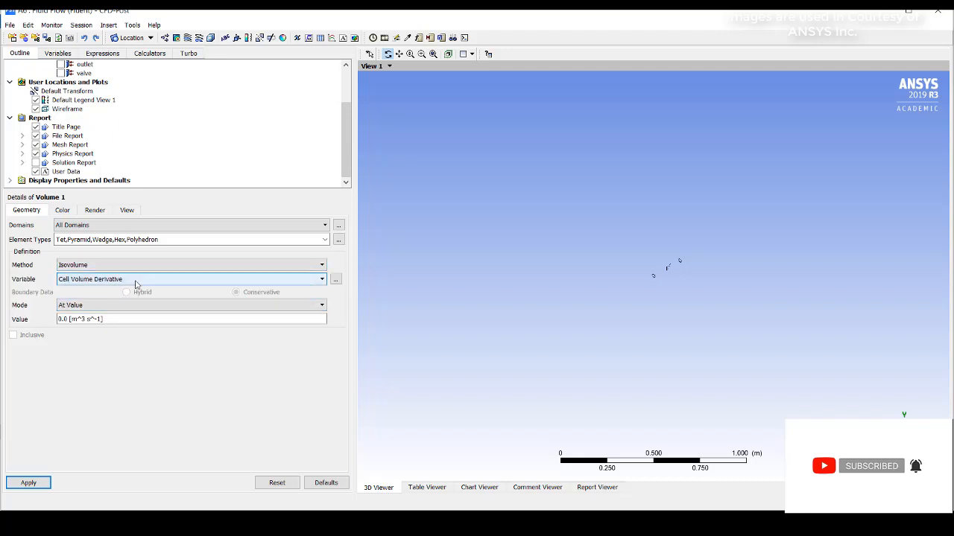
pyautogui.click(322, 278)
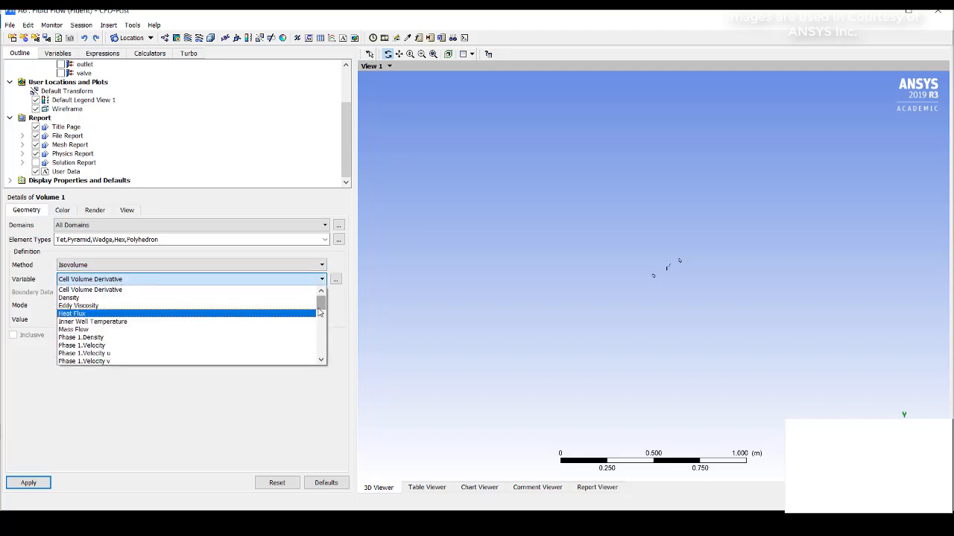
pyautogui.scroll(-3)
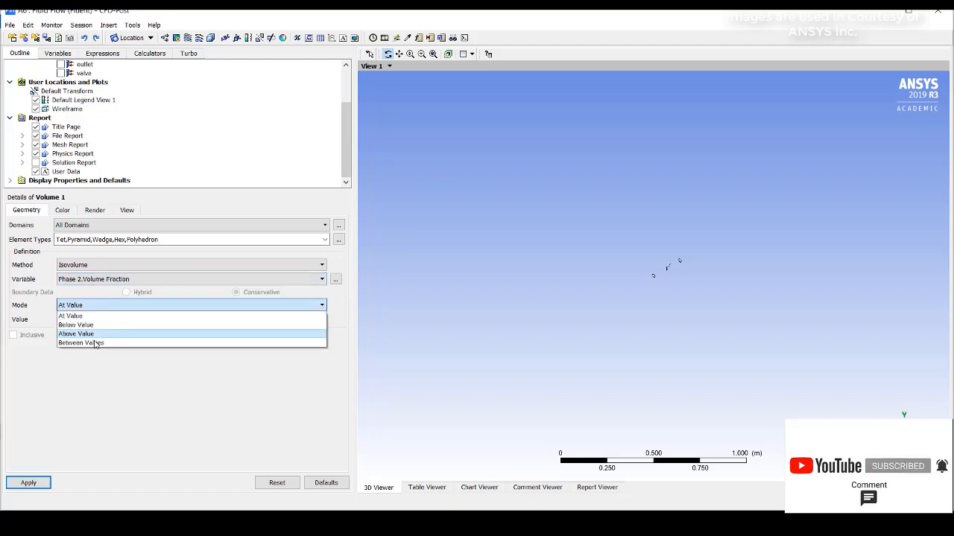
pyautogui.moveTo(74, 325)
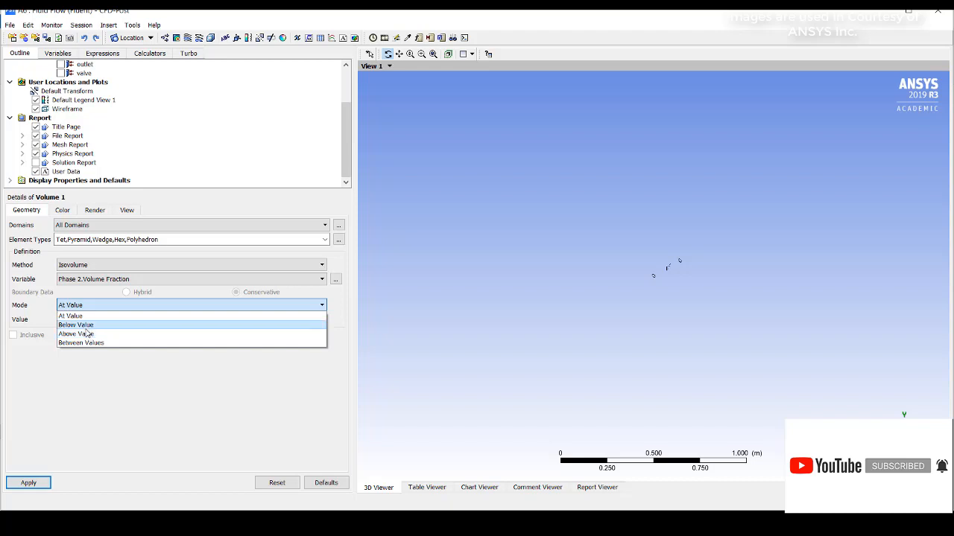
pyautogui.click(75, 324)
pyautogui.write('1')
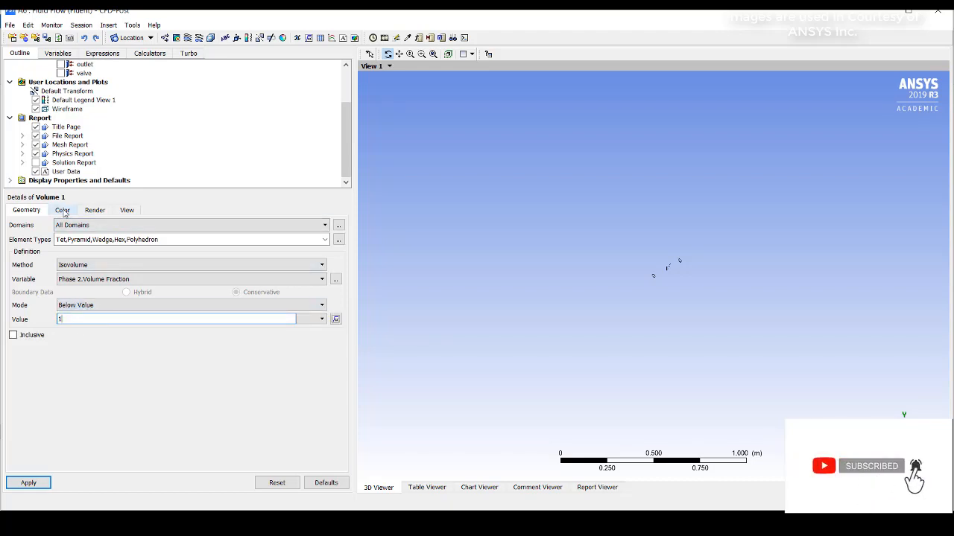
# Step: Colour Volume 1 by Phase 2.Volume Fraction over a local range
pyautogui.click(63, 209)
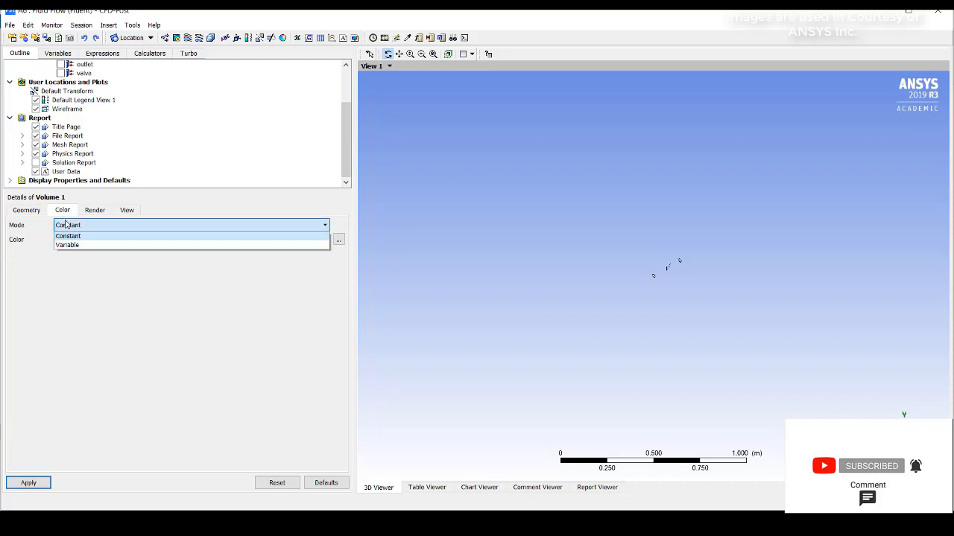
pyautogui.click(67, 244)
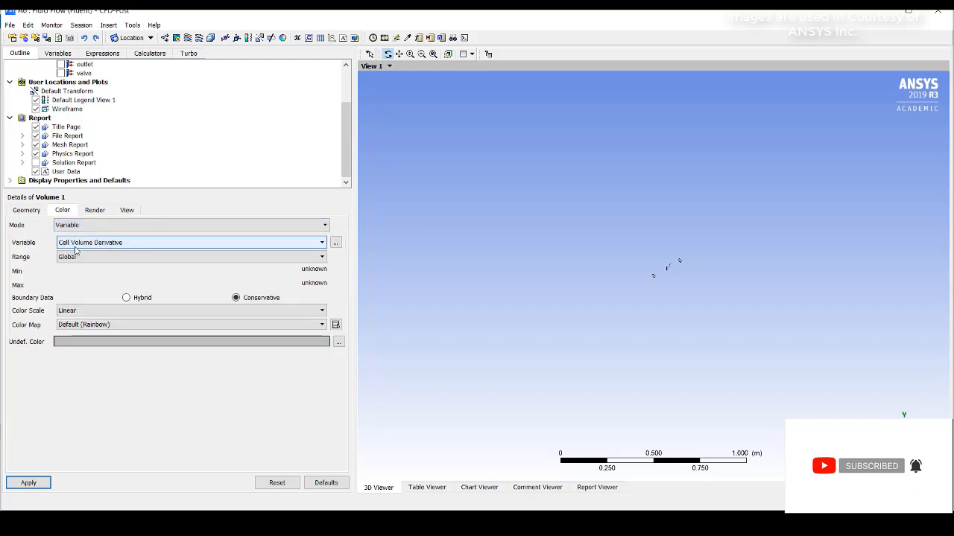
pyautogui.click(322, 241)
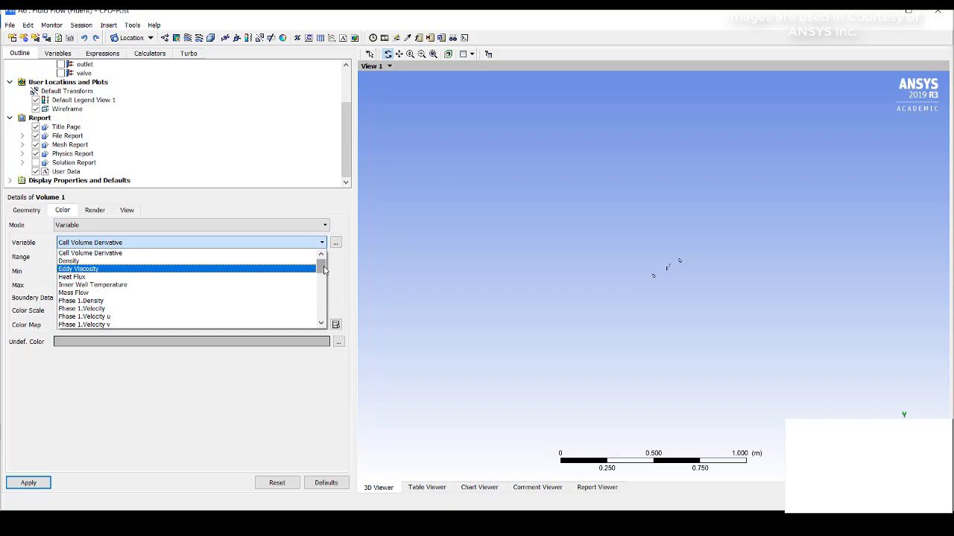
pyautogui.scroll(-3)
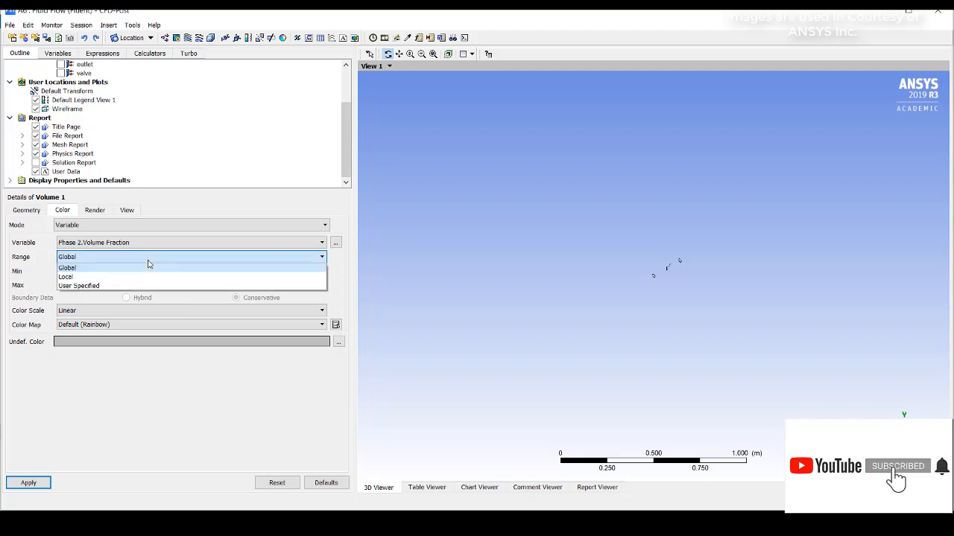
pyautogui.click(65, 275)
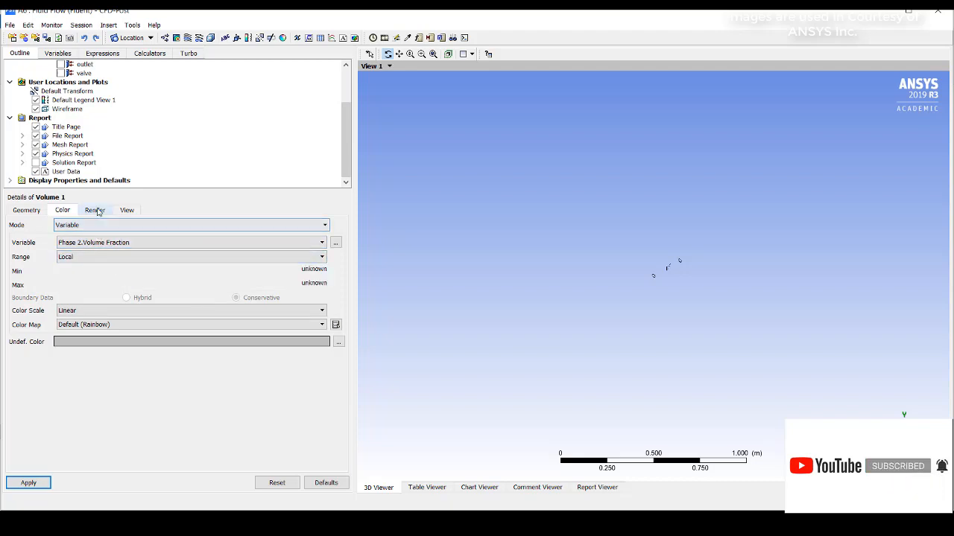
# Step: Give Volume 1 a render transparency of 0.7 and apply it
pyautogui.click(96, 208)
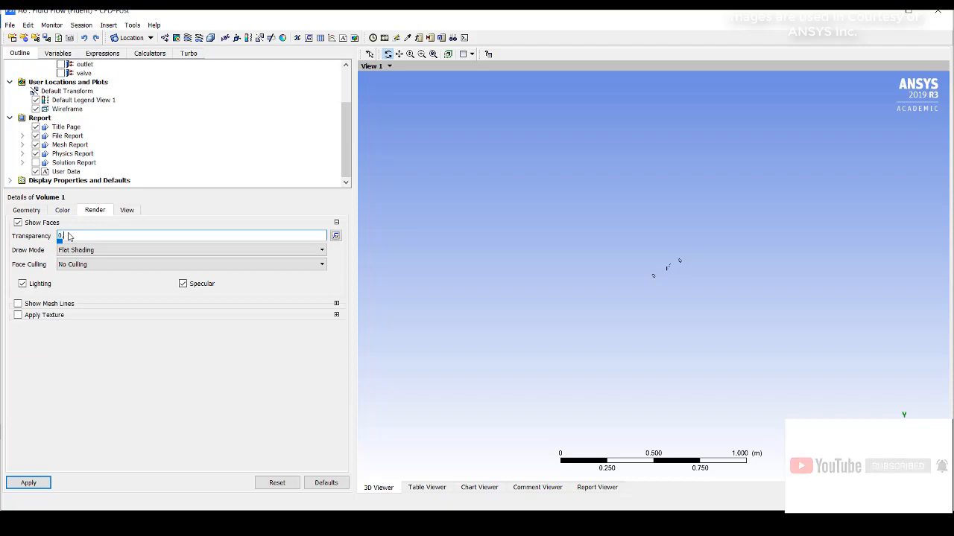
pyautogui.moveTo(60, 241); pyautogui.dragTo(245, 242)
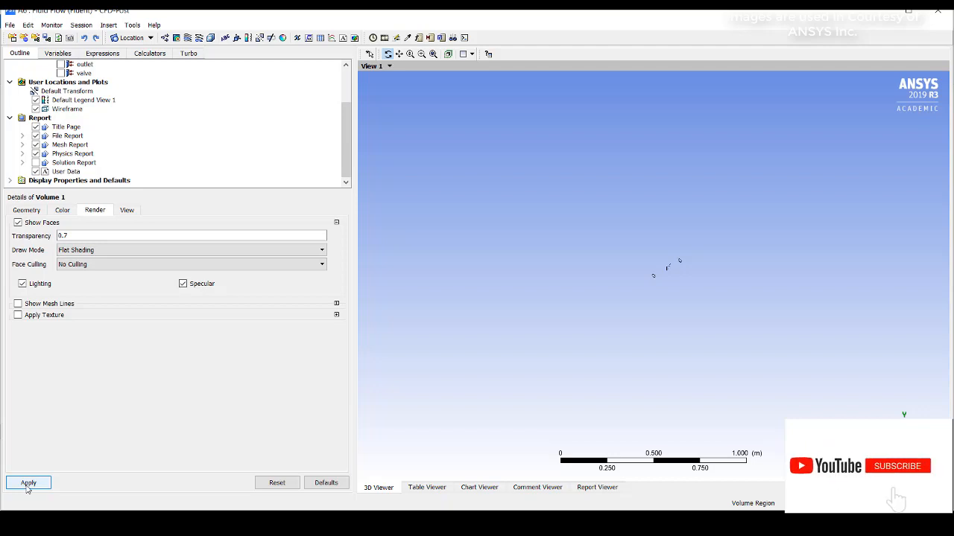
pyautogui.click(897, 465)
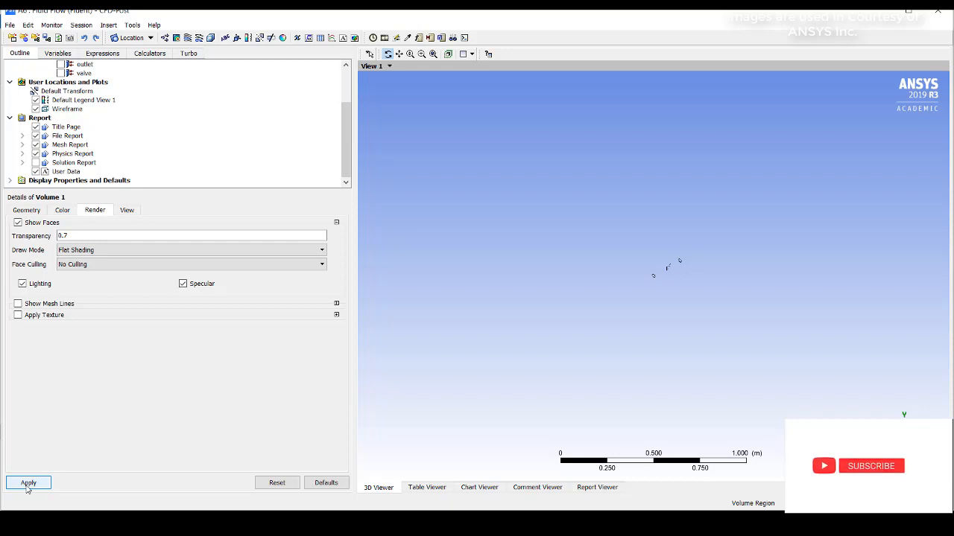
pyautogui.click(870, 465)
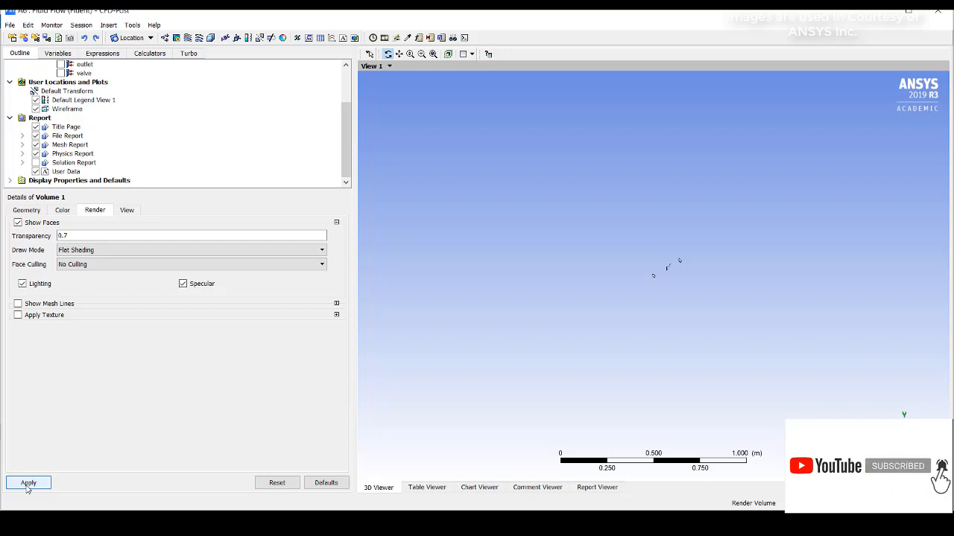
# Step: Display the semi-transparent Volume 1 around the pipe, fit the view and inspect the valve
pyautogui.click(29, 483)
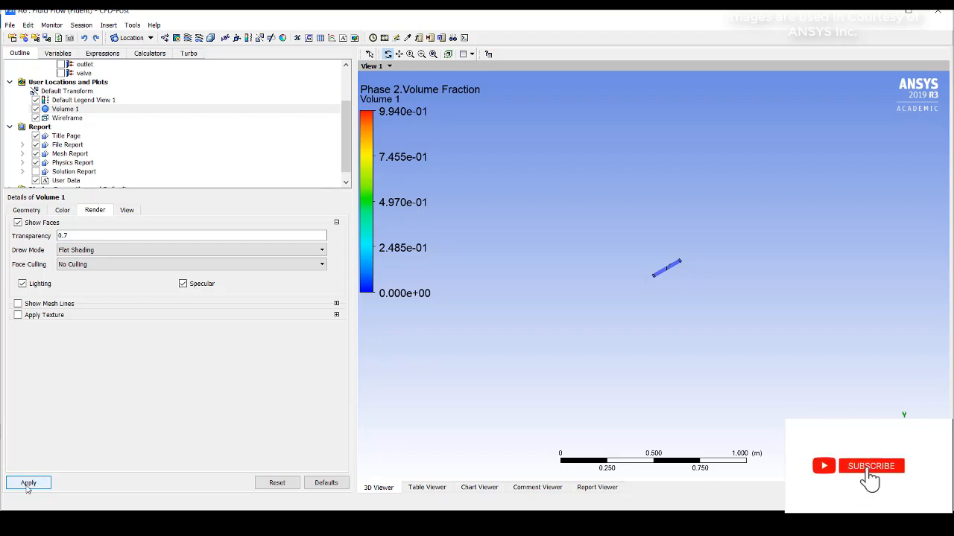
pyautogui.click(870, 465)
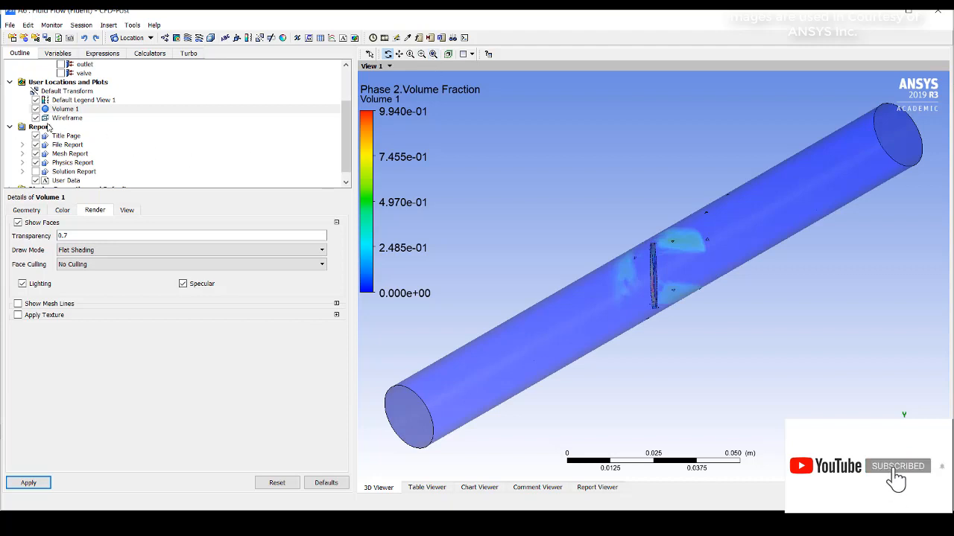
pyautogui.click(65, 109)
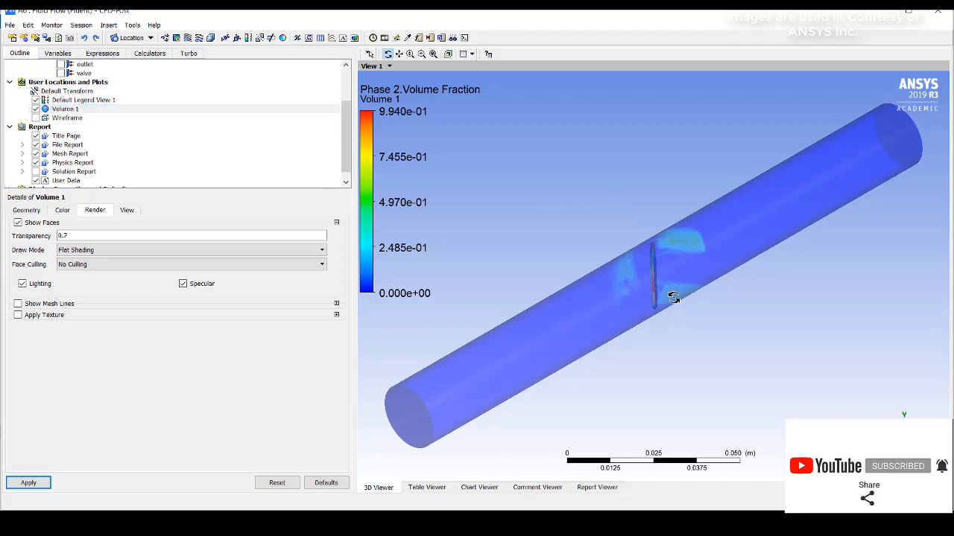
pyautogui.moveTo(674, 298); pyautogui.dragTo(535, 447)
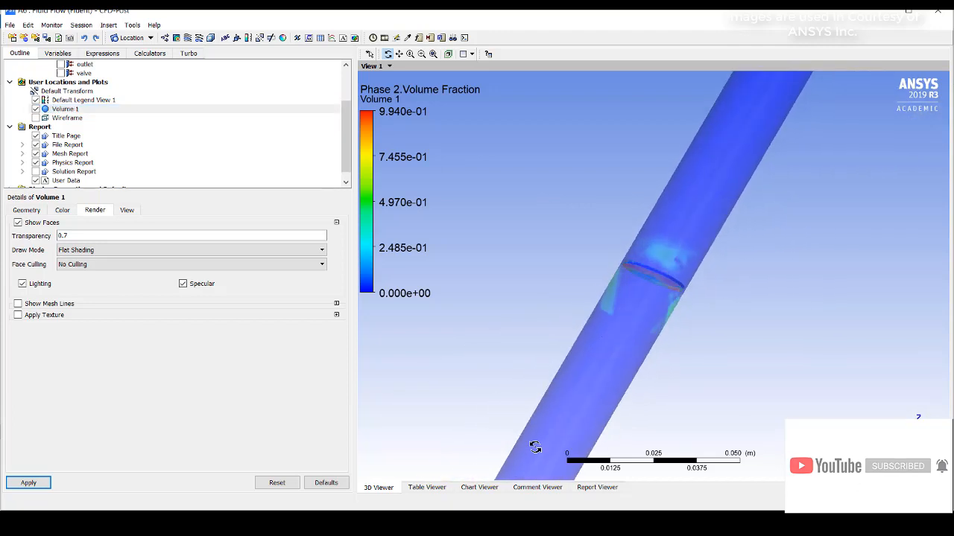
pyautogui.moveTo(535, 447); pyautogui.dragTo(663, 322)
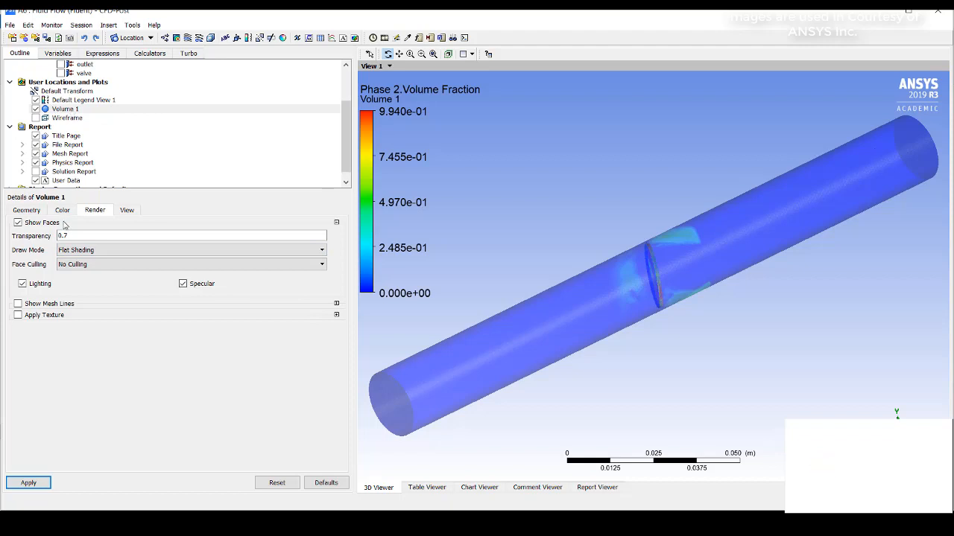
# Step: Confirm Volume 1's colour range stays Local, then rotate closer to the valve
pyautogui.click(63, 209)
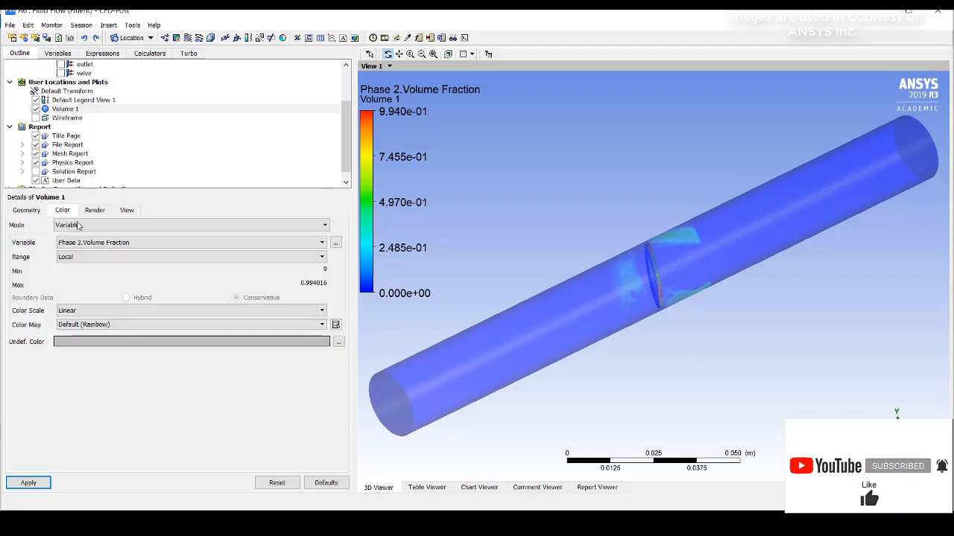
pyautogui.click(322, 256)
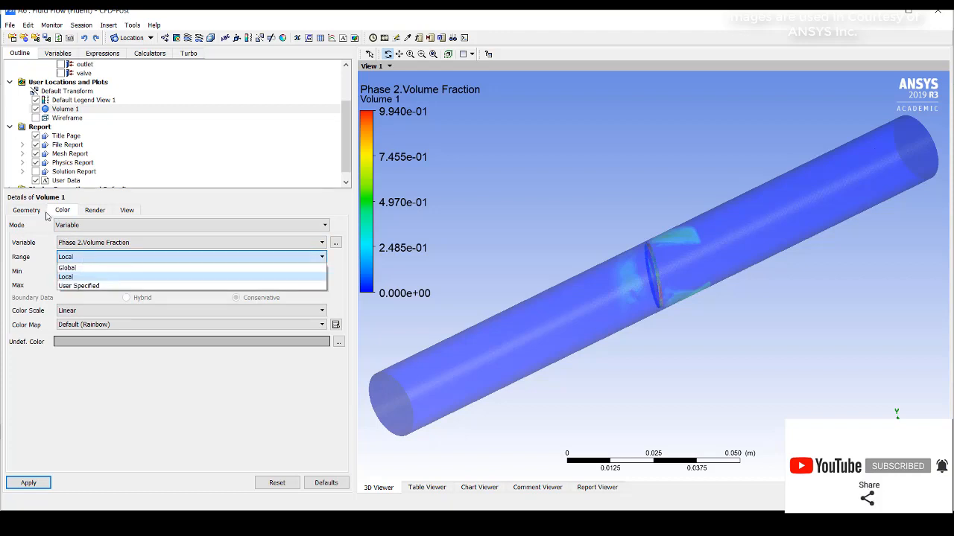
pyautogui.click(65, 275)
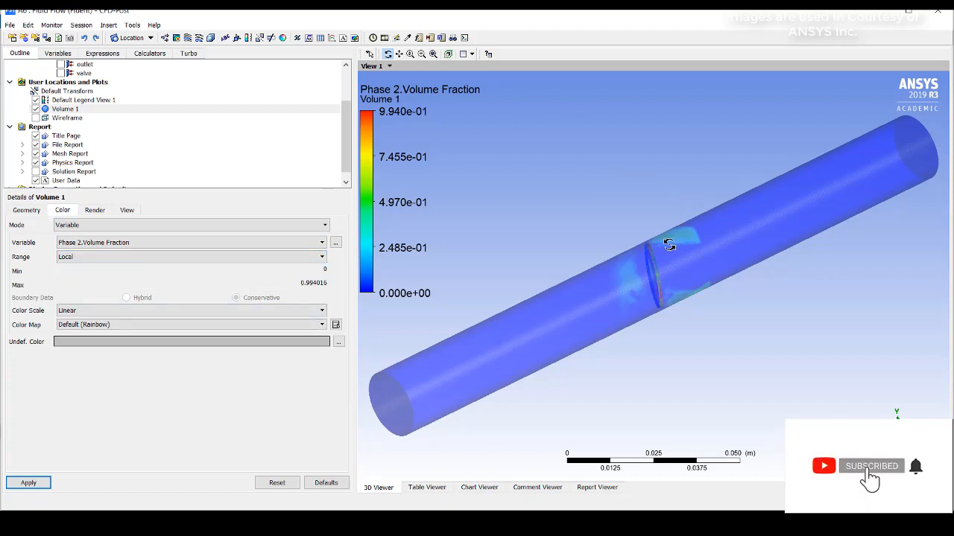
pyautogui.moveTo(669, 246); pyautogui.dragTo(664, 307)
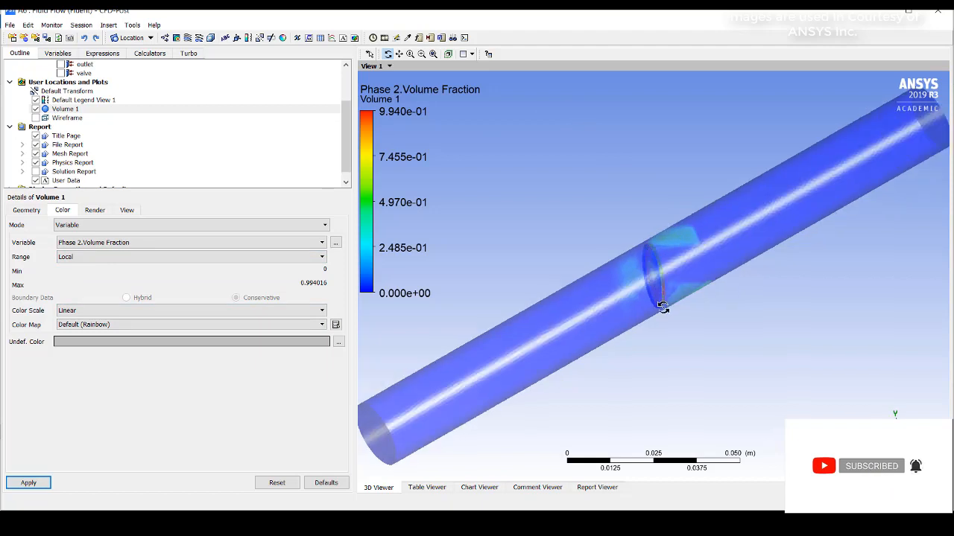
pyautogui.moveTo(663, 307); pyautogui.dragTo(633, 311)
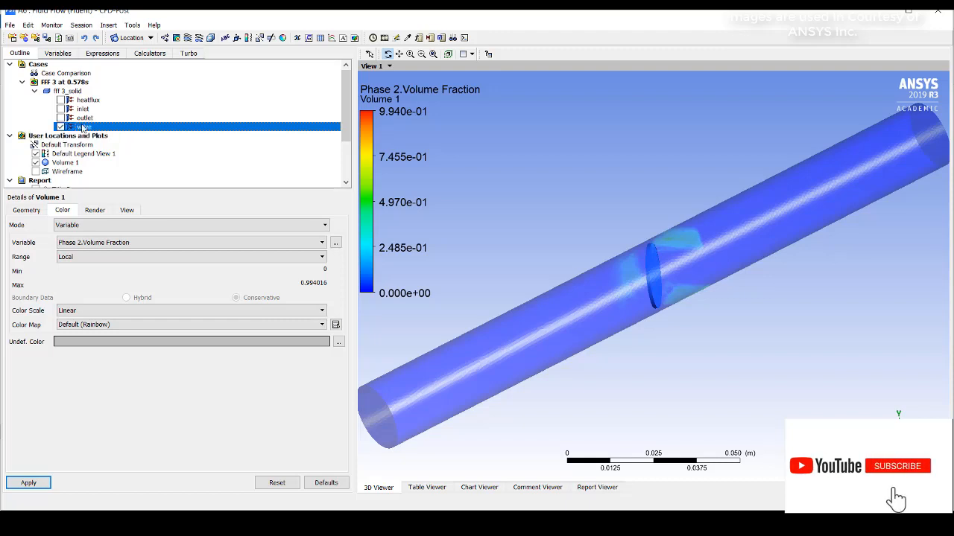
# Step: Colour the valve boundary by Phase 2.Volume Fraction over a local range and apply
pyautogui.click(83, 127)
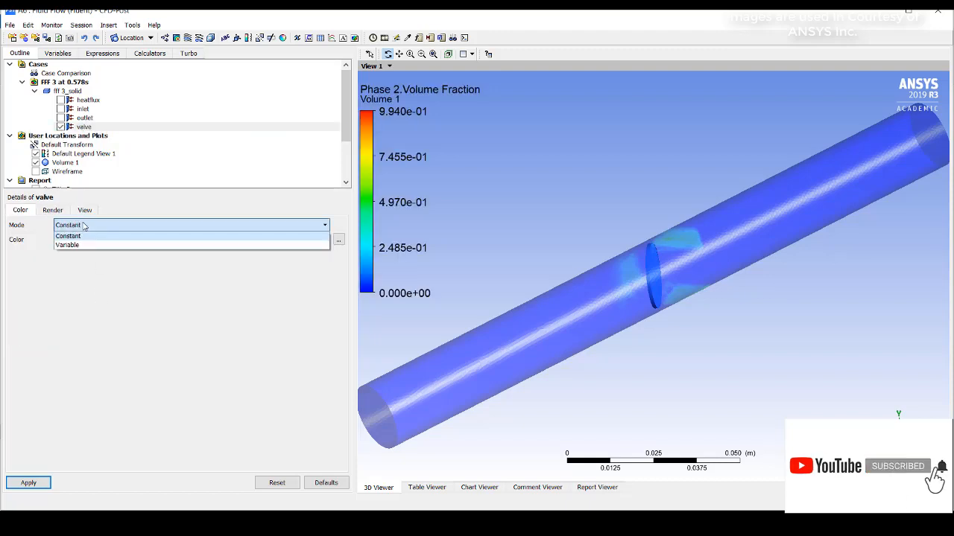
pyautogui.click(67, 244)
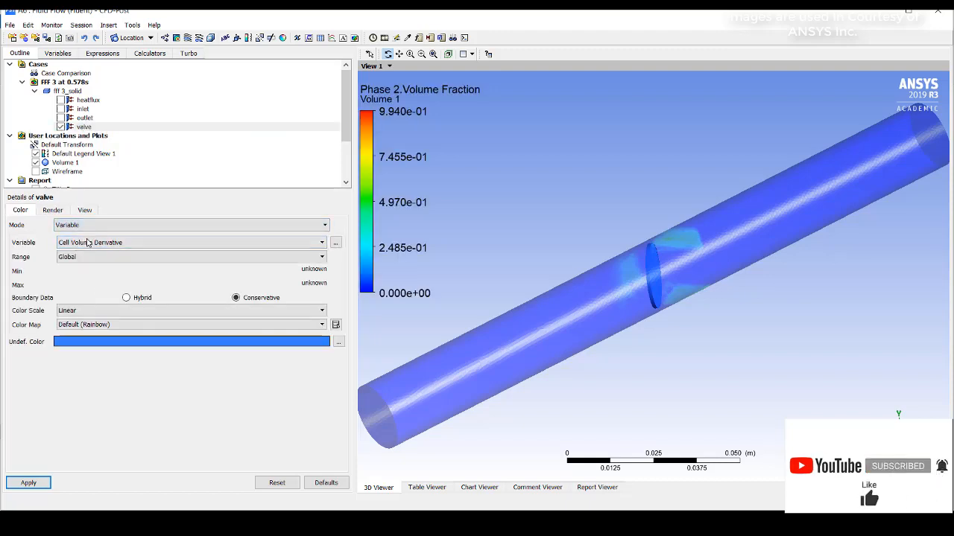
pyautogui.click(322, 242)
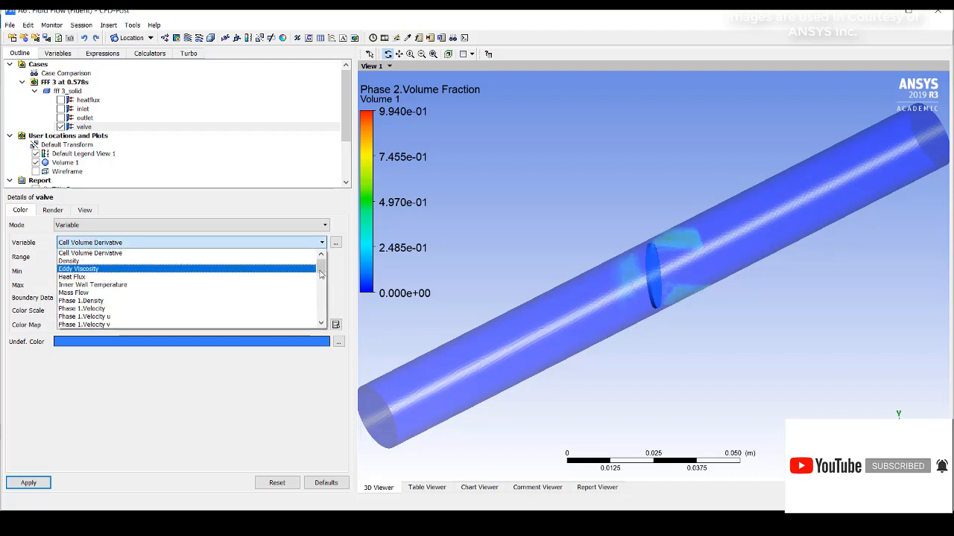
pyautogui.scroll(-3)
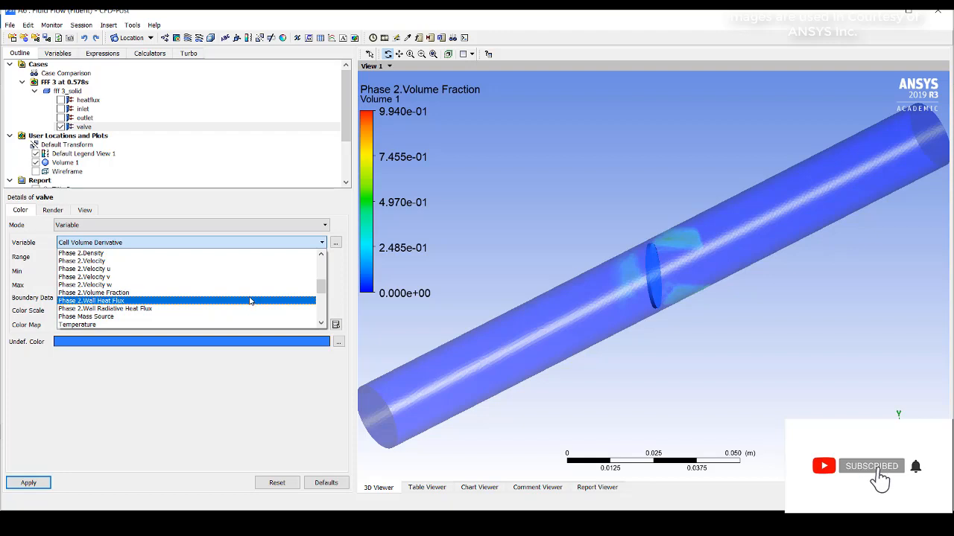
pyautogui.click(92, 292)
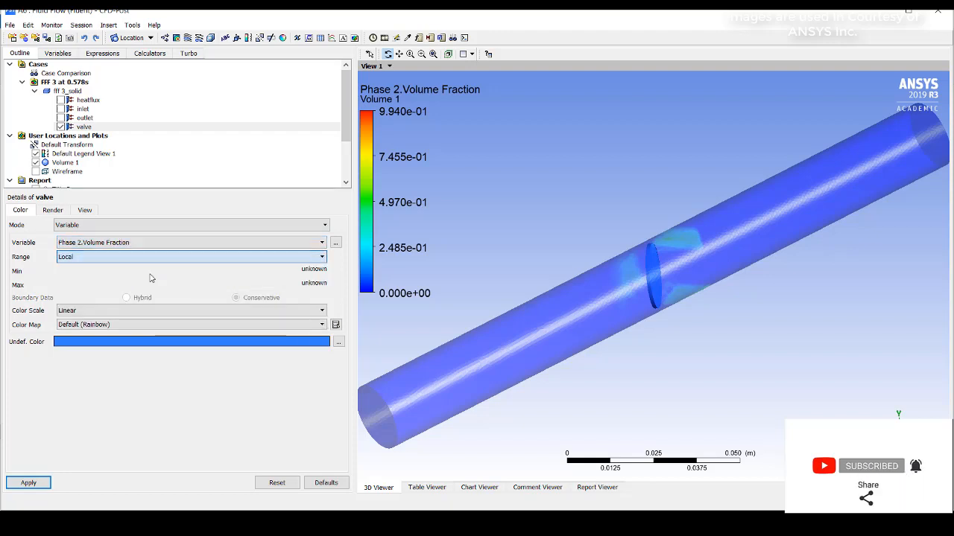
pyautogui.click(29, 483)
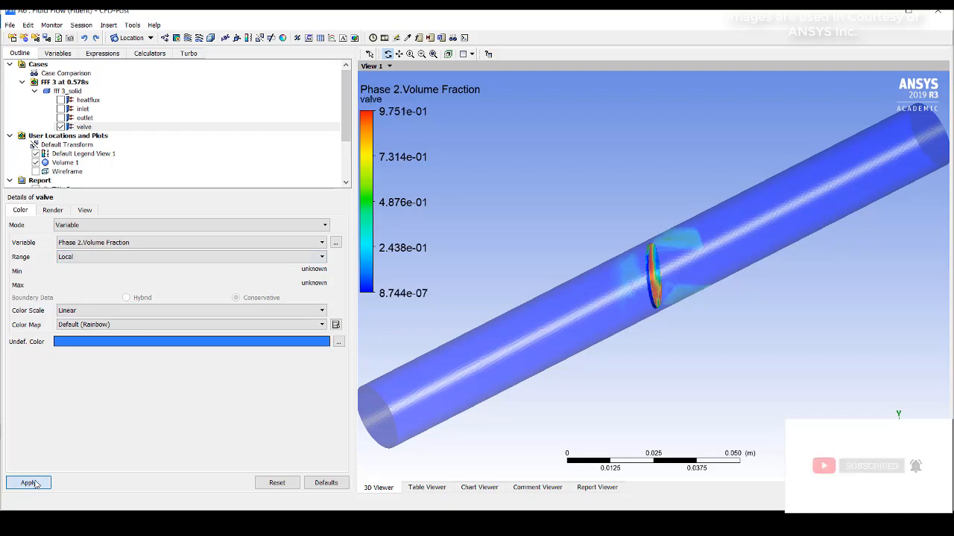
pyautogui.click(27, 483)
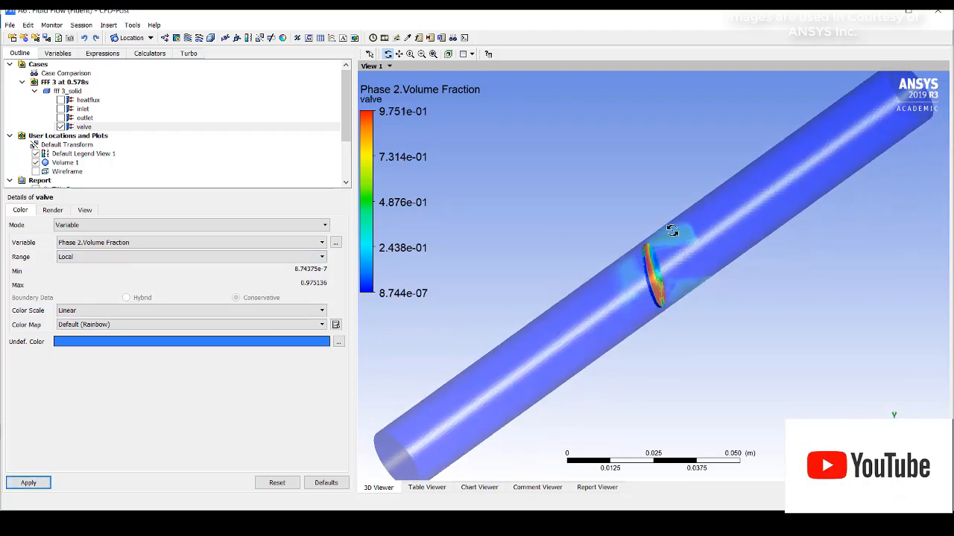
# Step: Orbit around the coloured valve to see the vapour on its back side
pyautogui.moveTo(670, 229); pyautogui.dragTo(684, 265)
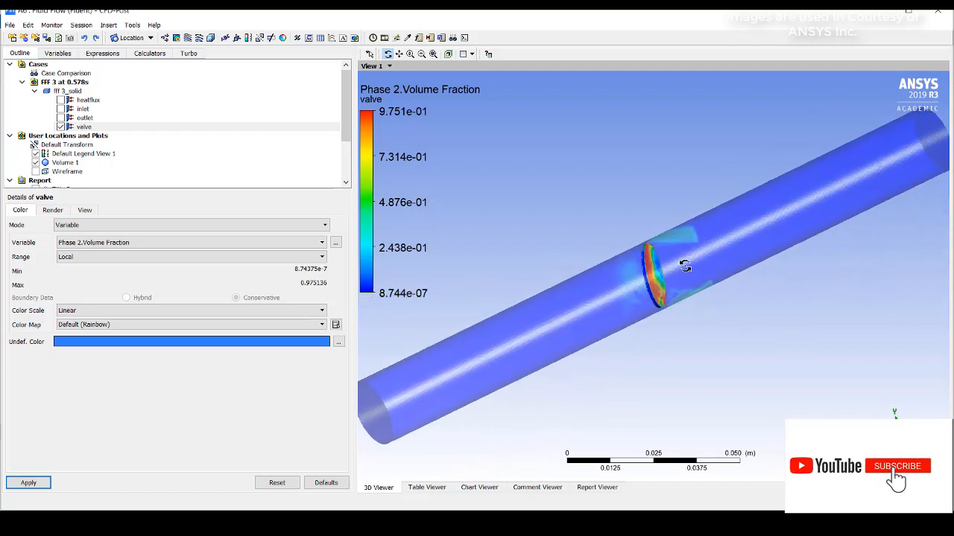
pyautogui.moveTo(684, 266); pyautogui.dragTo(697, 272)
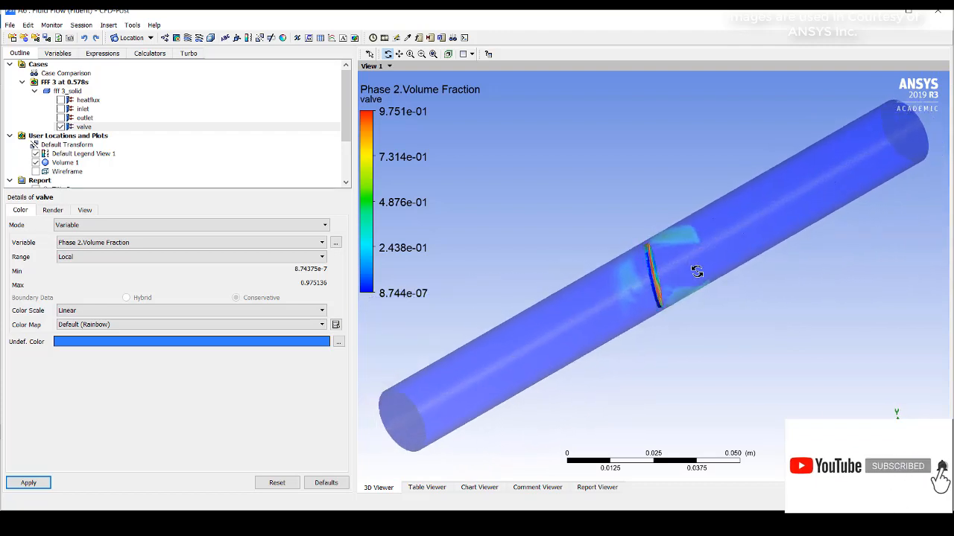
pyautogui.moveTo(697, 271); pyautogui.dragTo(689, 280)
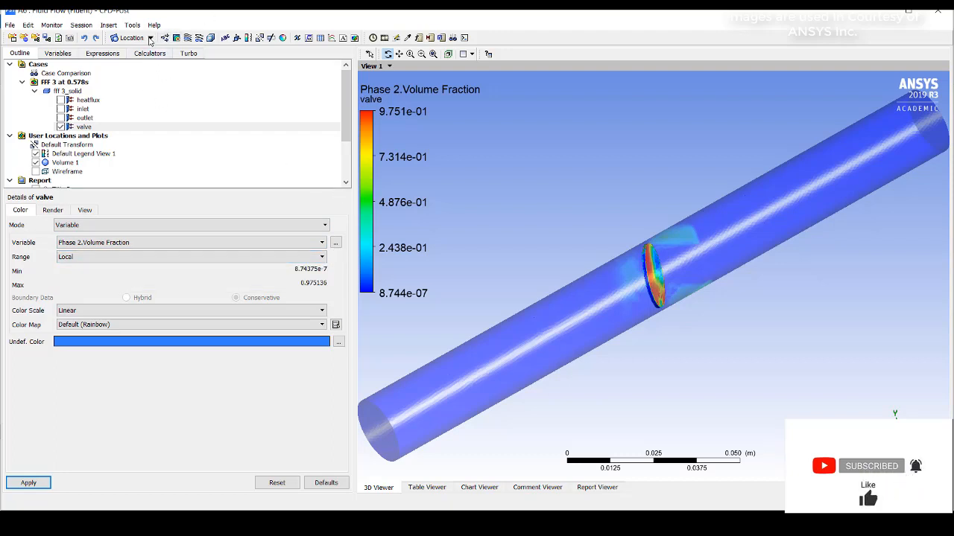
# Step: Insert Plane 1 as a YZ plane at X = 0 m through the pipe
pyautogui.click(131, 37)
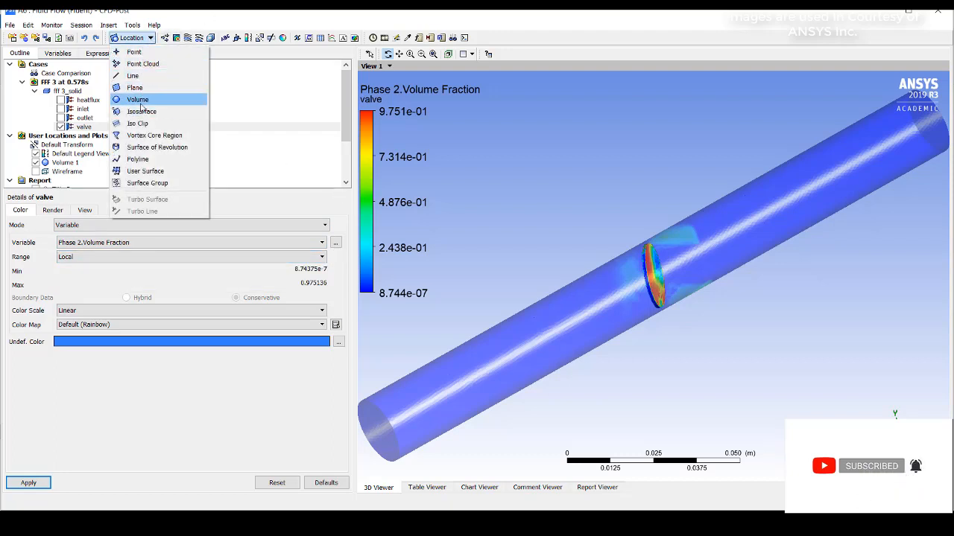
pyautogui.moveTo(155, 147)
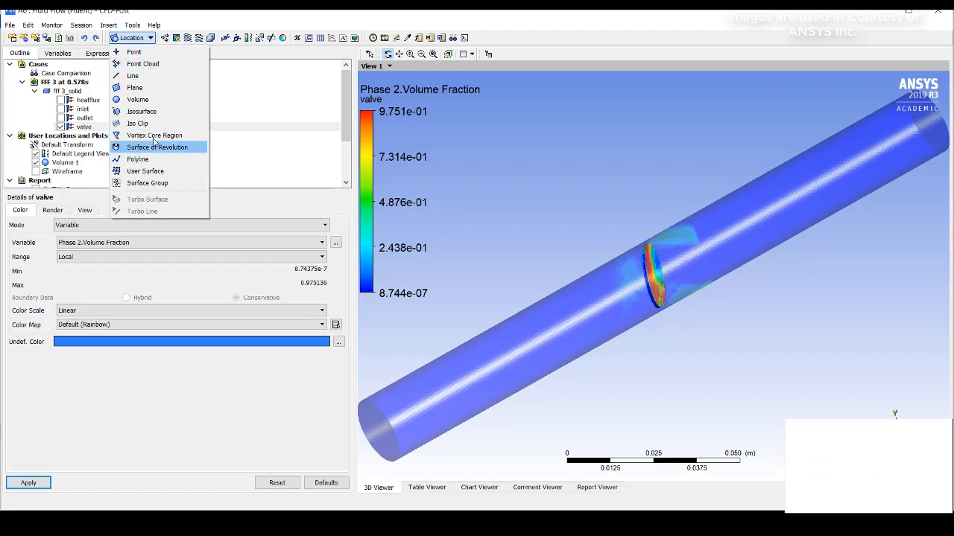
pyautogui.click(134, 86)
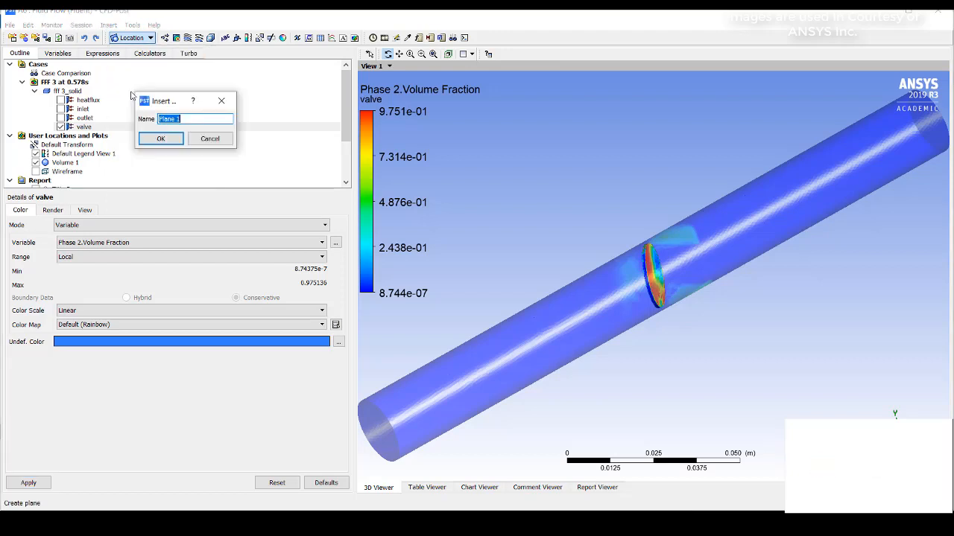
pyautogui.click(161, 139)
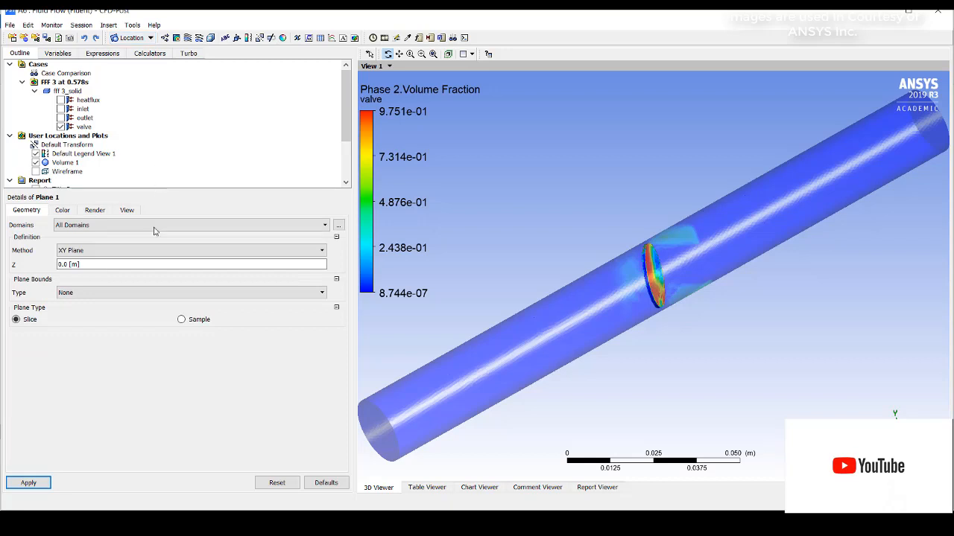
pyautogui.click(321, 251)
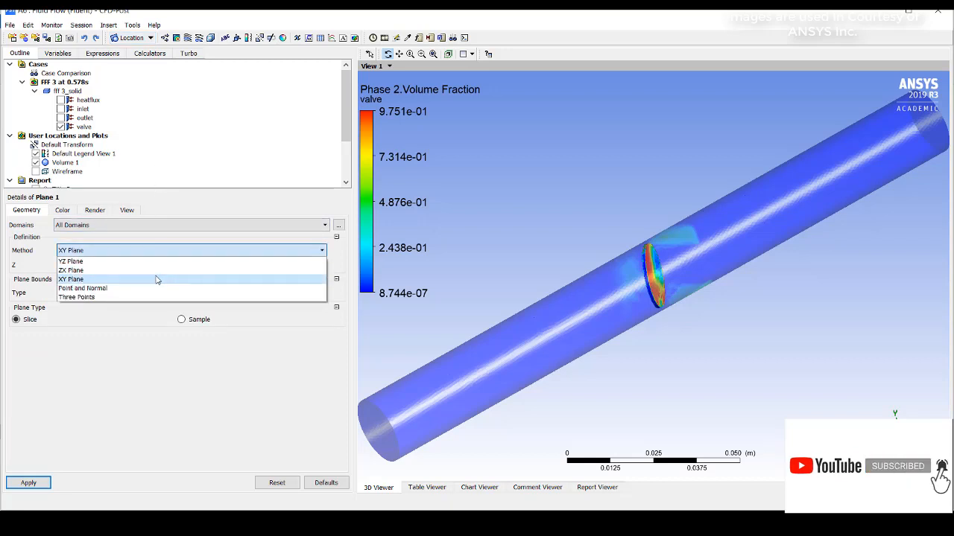
pyautogui.click(71, 262)
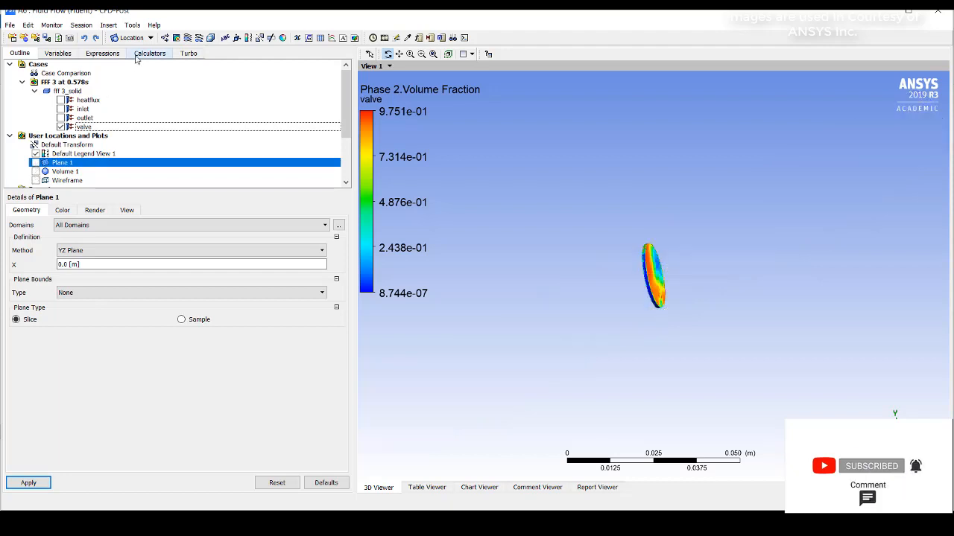
pyautogui.click(131, 37)
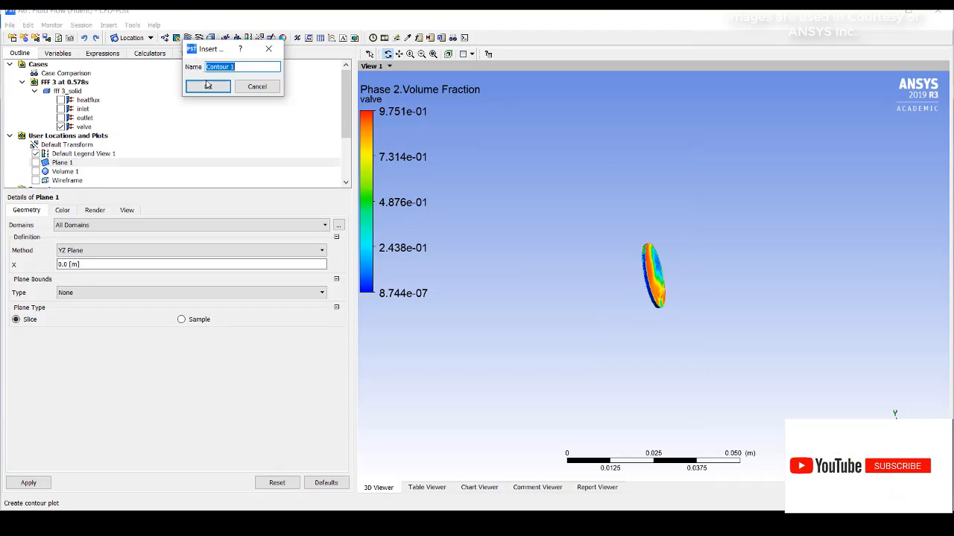
# Step: Create Contour 1 on Plane 1 of Phase 2.Volume Fraction with a local range
pyautogui.click(209, 85)
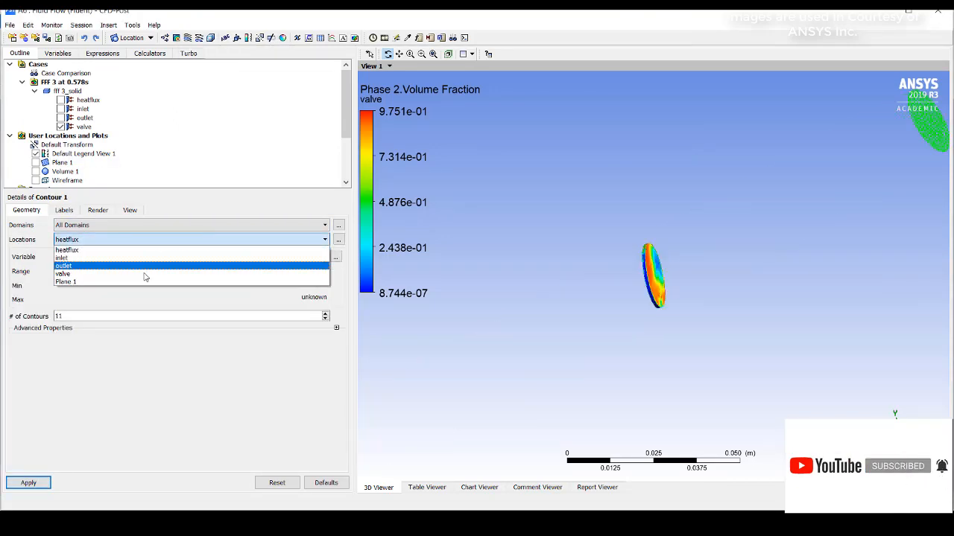
pyautogui.click(66, 282)
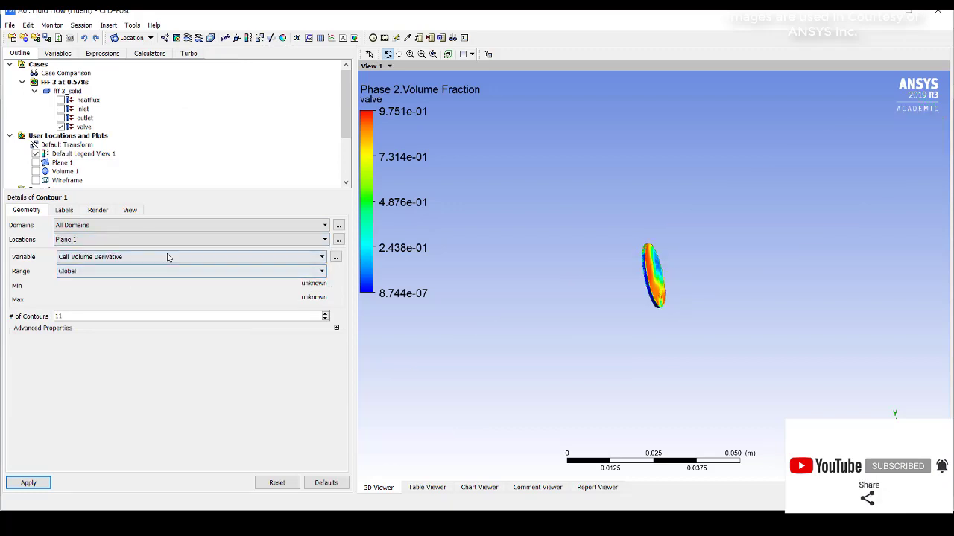
pyautogui.click(322, 256)
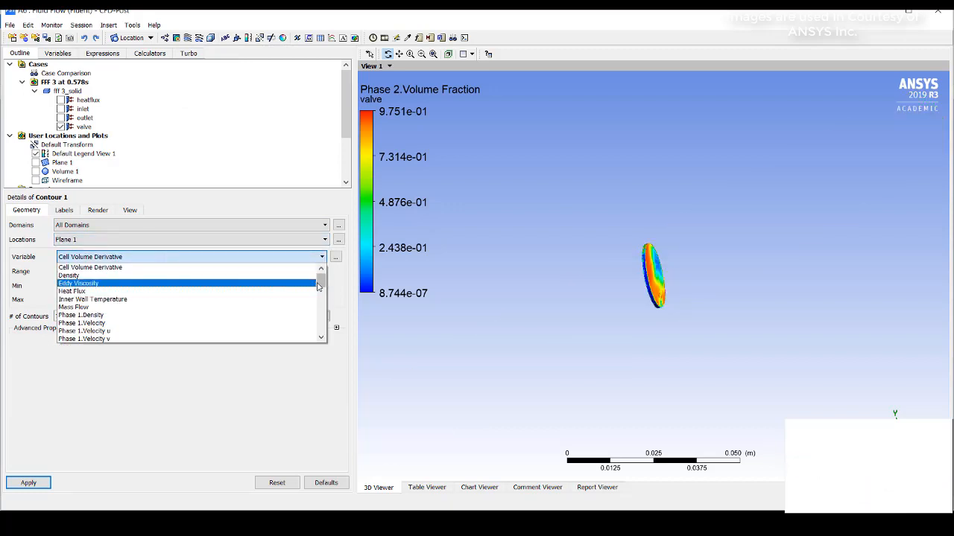
pyautogui.scroll(-3)
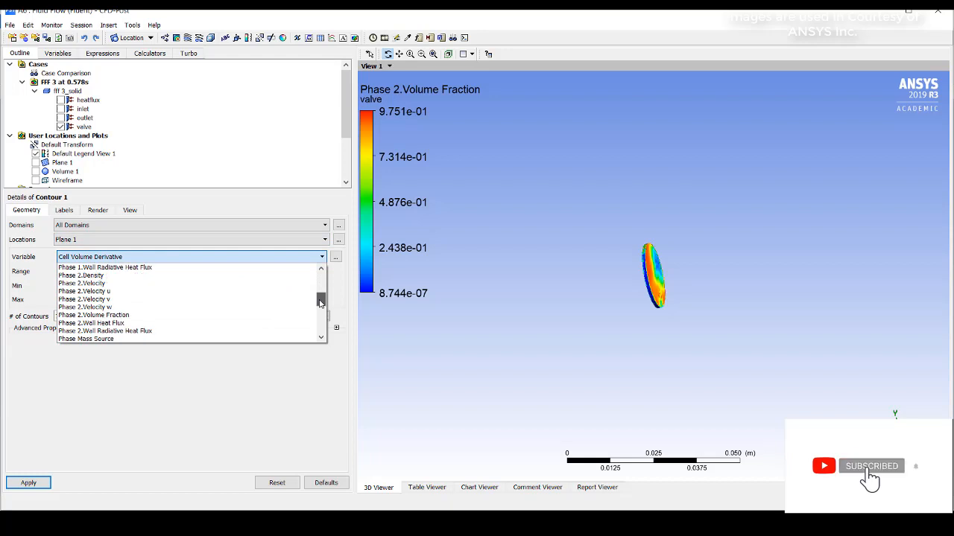
pyautogui.click(92, 315)
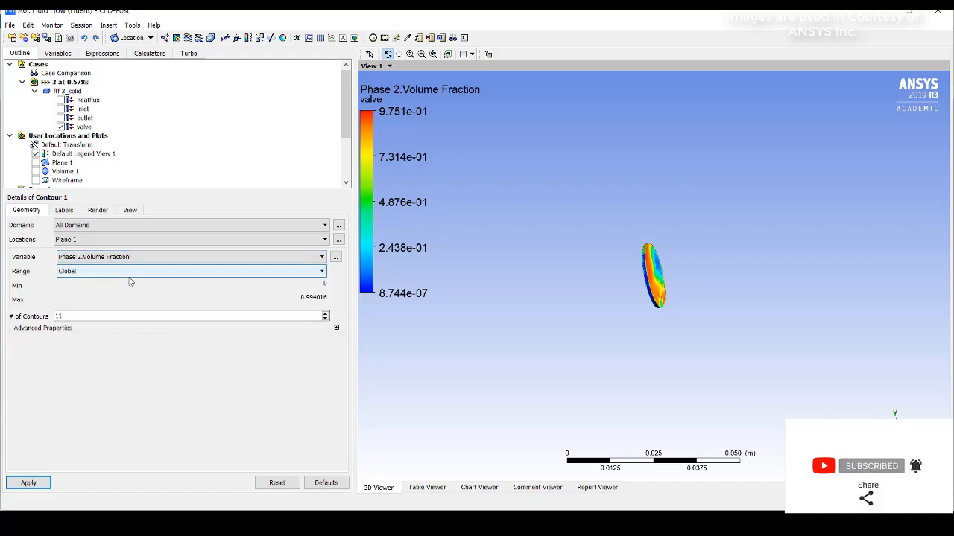
pyautogui.click(190, 271)
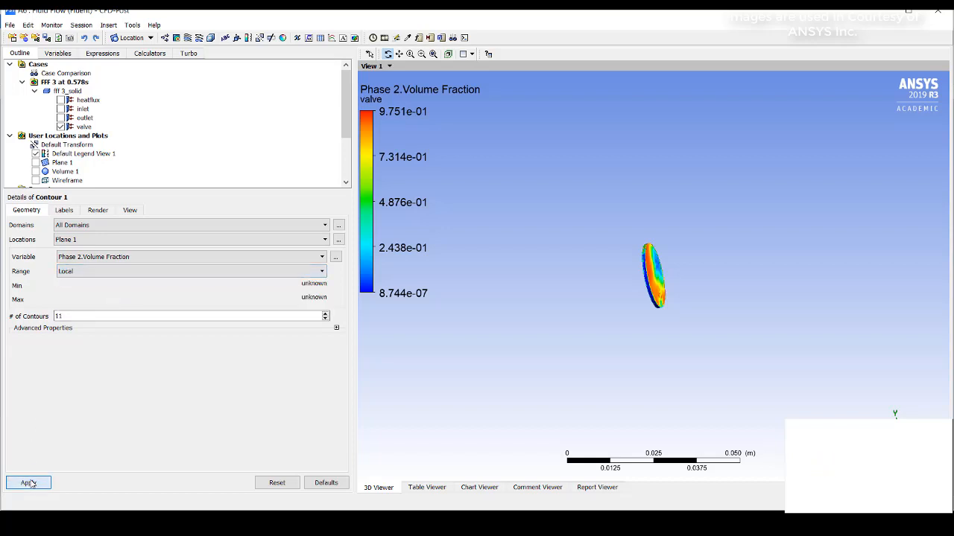
pyautogui.click(29, 483)
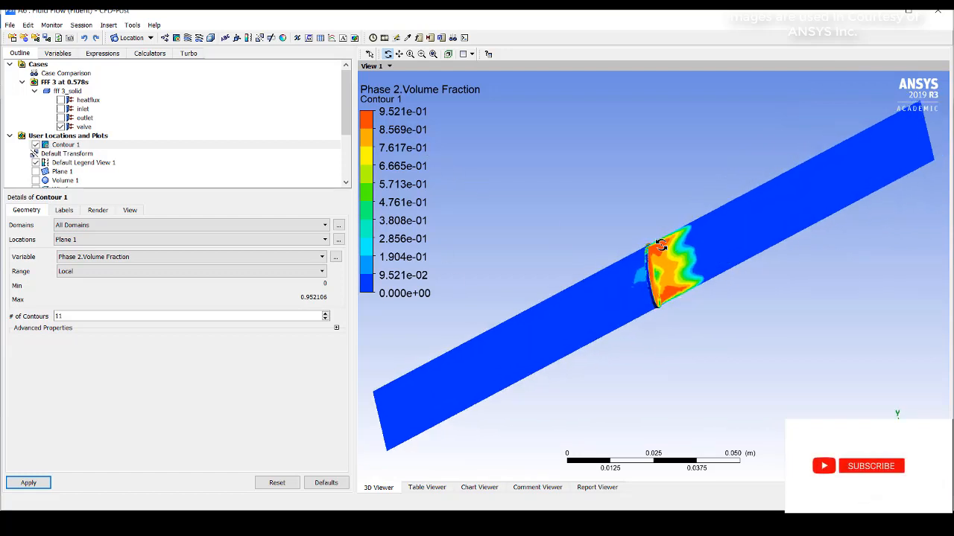
pyautogui.click(870, 465)
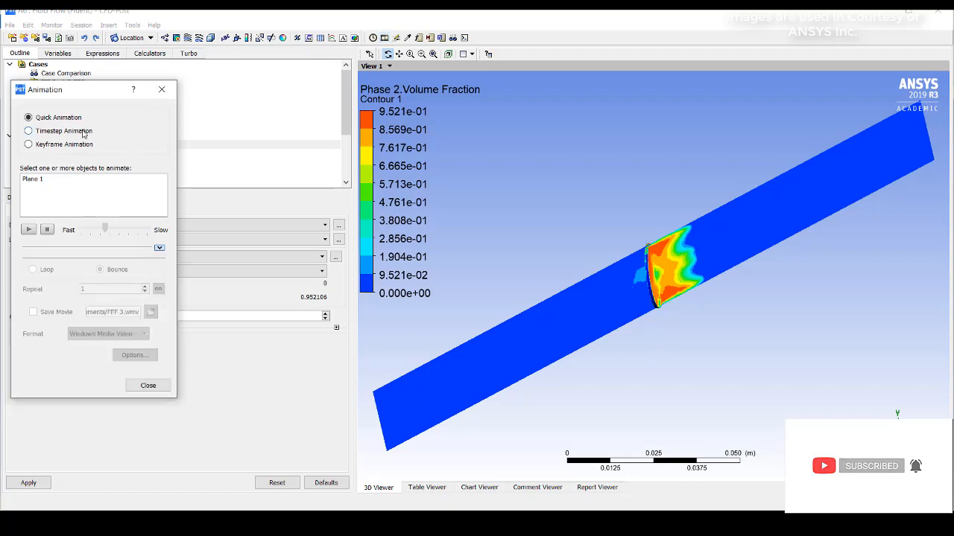
# Step: Run a Timestep Animation of the contour from timestep 0 to 31, then stop it
pyautogui.click(28, 131)
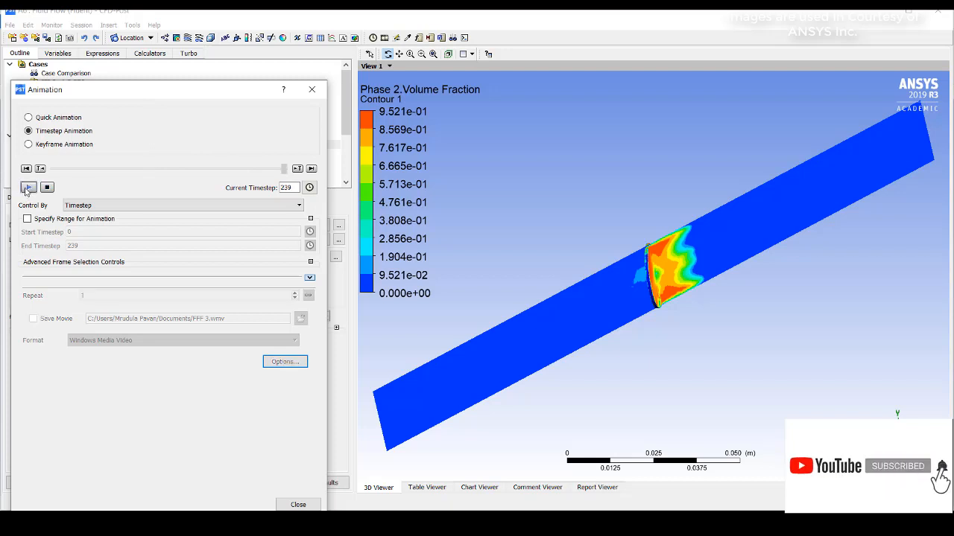
pyautogui.click(27, 188)
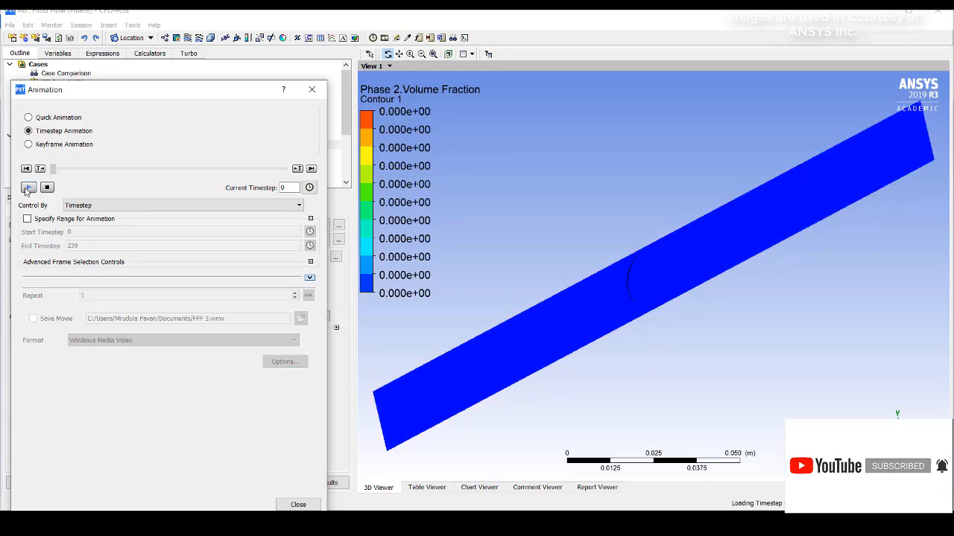
pyautogui.click(29, 187)
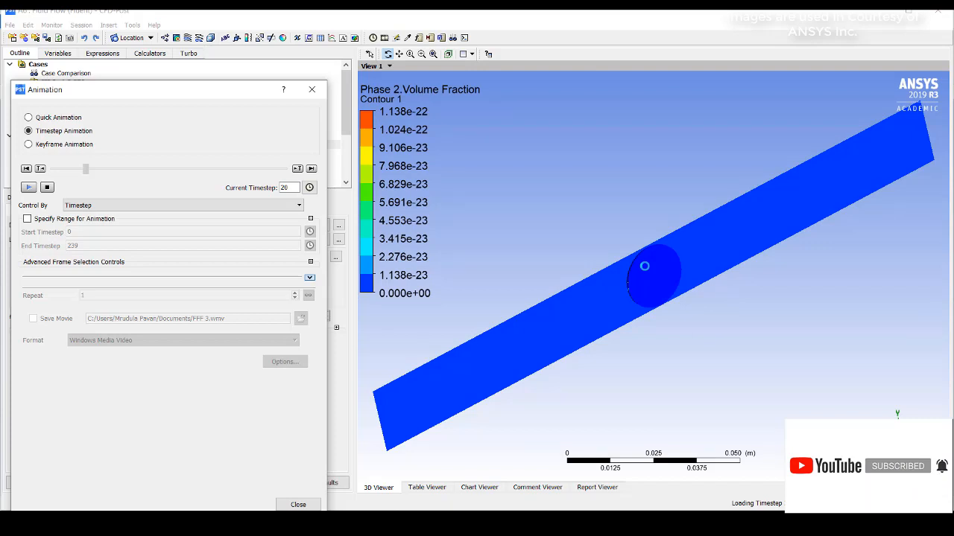
pyautogui.click(28, 188)
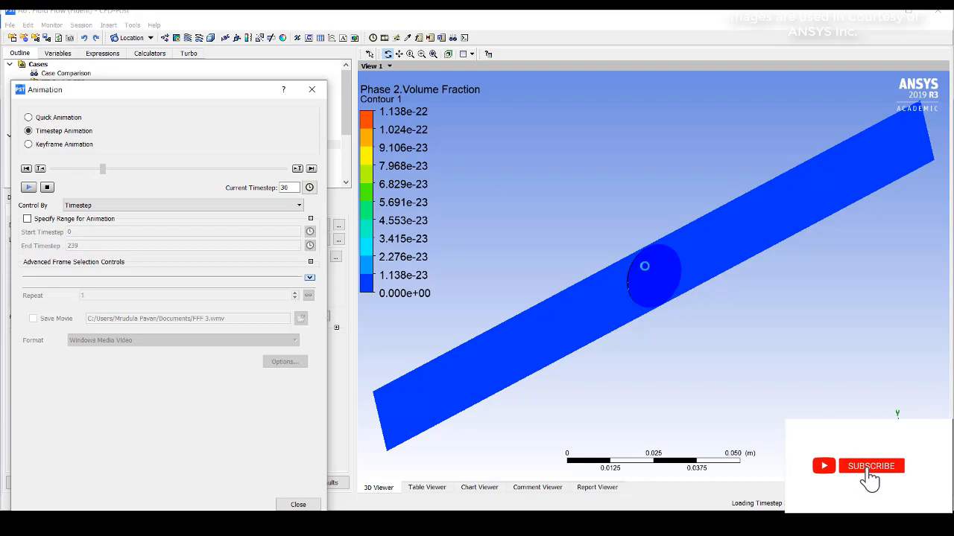
pyautogui.click(871, 465)
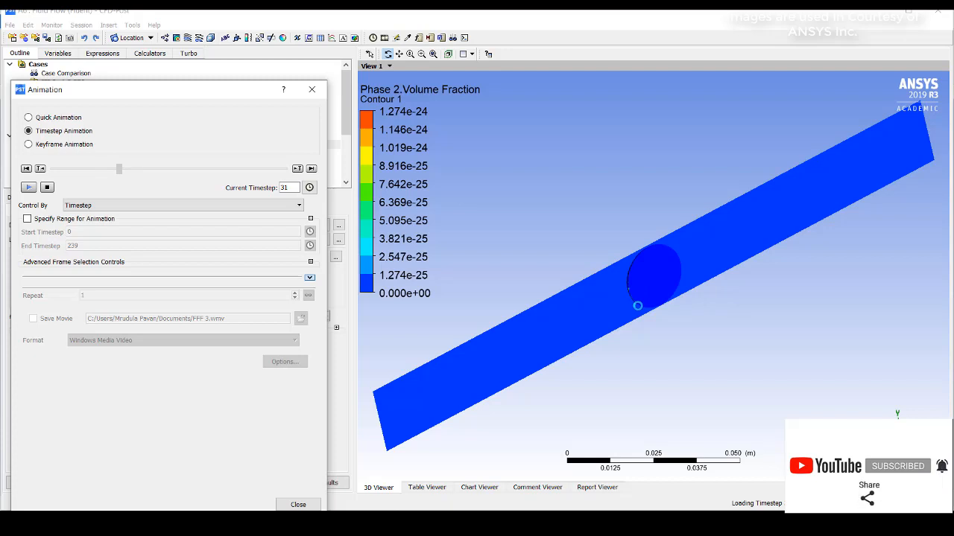
pyautogui.moveTo(683, 319)
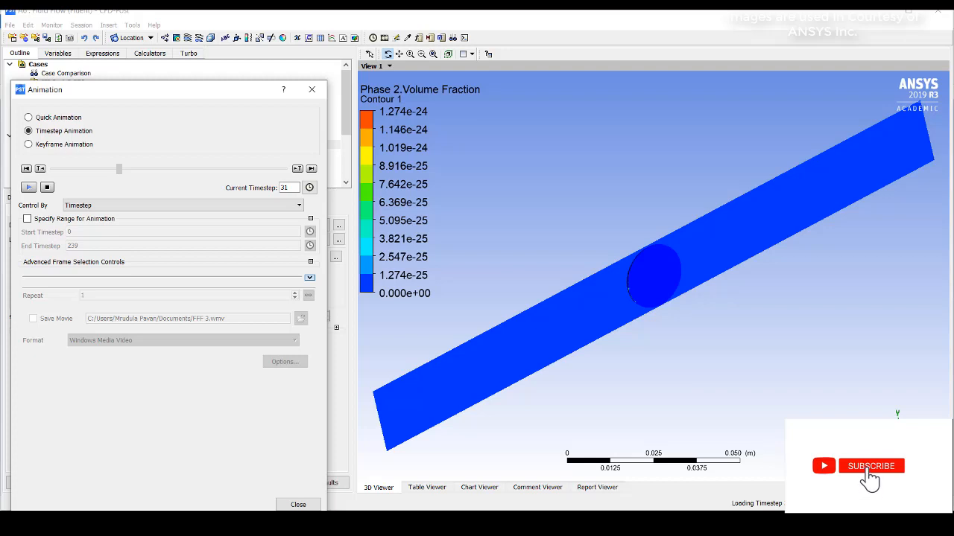
pyautogui.click(870, 465)
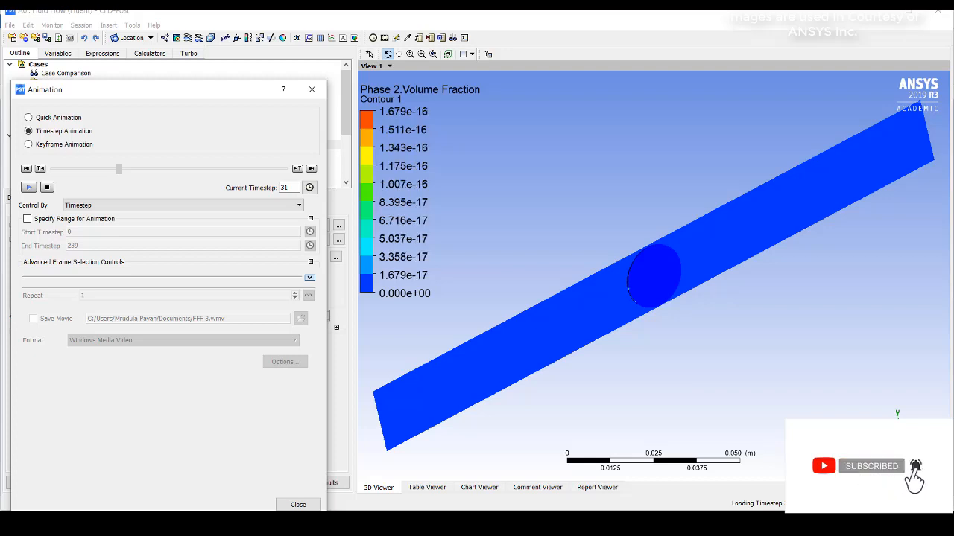
pyautogui.click(46, 188)
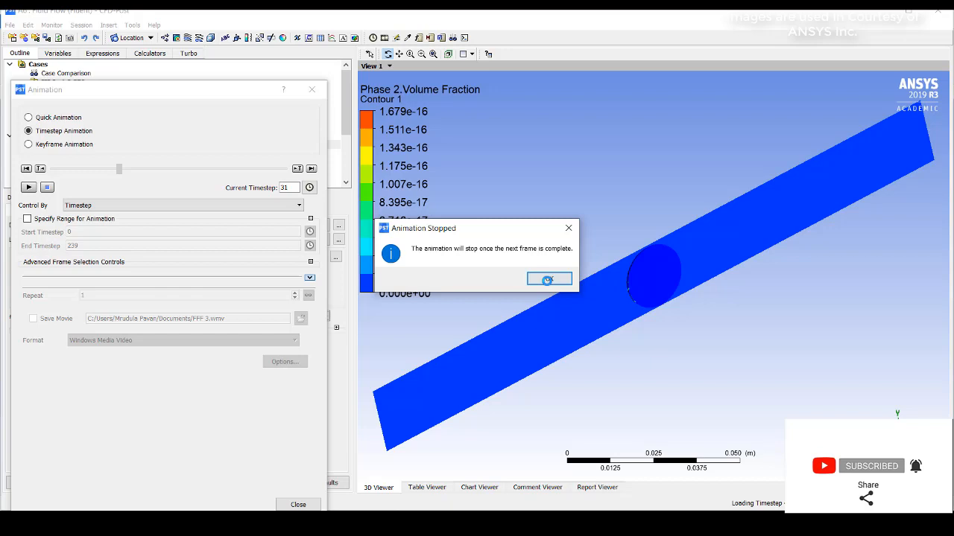
# Step: Acknowledge the stopped animation, load timestep 90 and reopen Contour 1's details
pyautogui.click(548, 279)
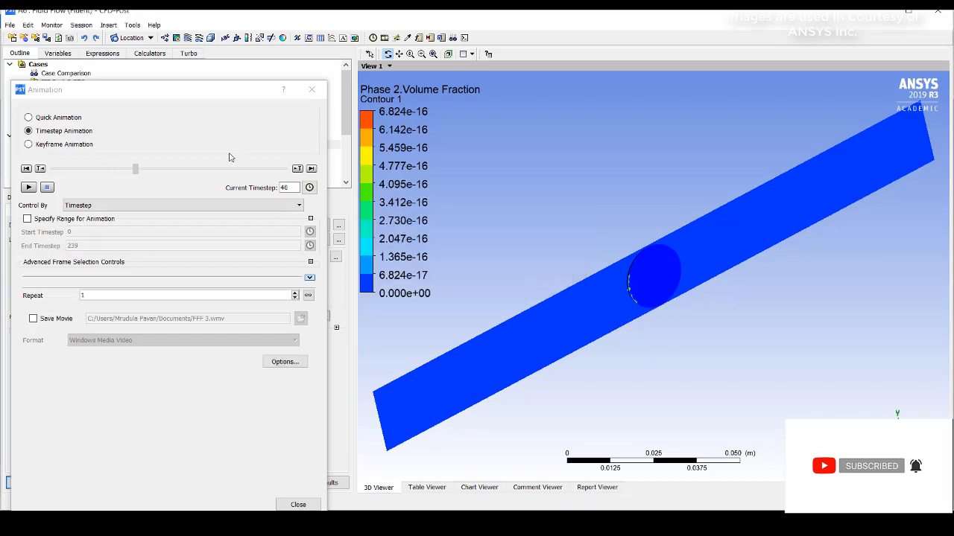
pyautogui.moveTo(137, 170)
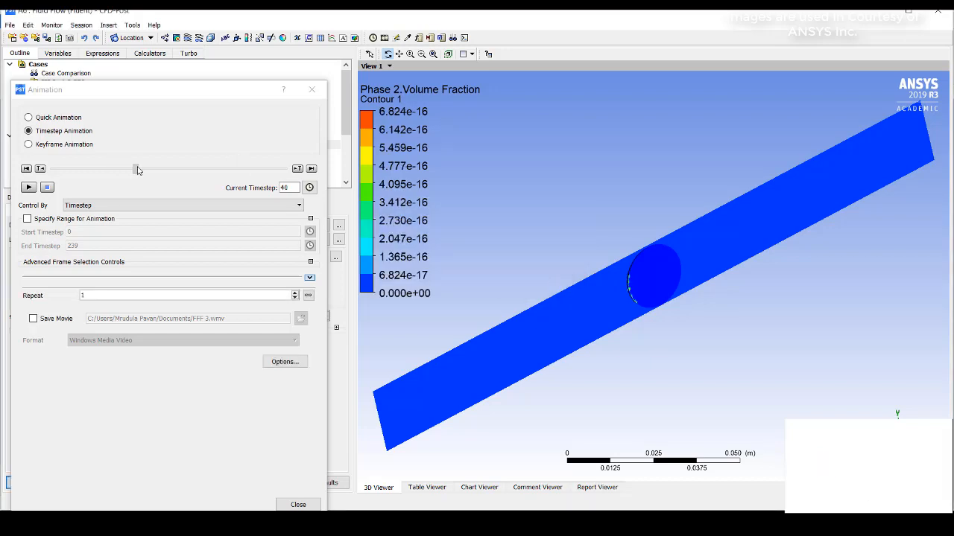
pyautogui.moveTo(110, 170); pyautogui.dragTo(152, 170)
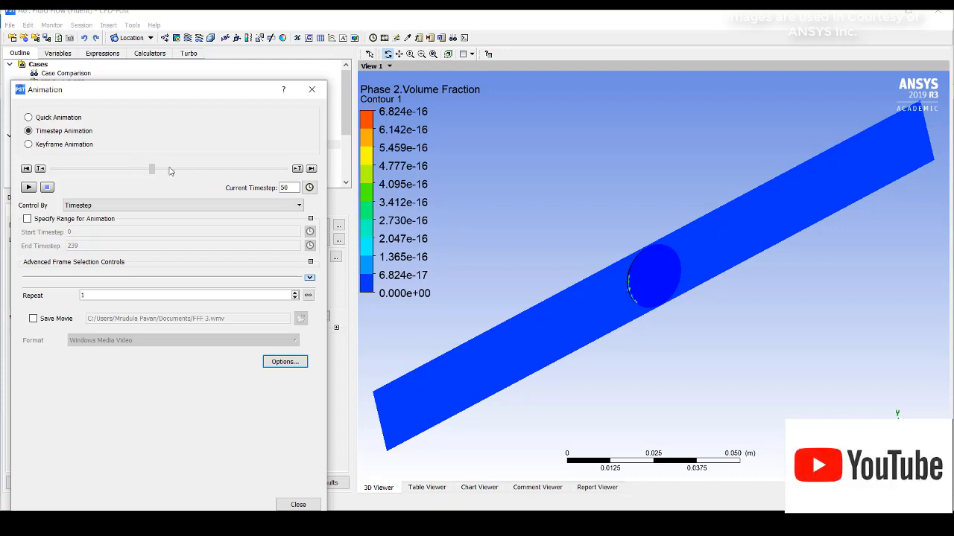
pyautogui.moveTo(152, 170); pyautogui.dragTo(217, 170)
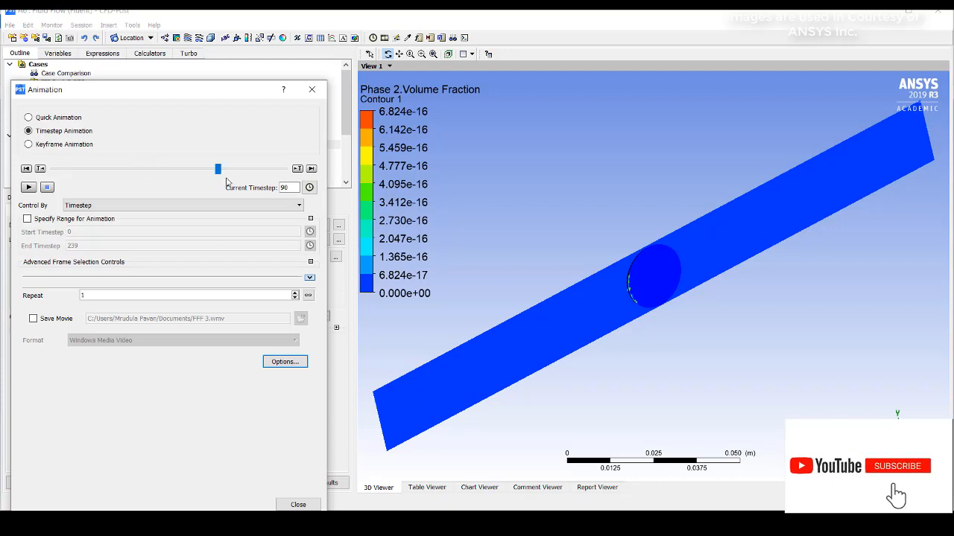
pyautogui.click(897, 465)
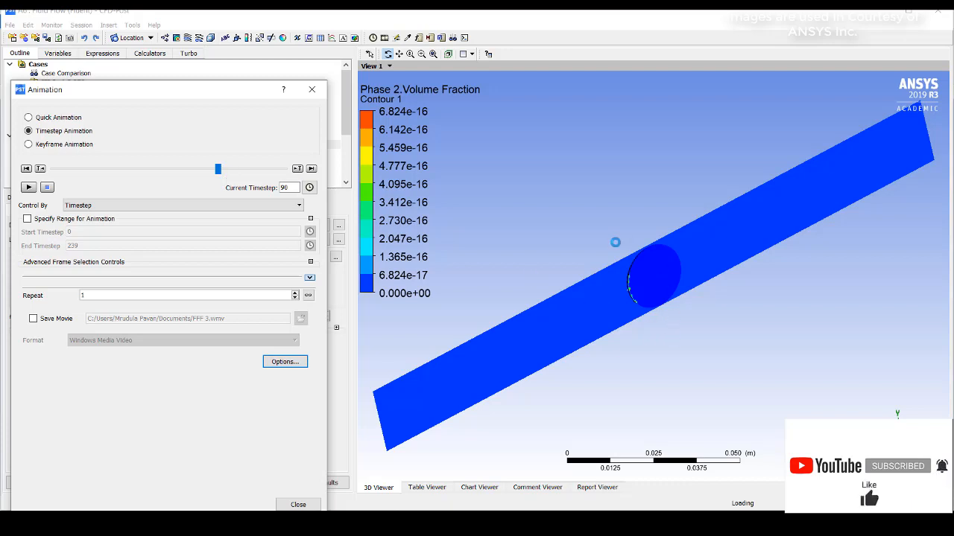
pyautogui.moveTo(648, 308)
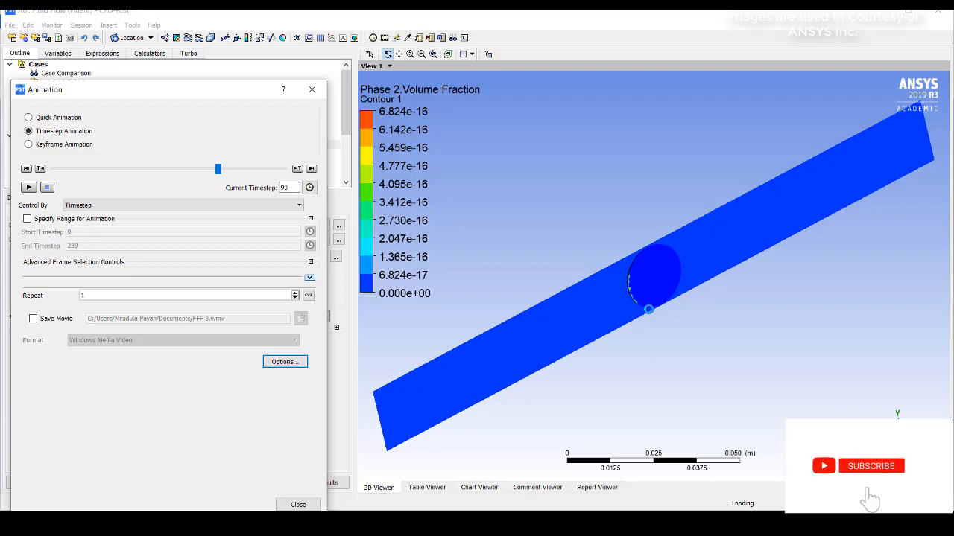
pyautogui.click(299, 503)
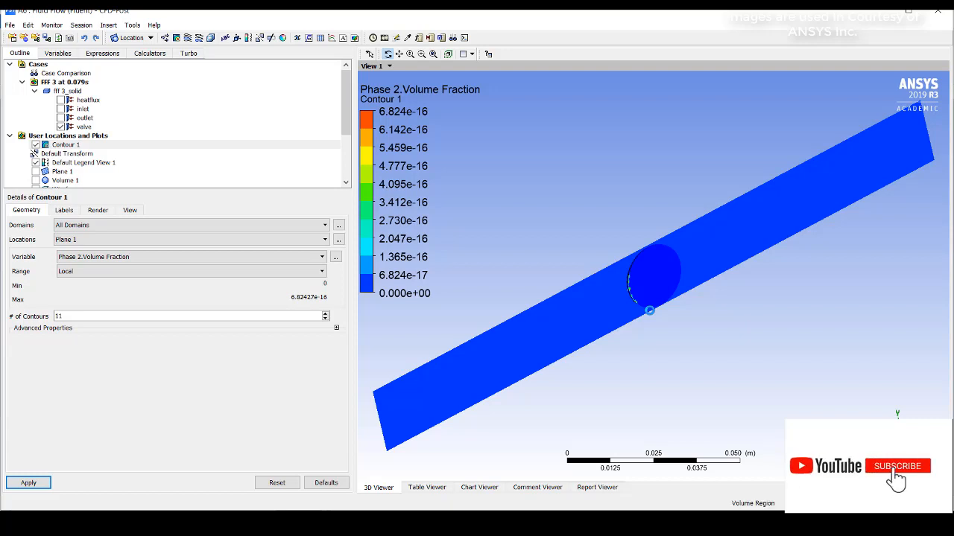
# Step: Dismiss the Operation interrupted error and rotate the pipe so the plane faces the screen
pyautogui.click(897, 465)
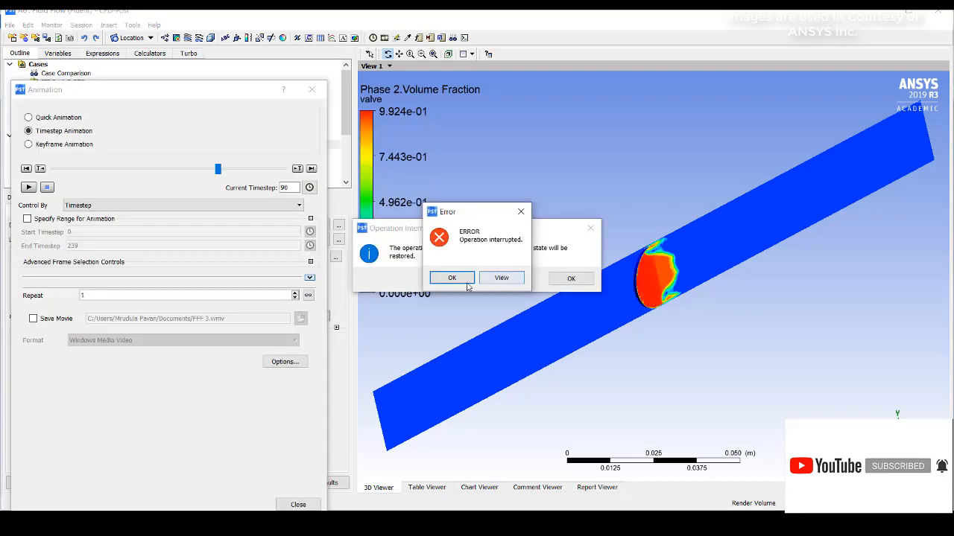
pyautogui.click(452, 279)
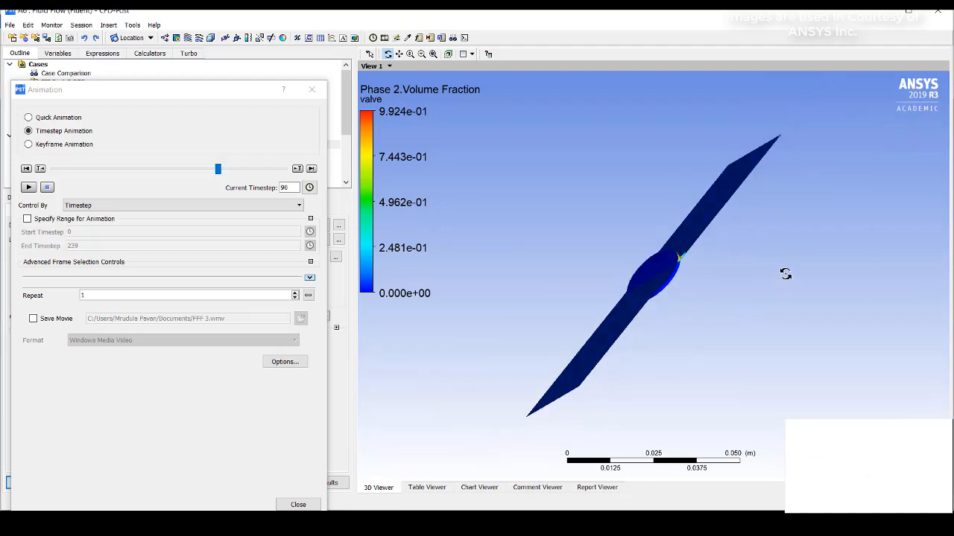
pyautogui.moveTo(785, 274); pyautogui.dragTo(662, 220)
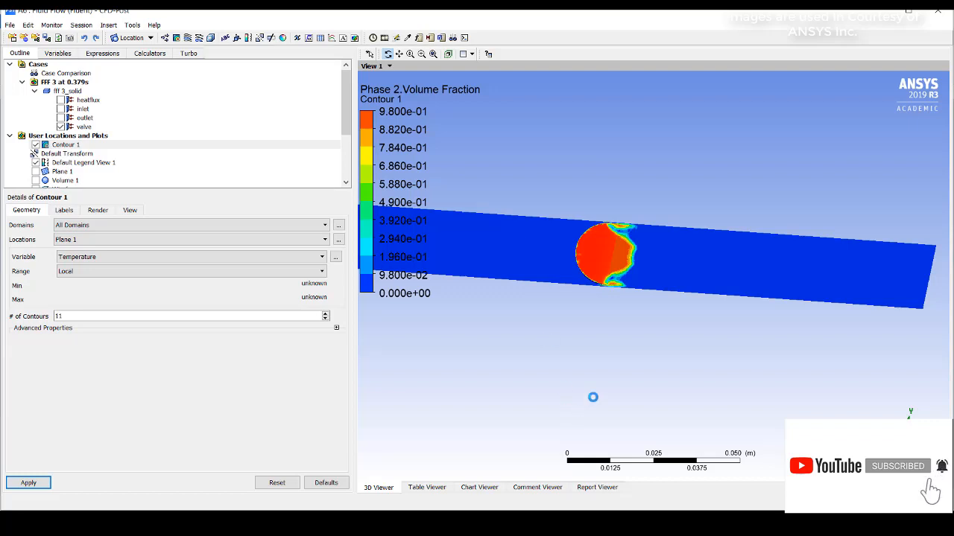
pyautogui.moveTo(618, 346)
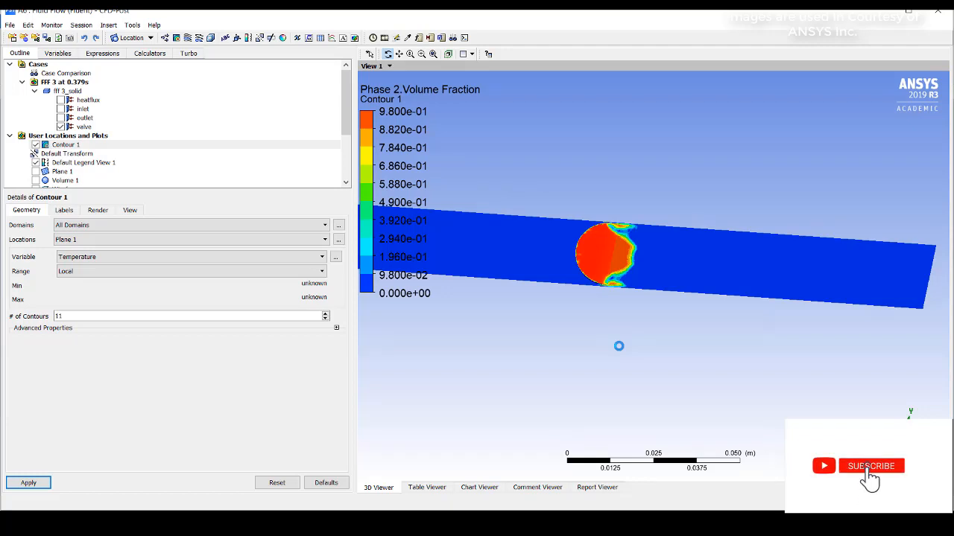
pyautogui.click(870, 465)
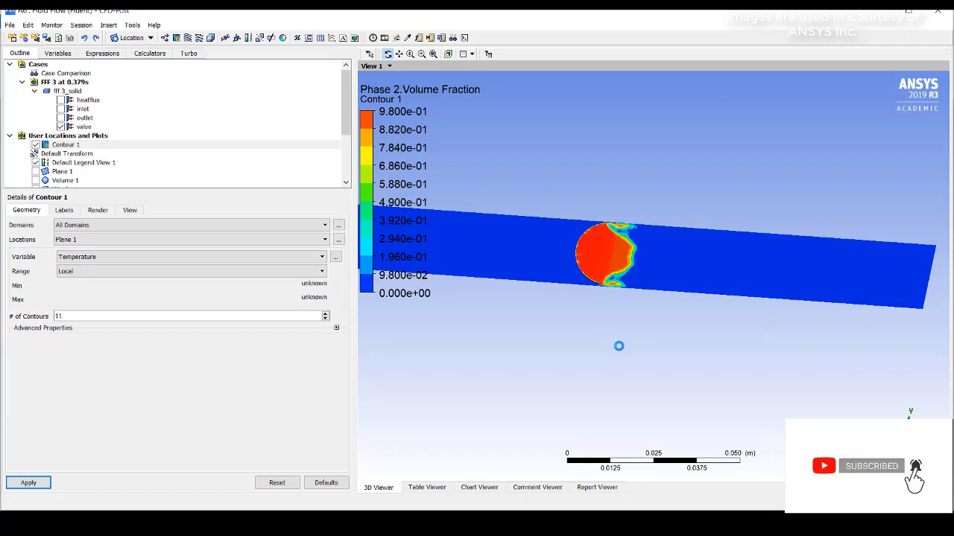